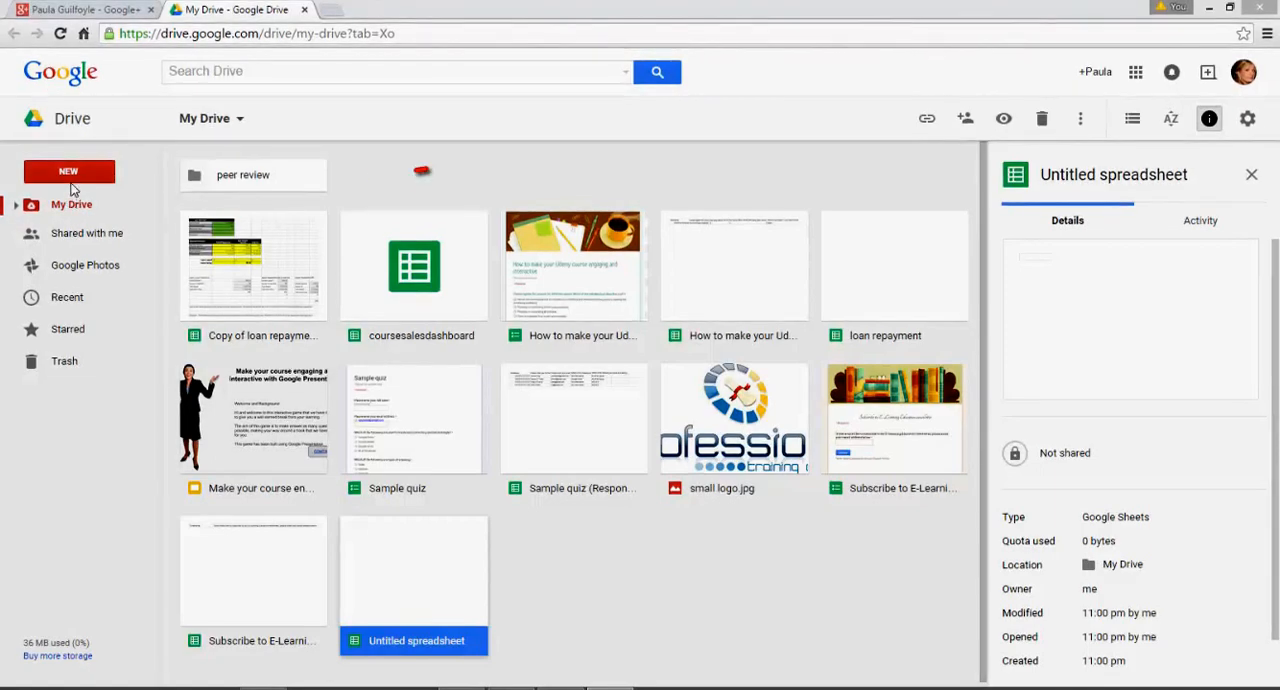
Create a new blank Google Form from Drive's New menu.
click(68, 172)
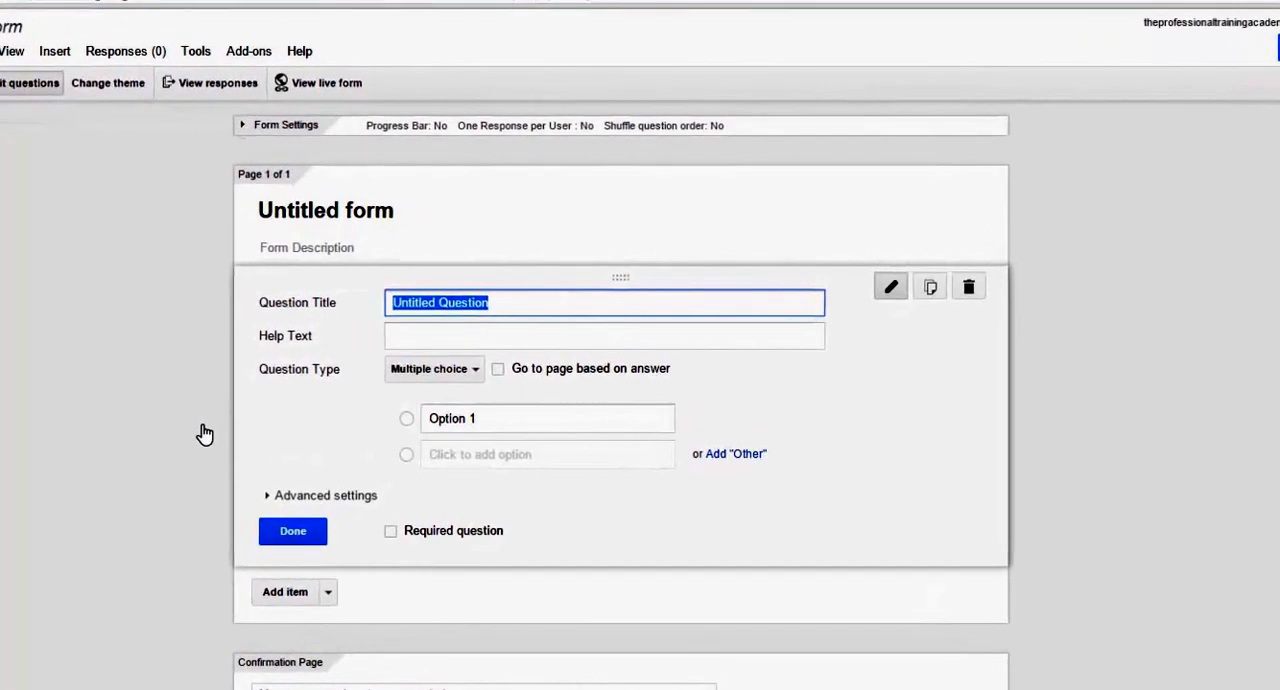
mouse_move(204, 432)
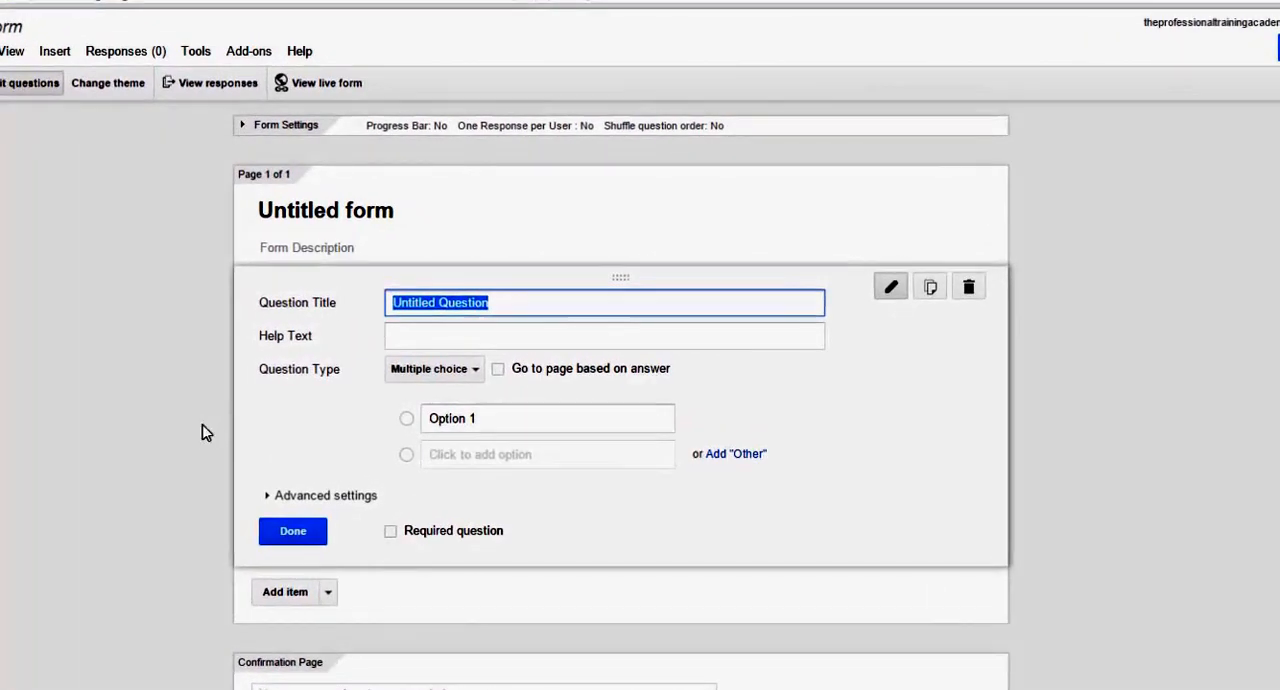
Title the form 'Sample' with description 'To show how to set up a auto correcting quiz'.
click(324, 210)
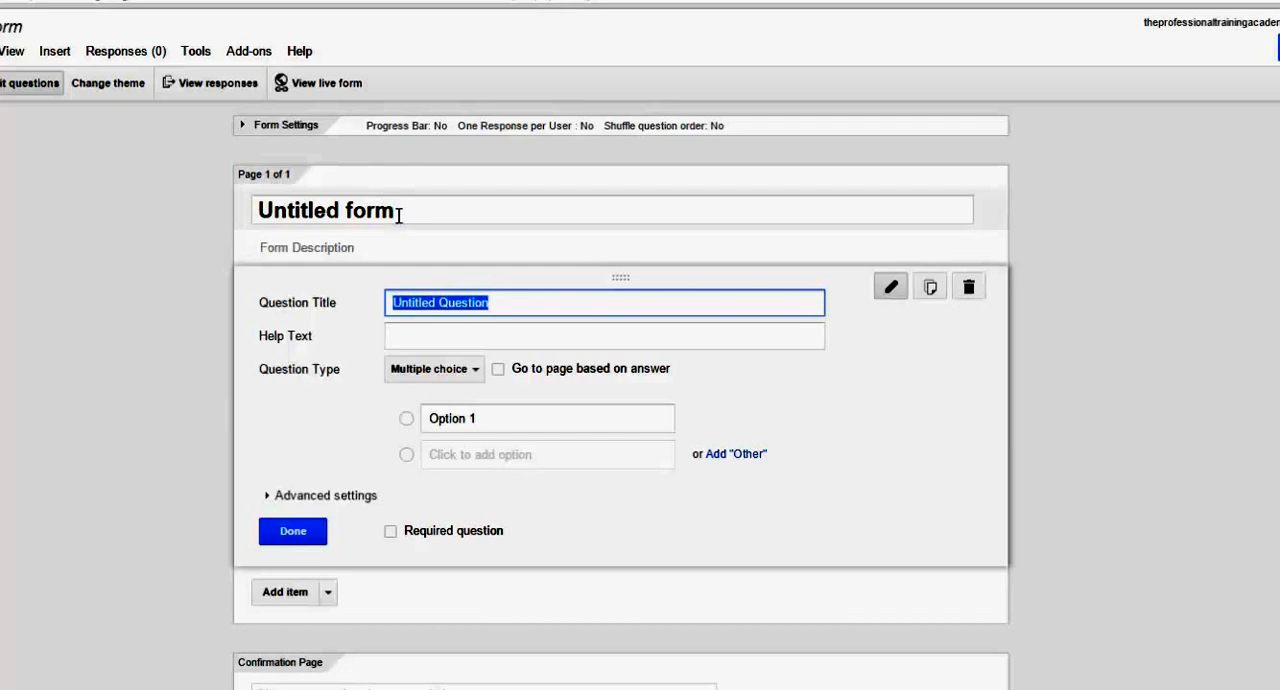
click(324, 210)
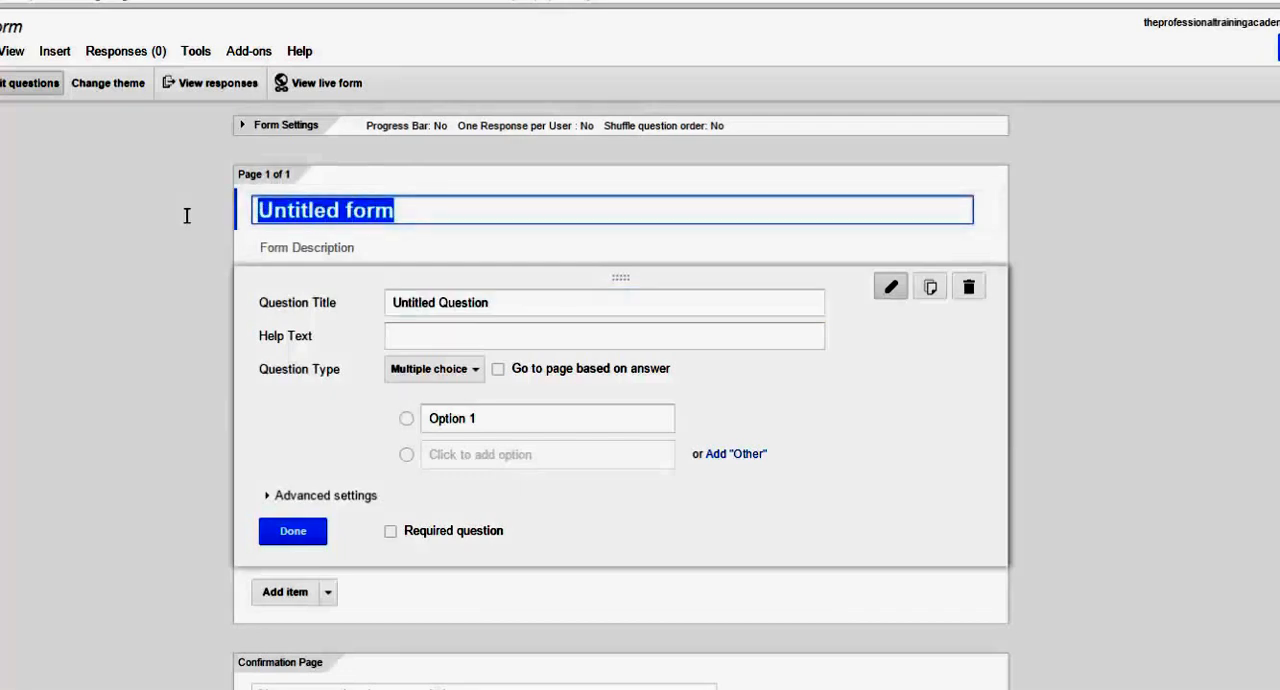
text(Sam)
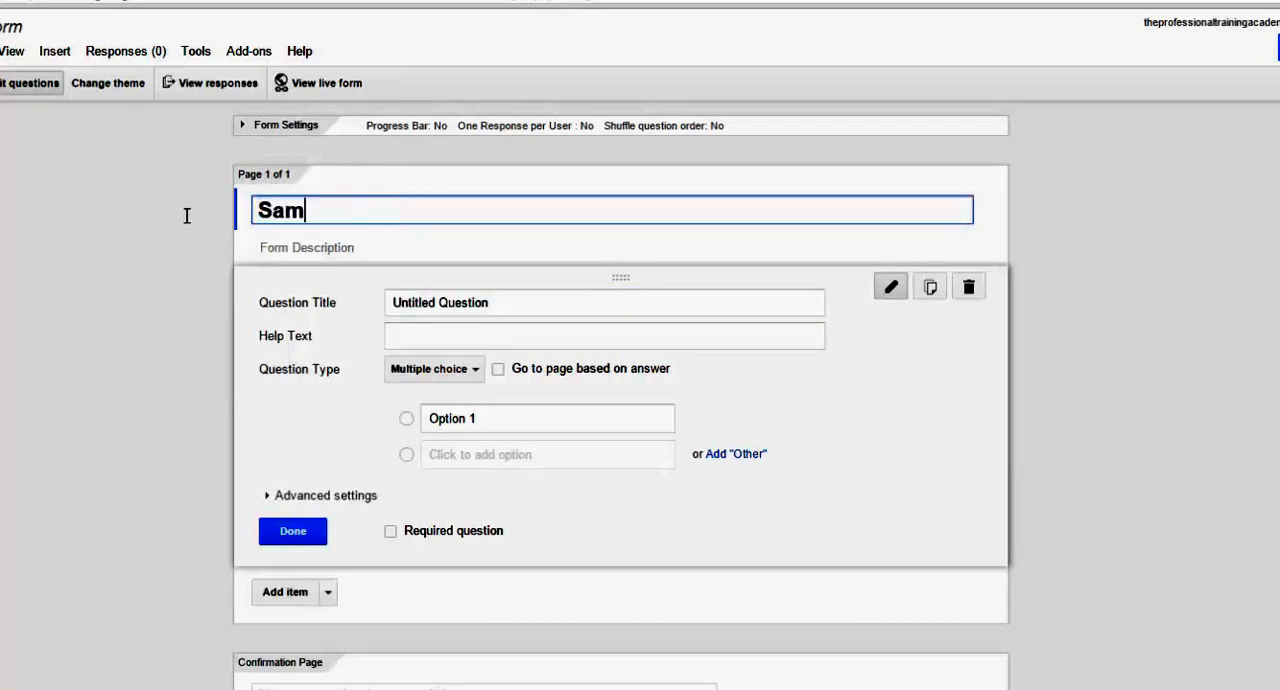
text(ple)
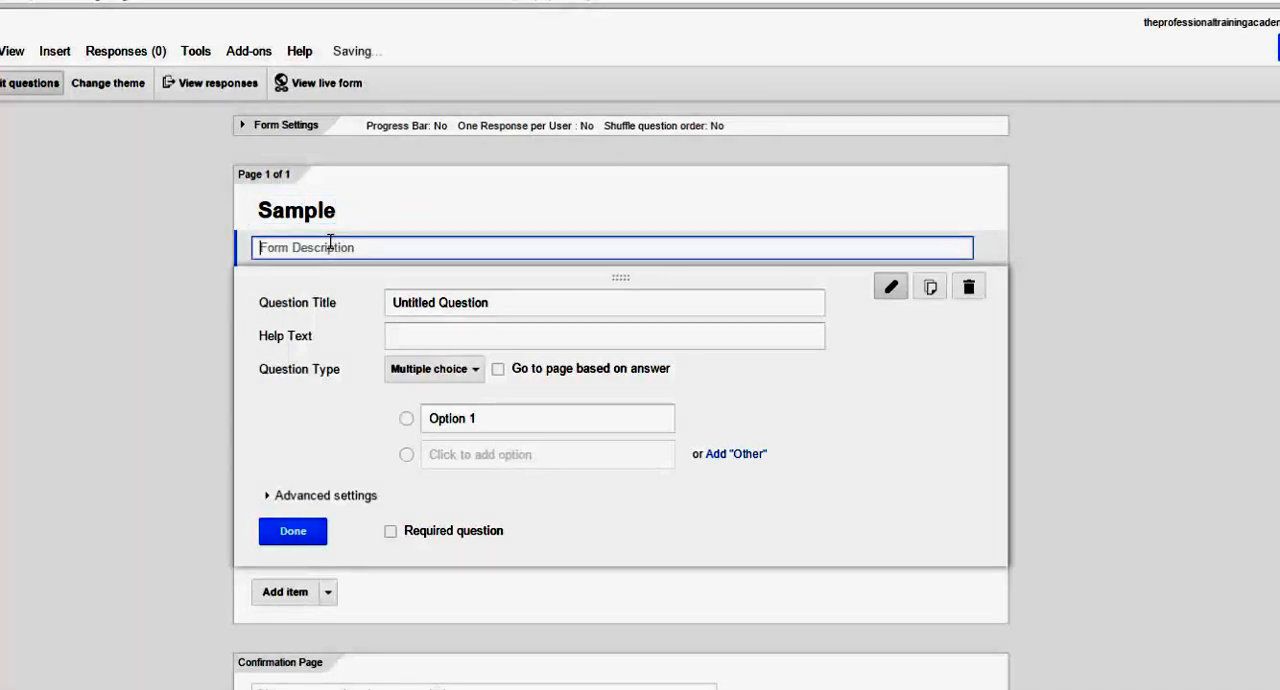
text(To show how to set up a auto correcting quiz)
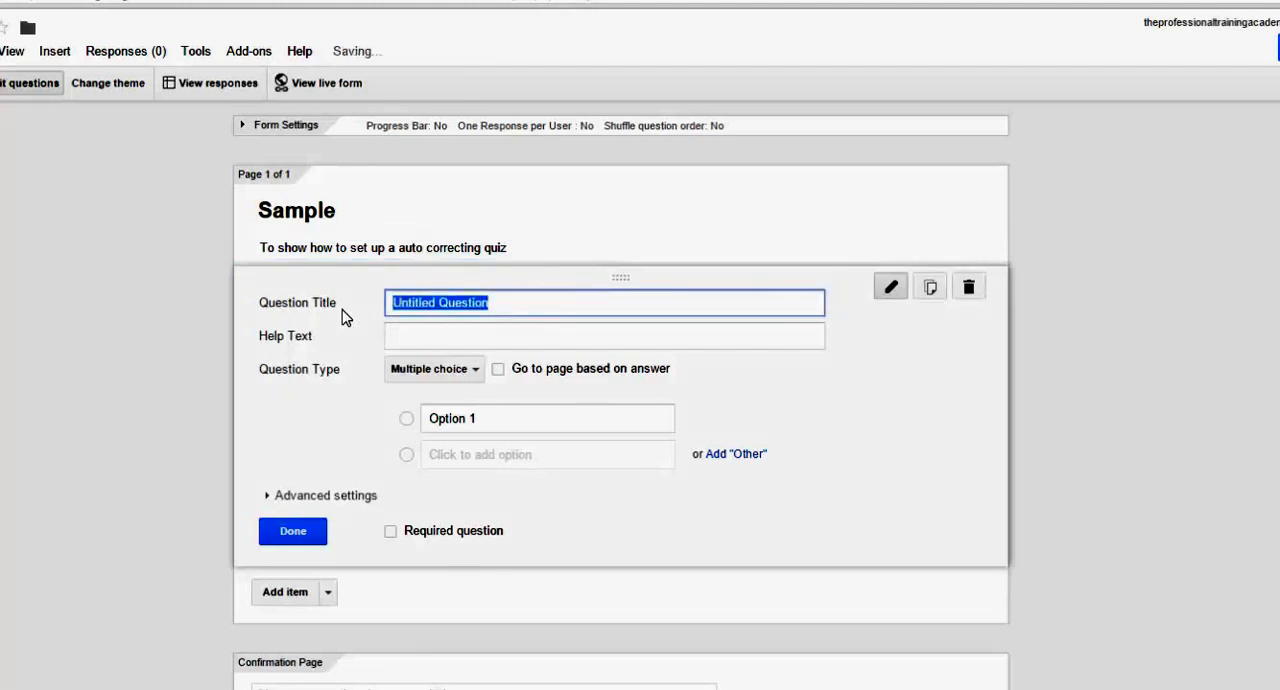
Write the question 'Please enter your name' with help text 'eg Mary Murphy'.
text(Please enter your name)
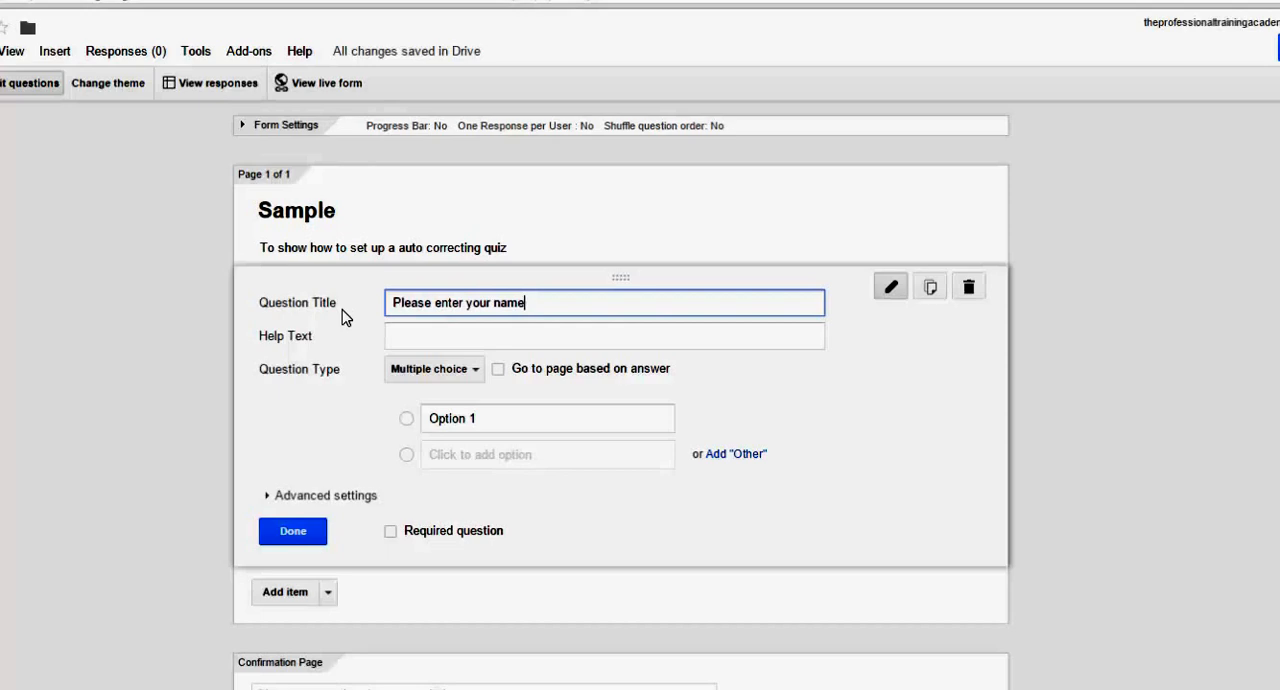
click(604, 336)
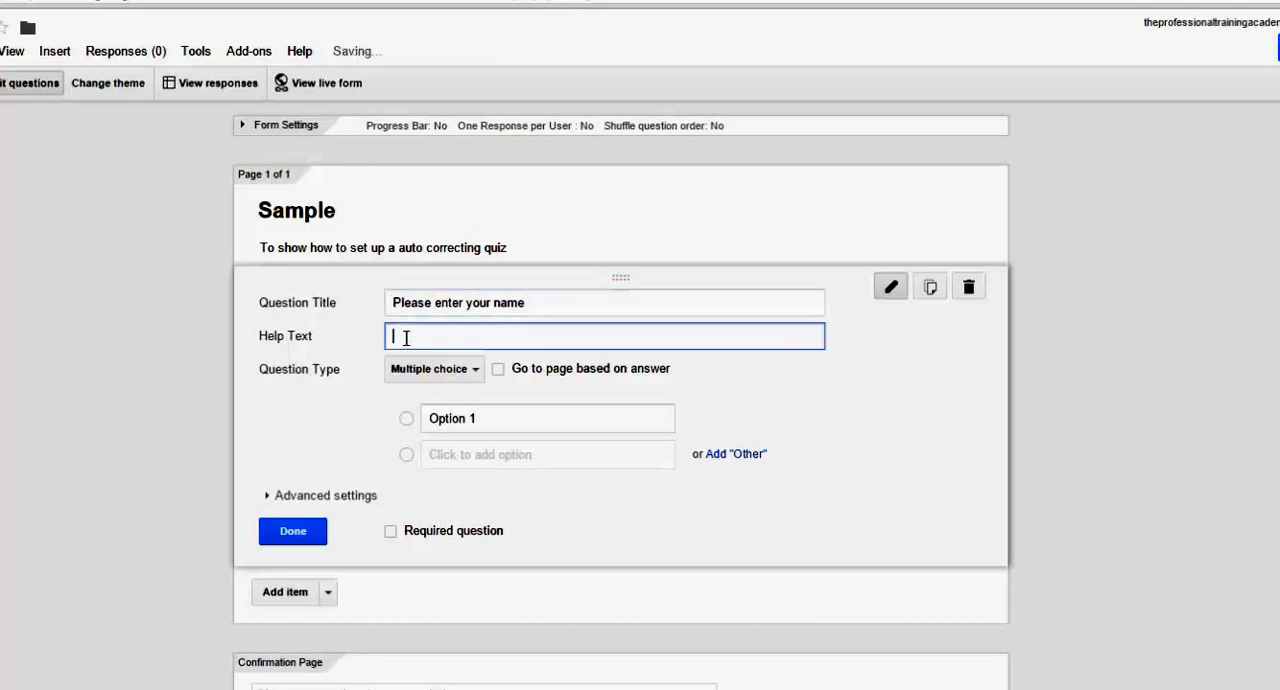
text(eg)
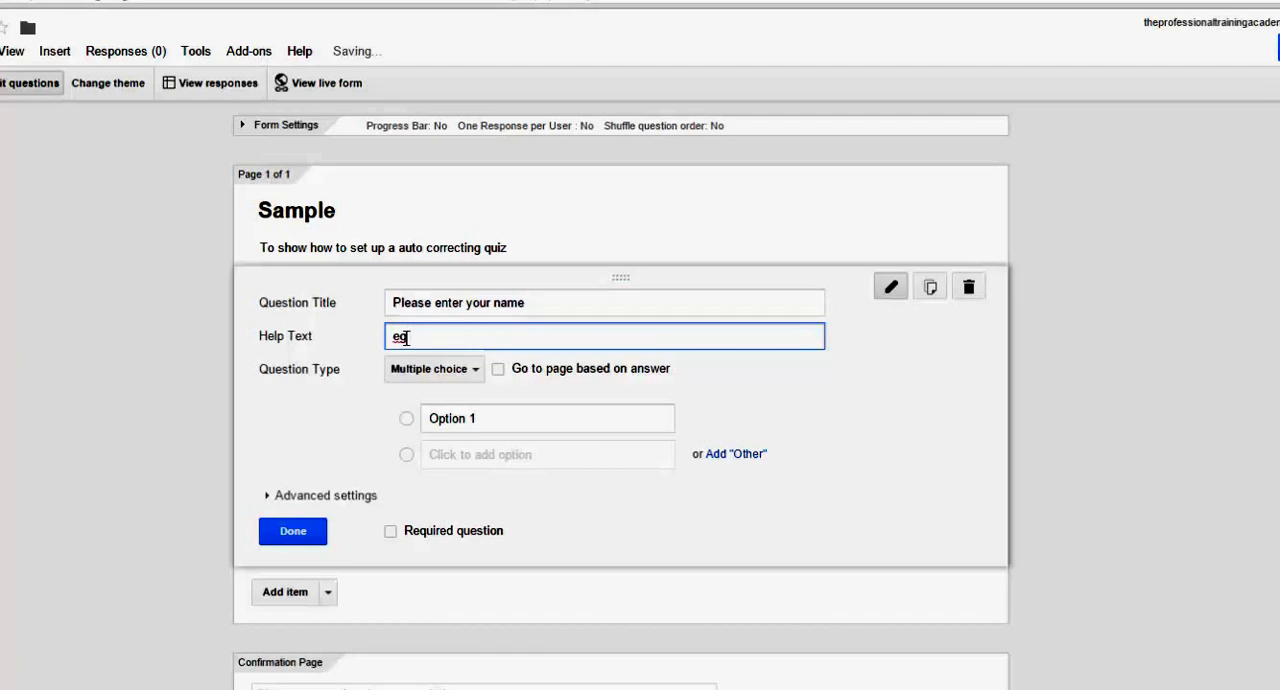
text(Mary)
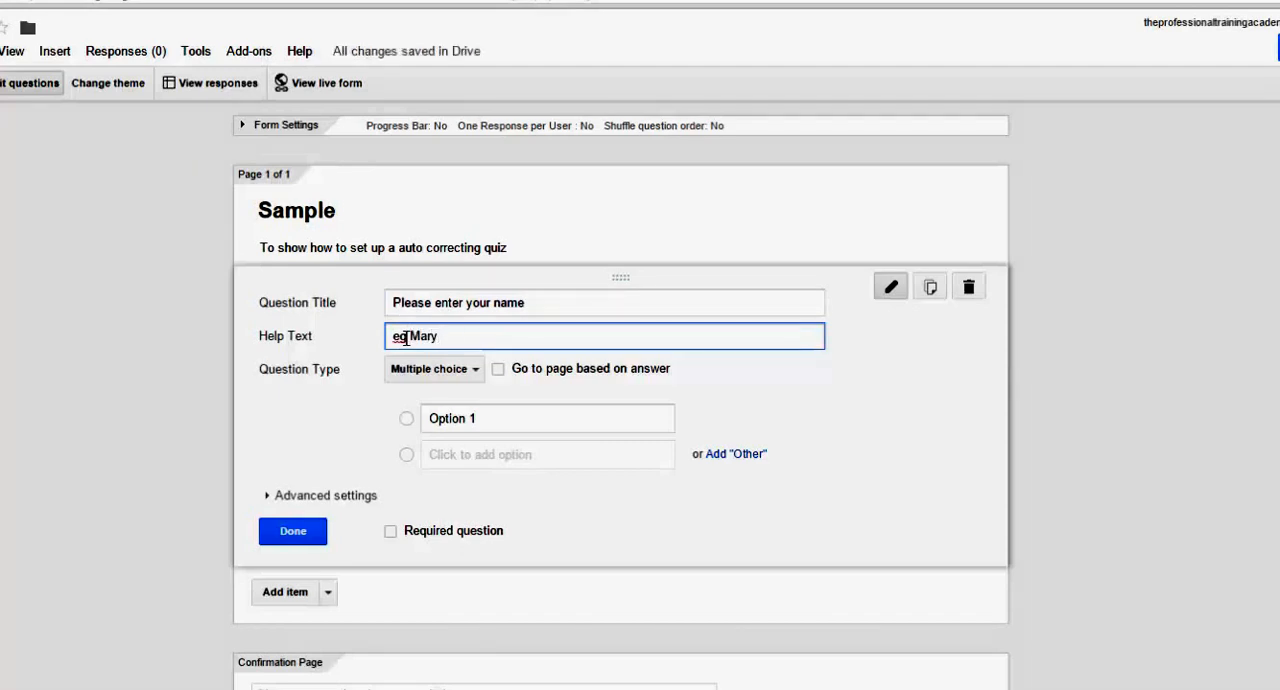
text(Murphy)
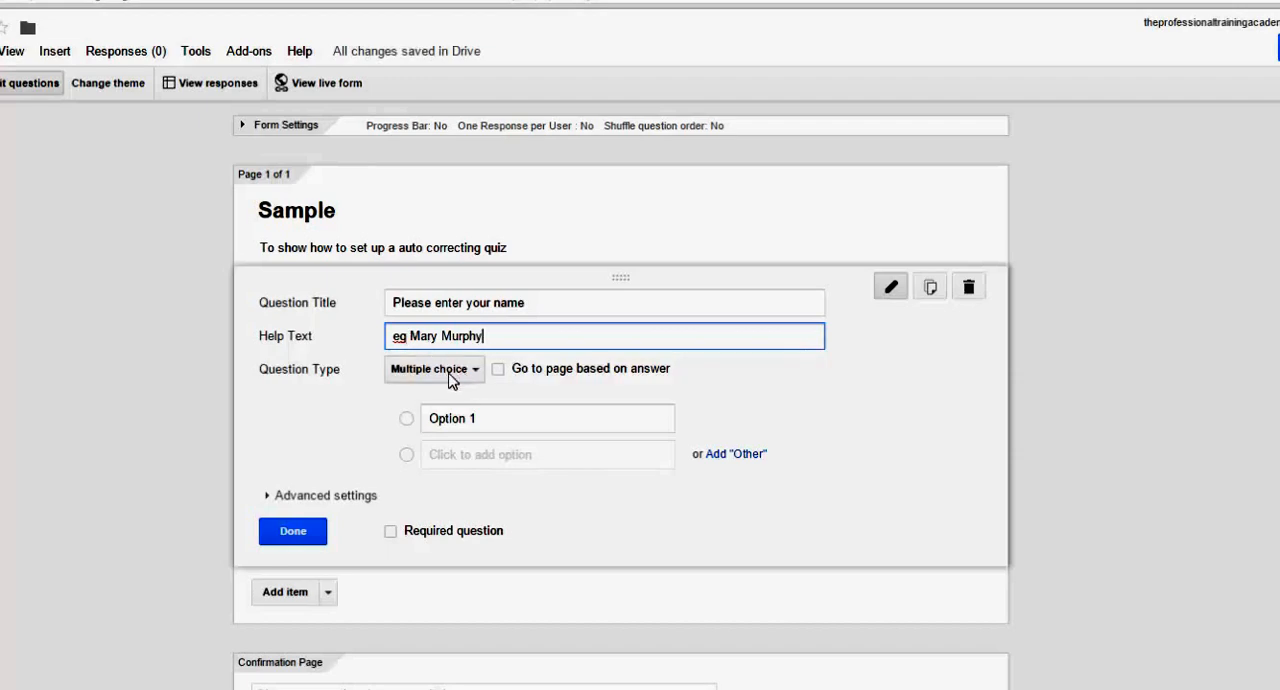
mouse_move(332, 380)
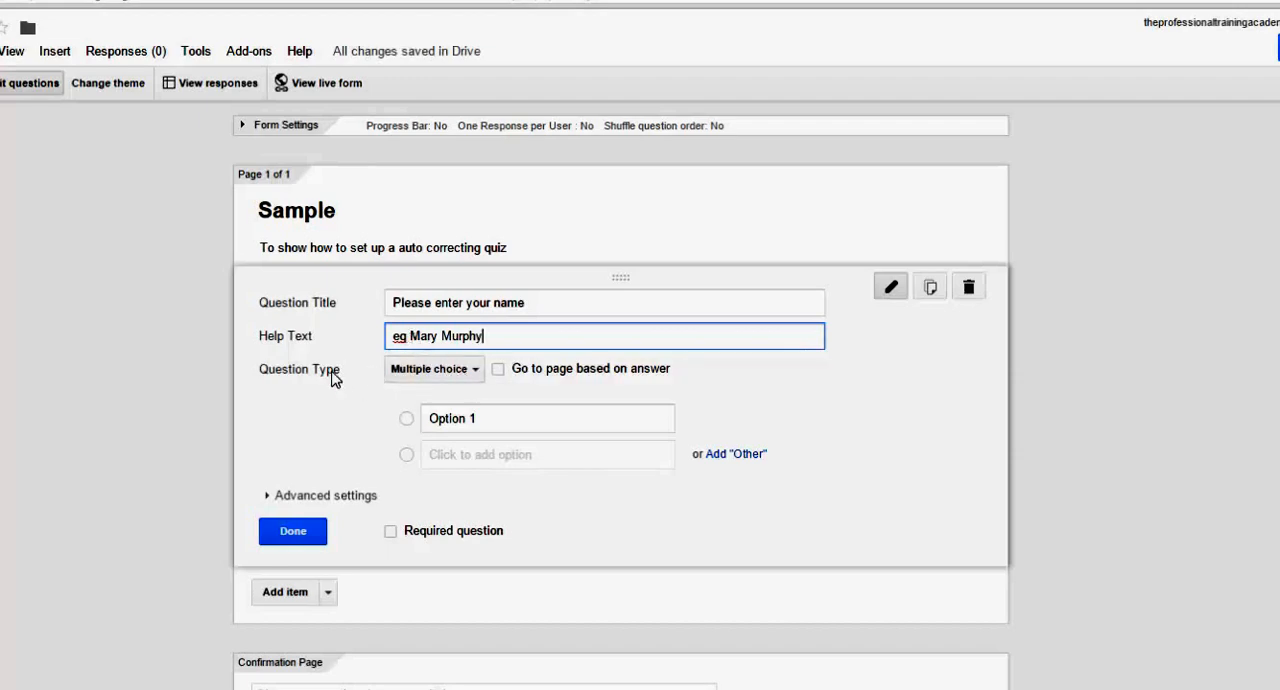
Make the name question a required Text question and finish editing it.
click(432, 368)
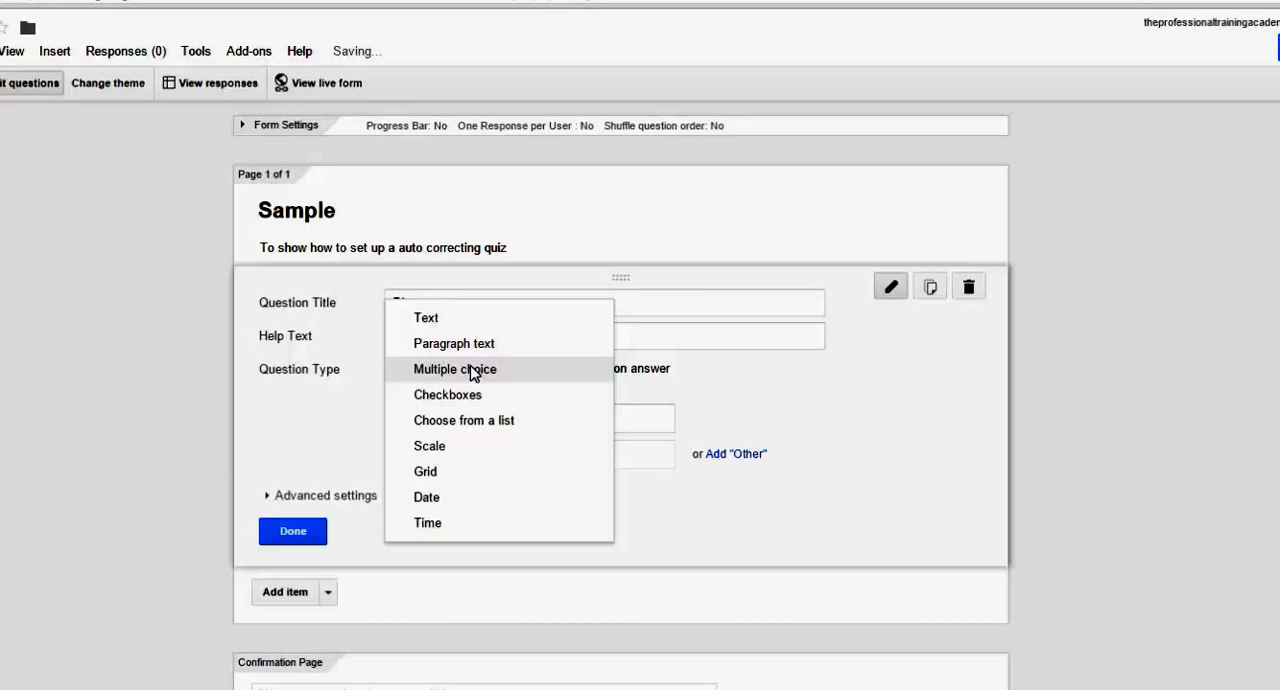
click(426, 316)
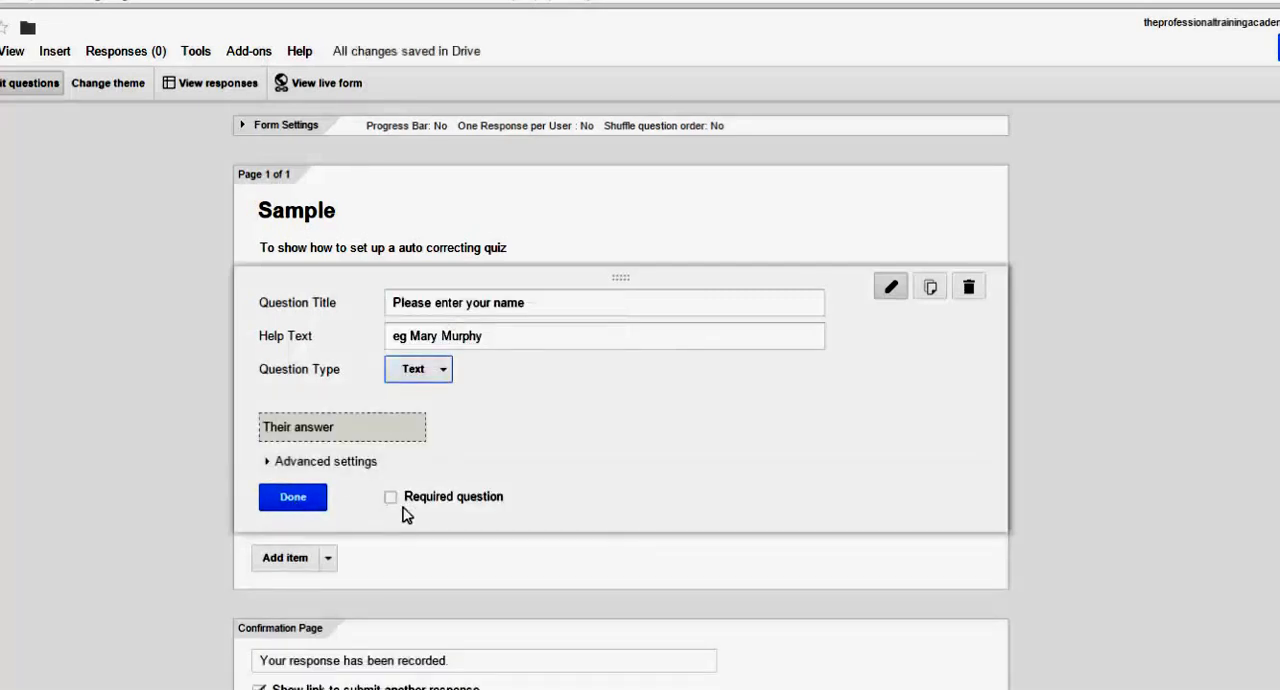
click(390, 496)
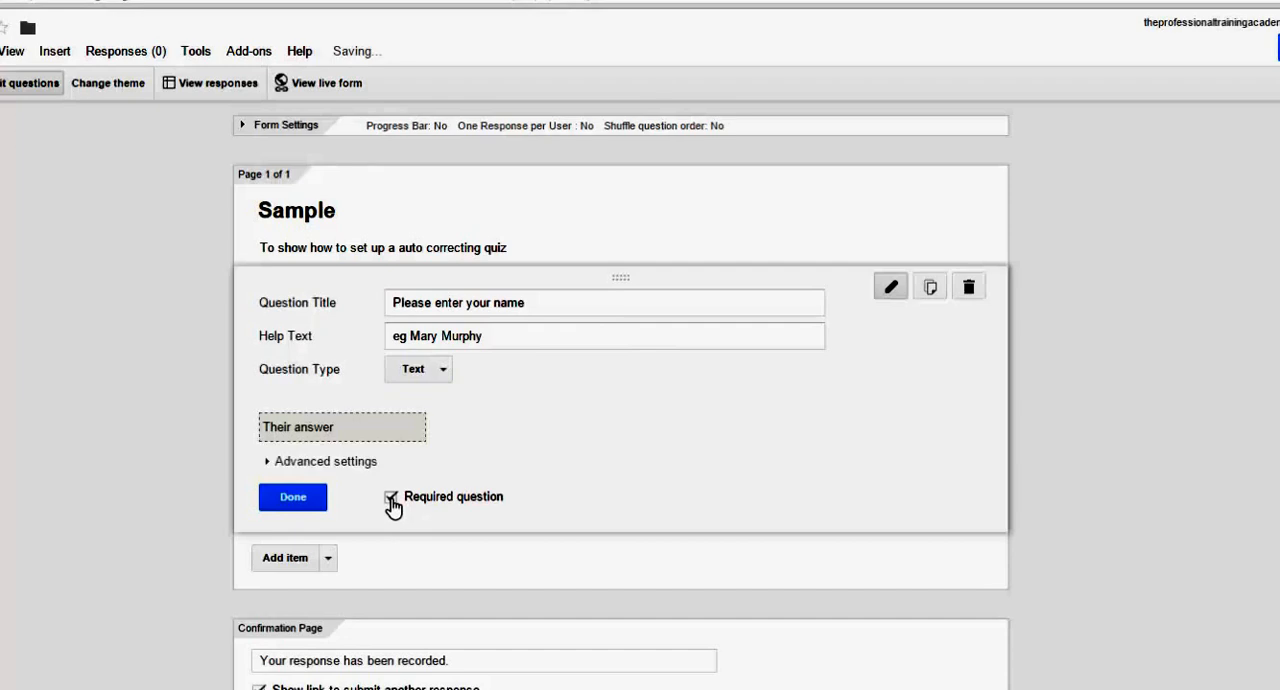
click(390, 496)
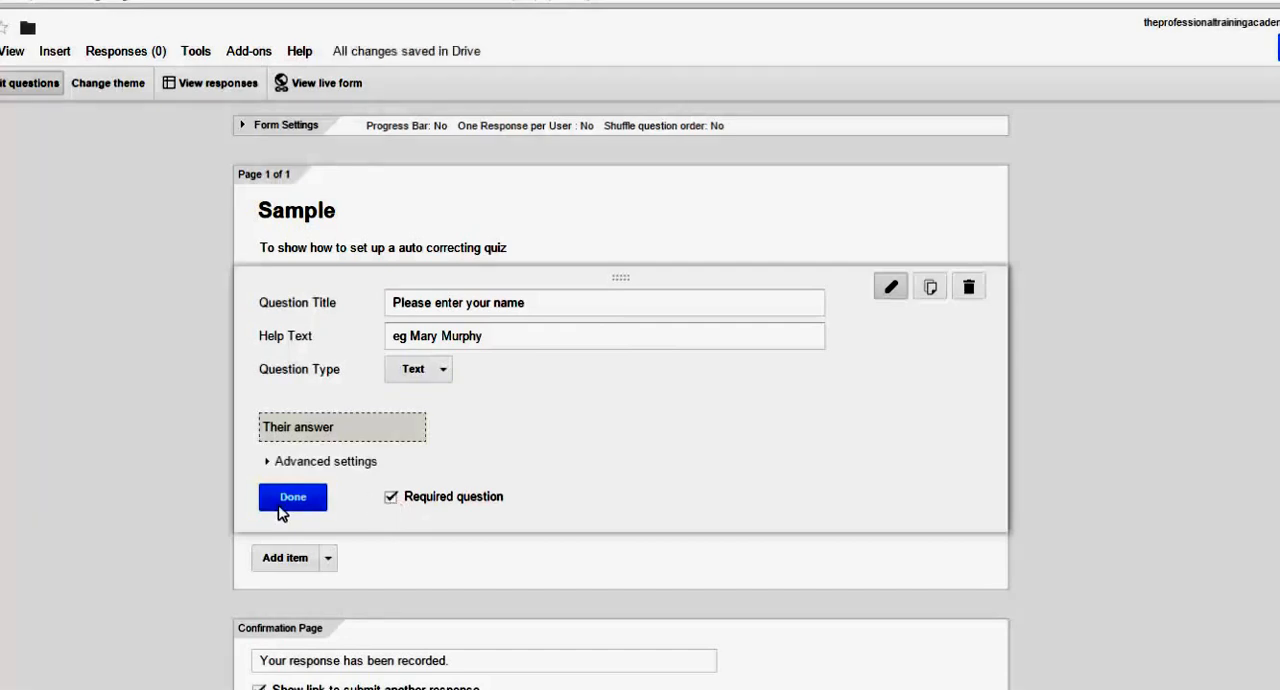
click(292, 496)
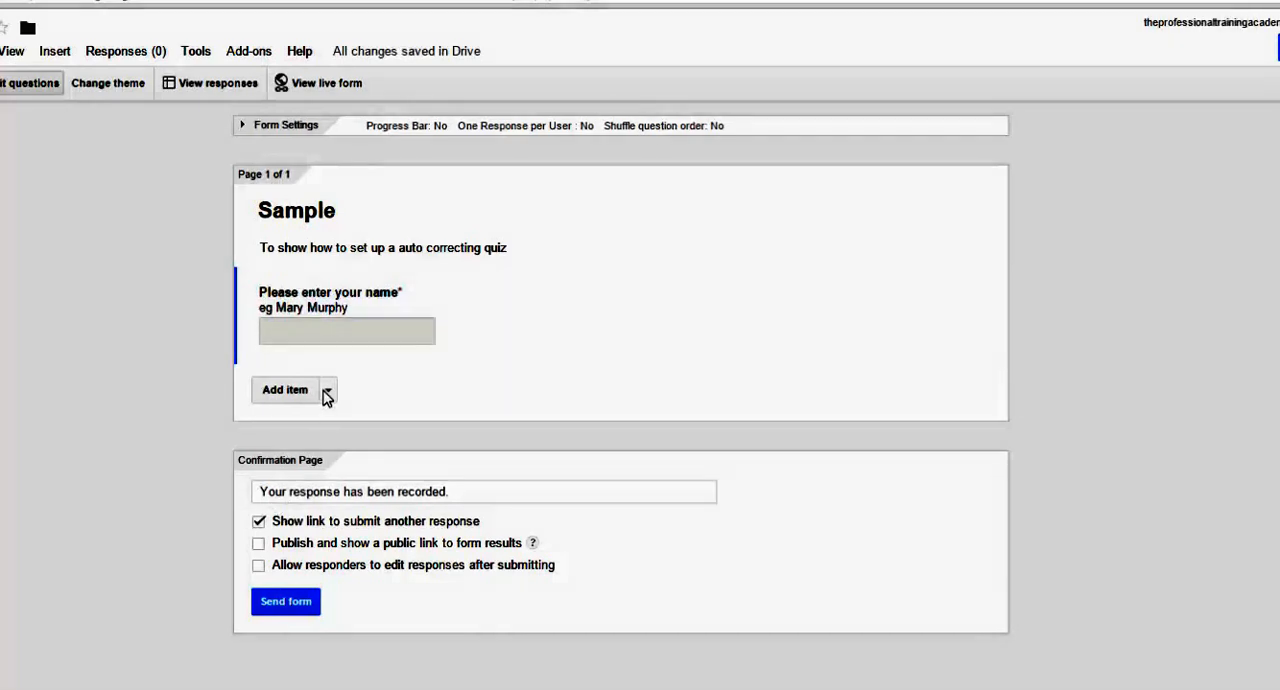
click(284, 388)
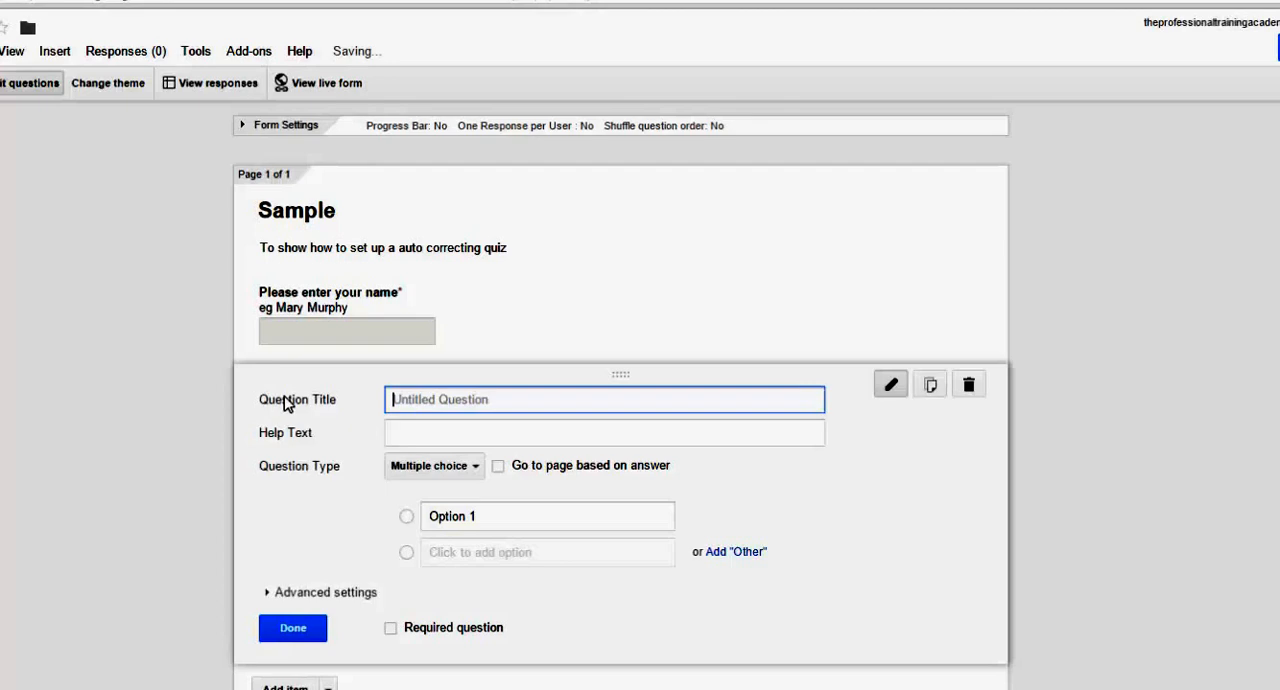
double_click(284, 400)
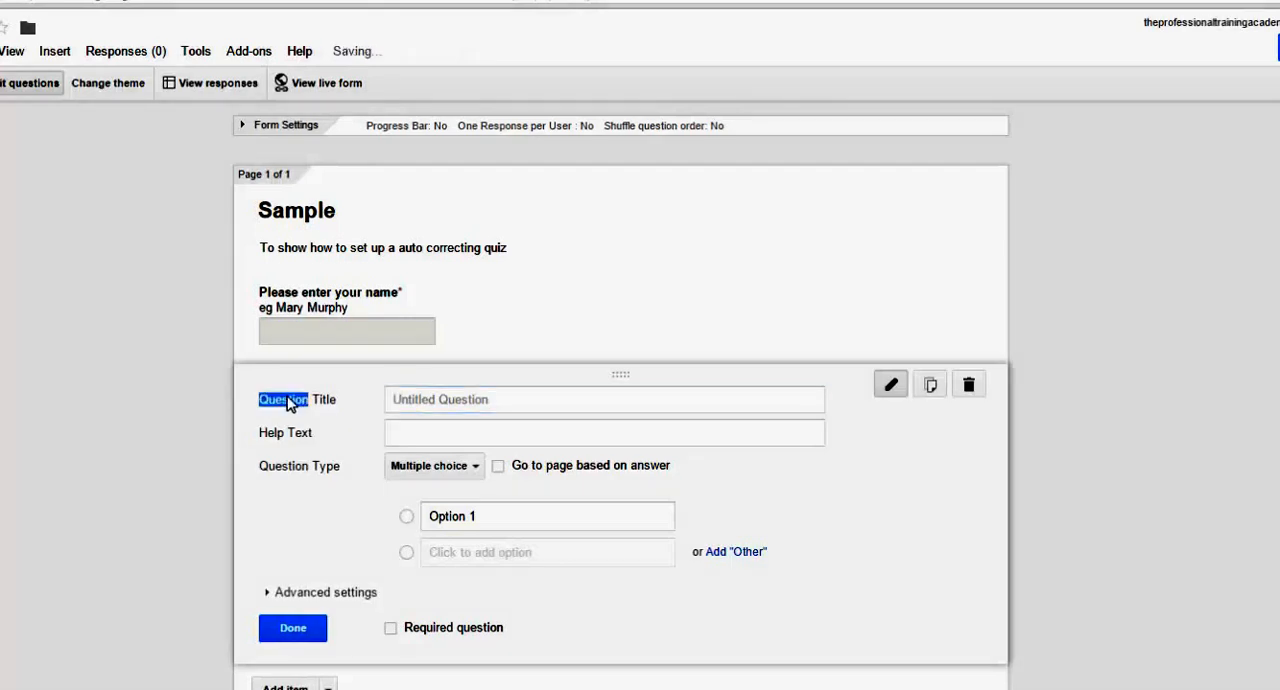
text(Eg yourname@gmail com)
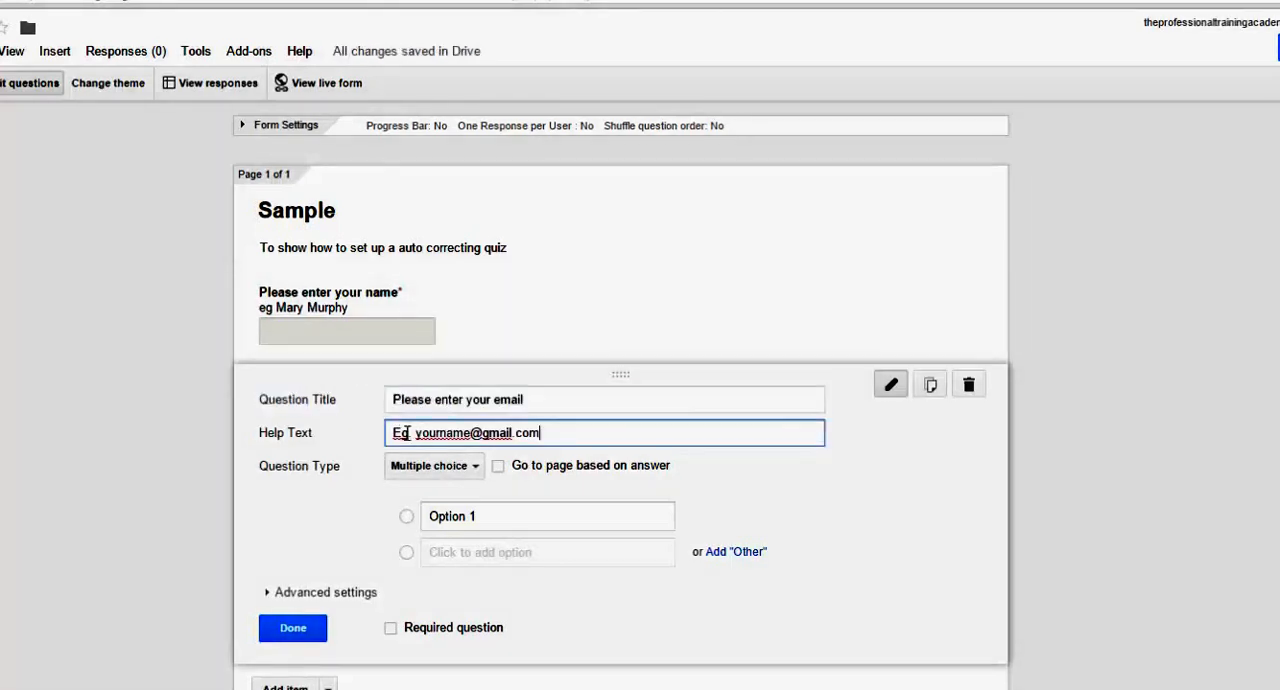
text(g.)
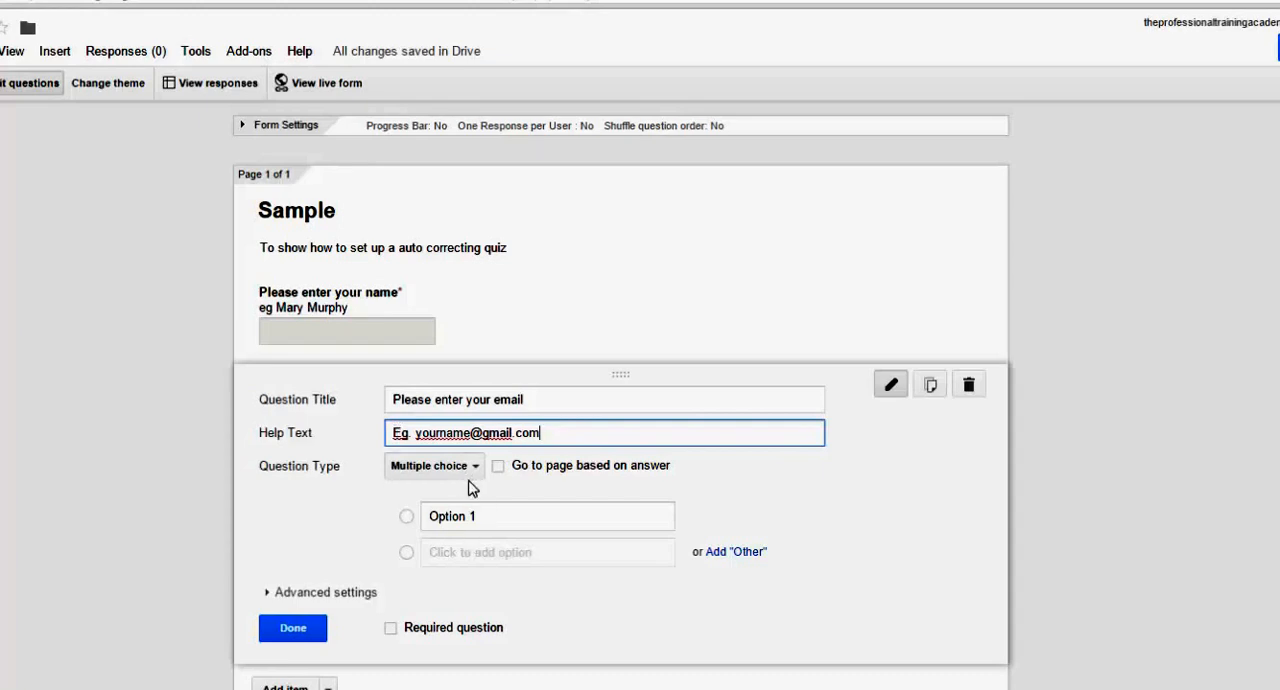
Make the email question a required Text question and finish editing it.
click(432, 464)
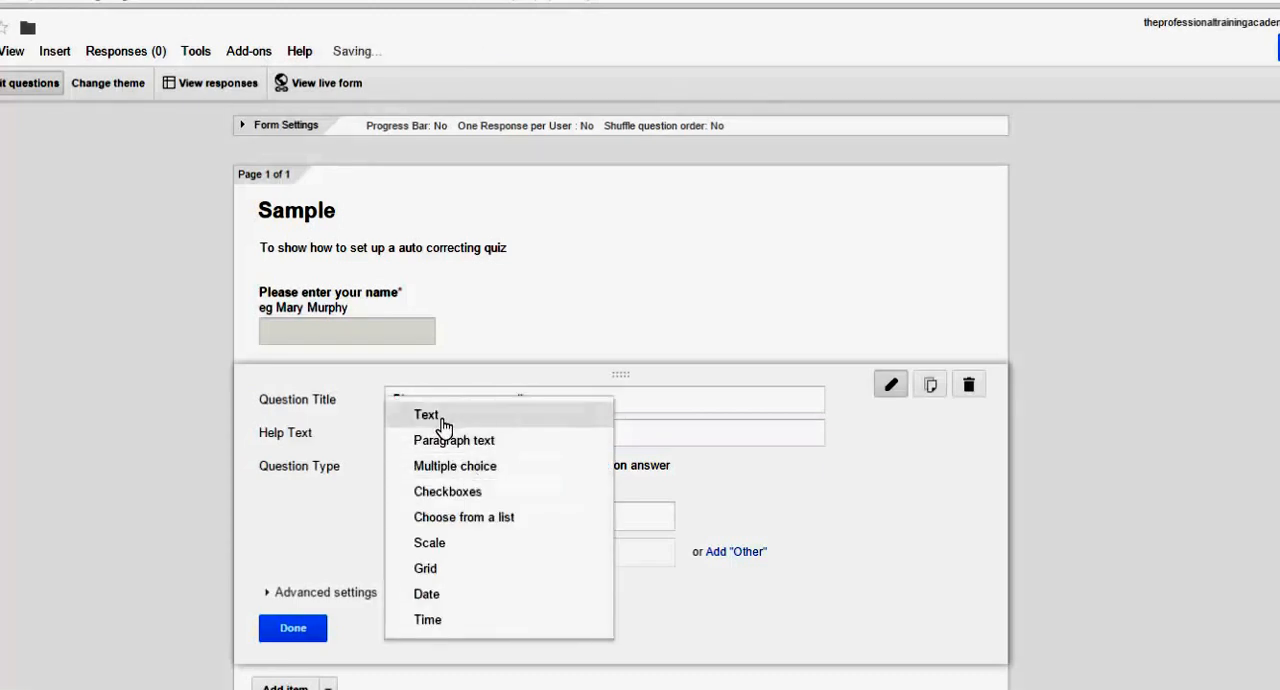
click(426, 414)
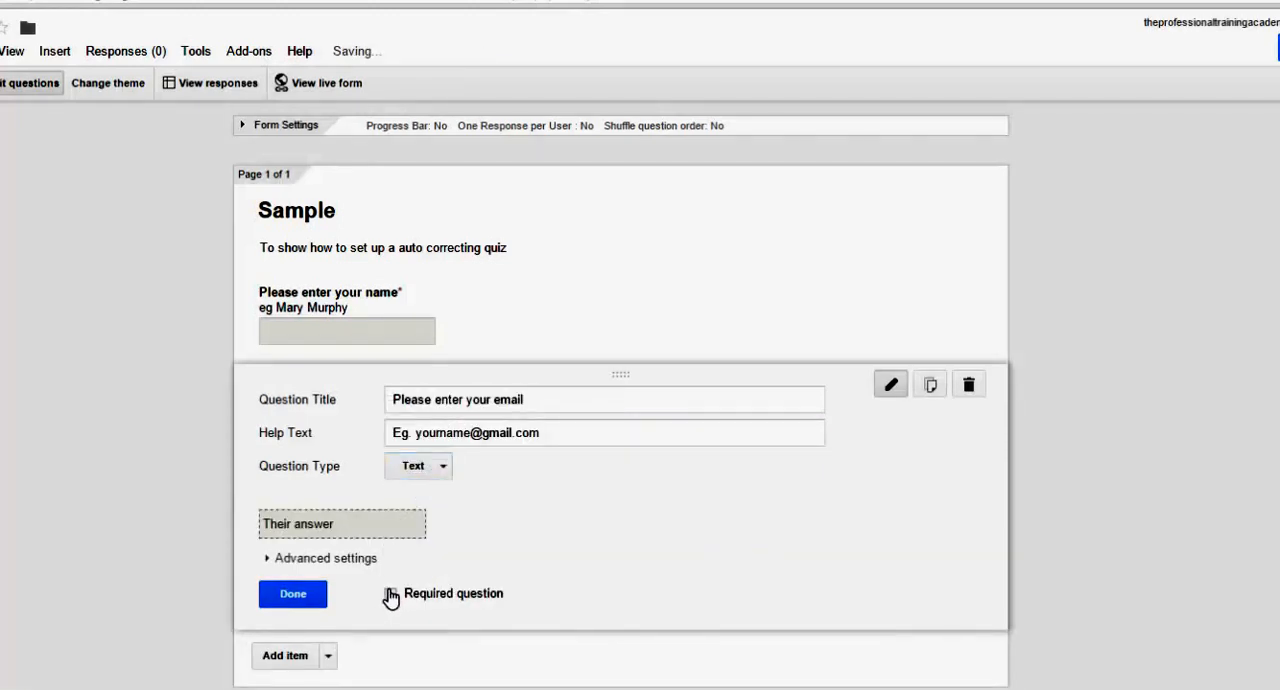
click(388, 592)
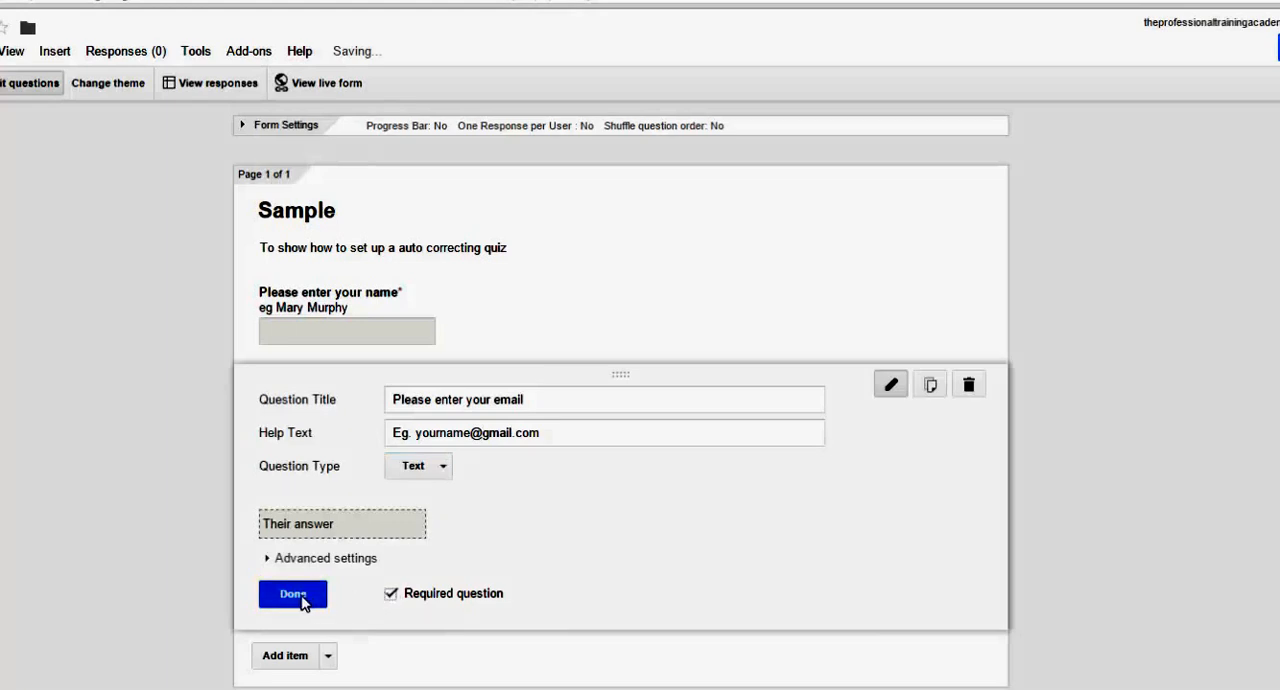
click(292, 594)
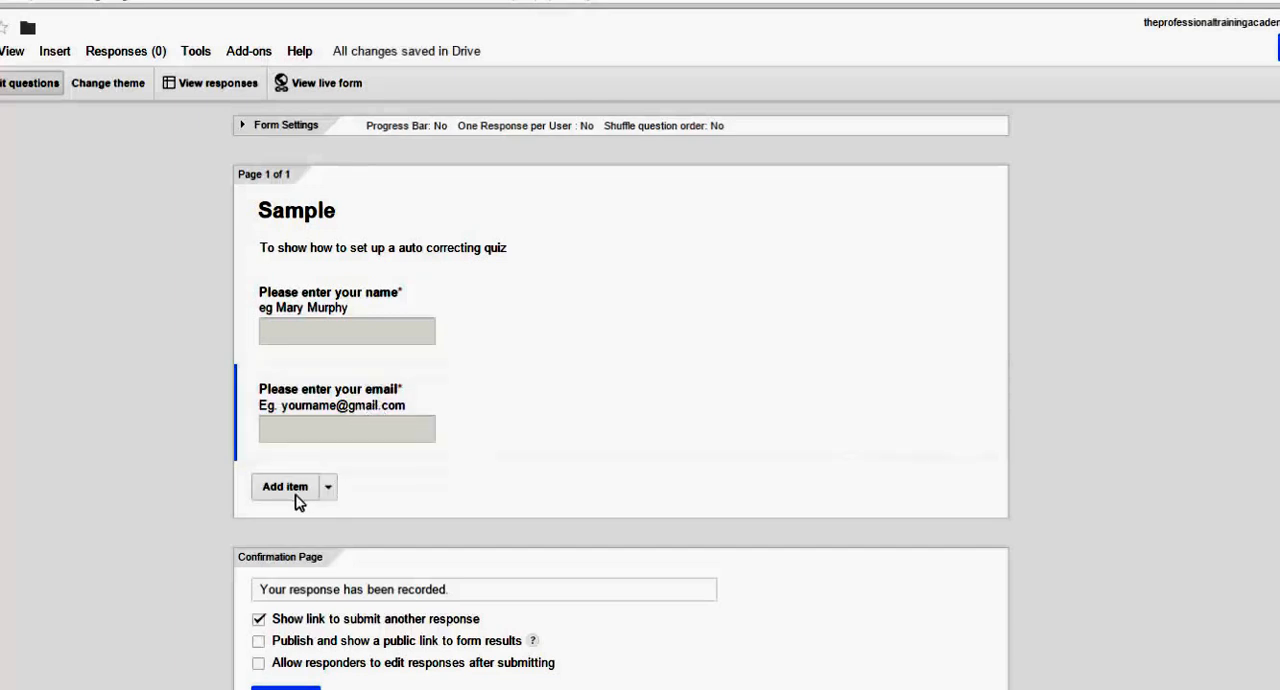
Add 'This is a test question' with help text 'please select from below'.
click(284, 486)
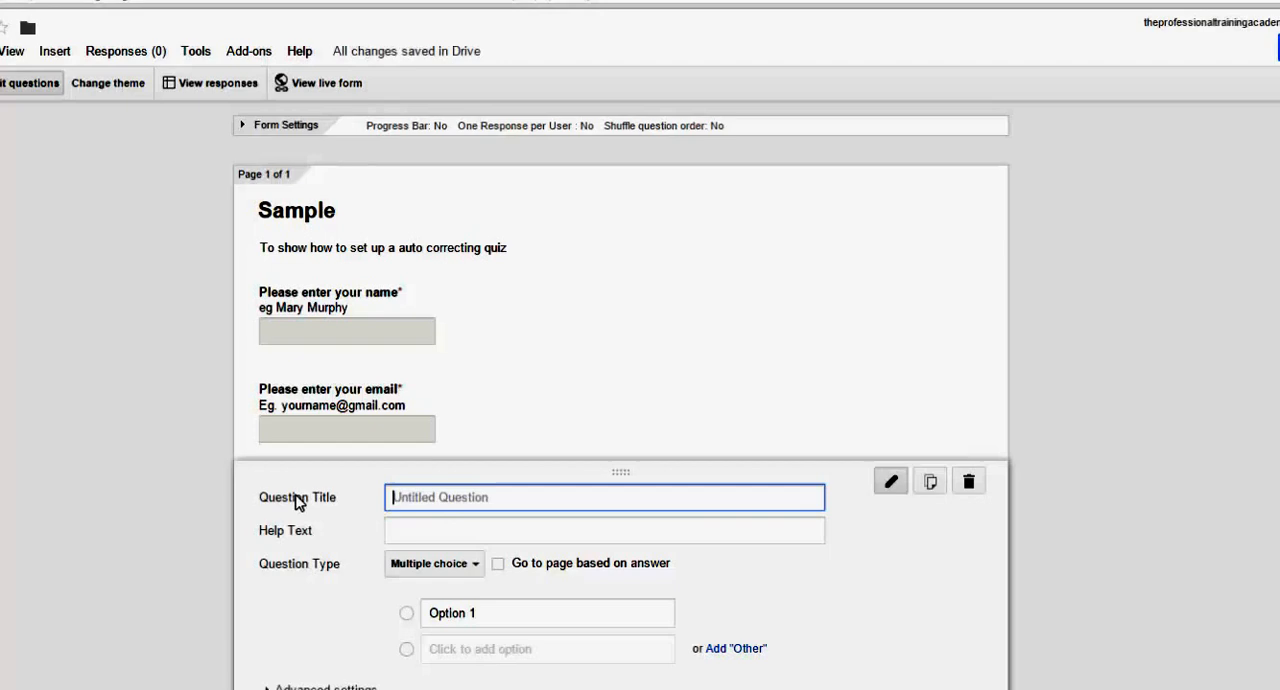
text(This is a test question)
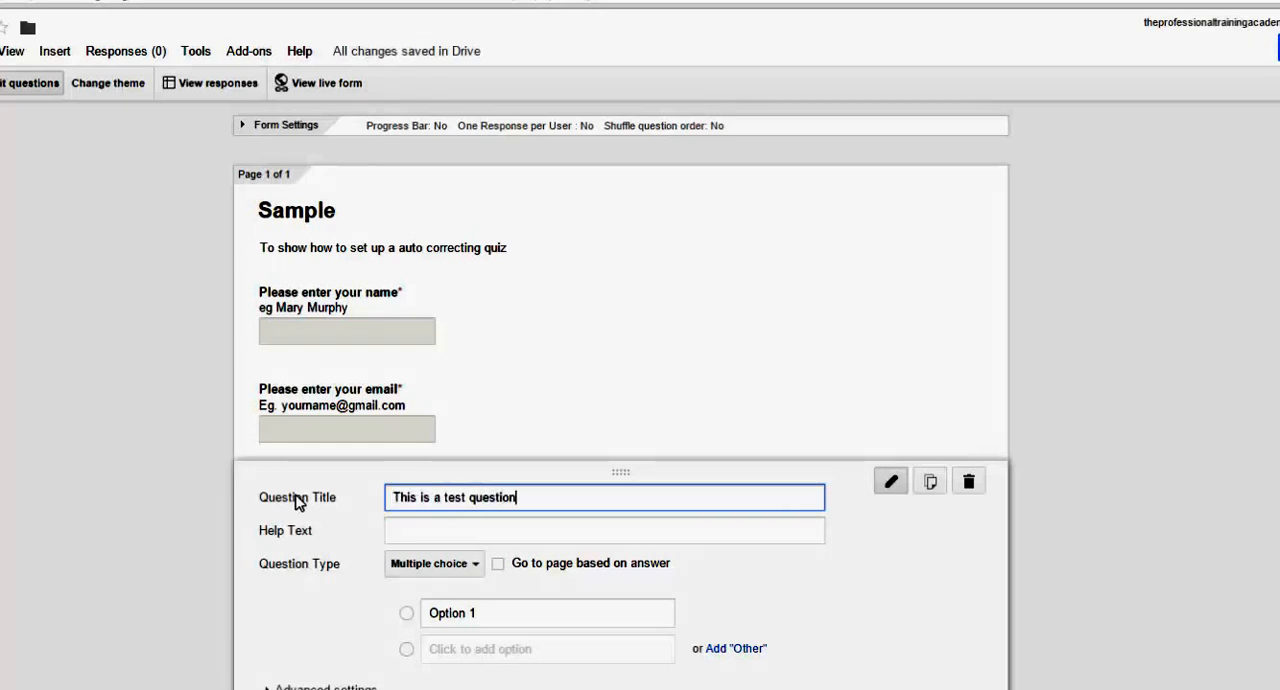
click(604, 530)
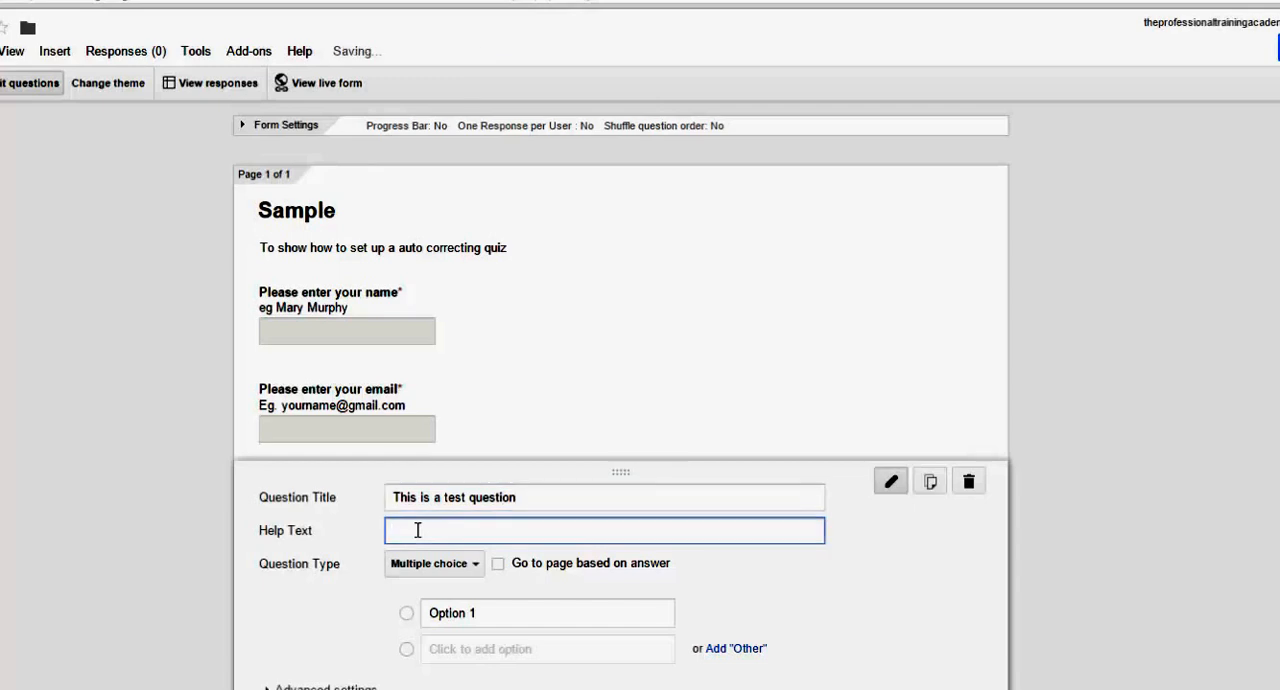
text(please s)
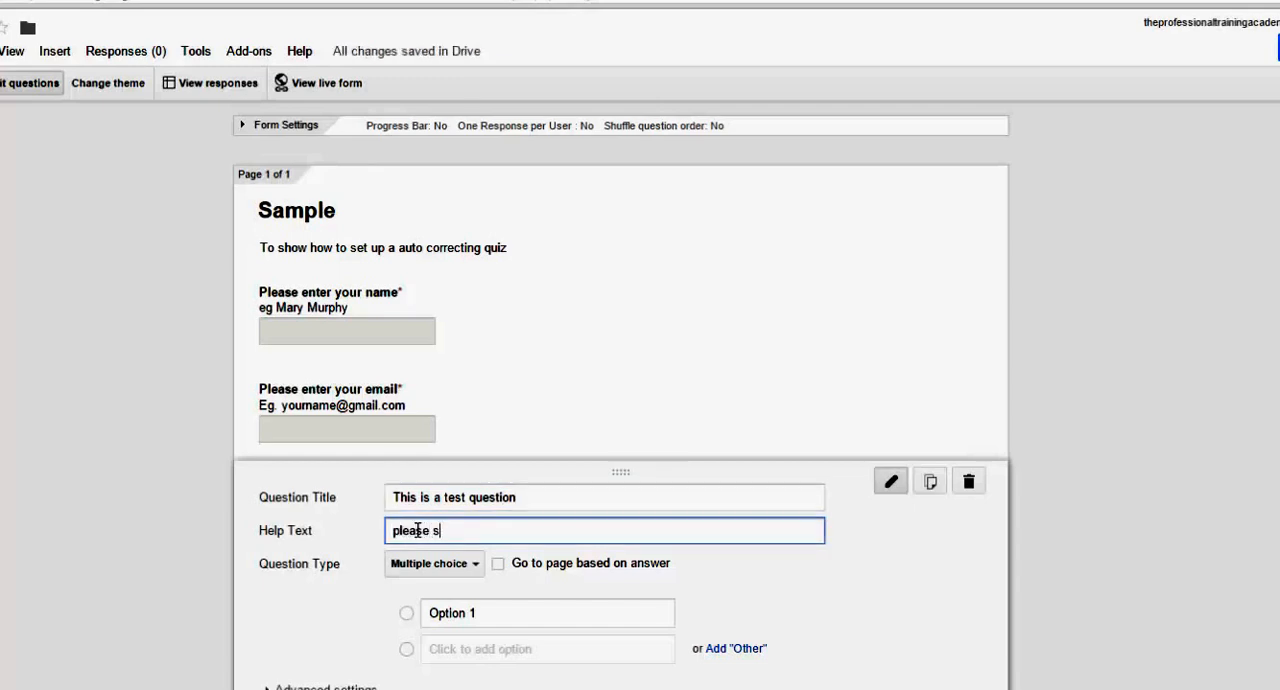
text(elect from the choice)
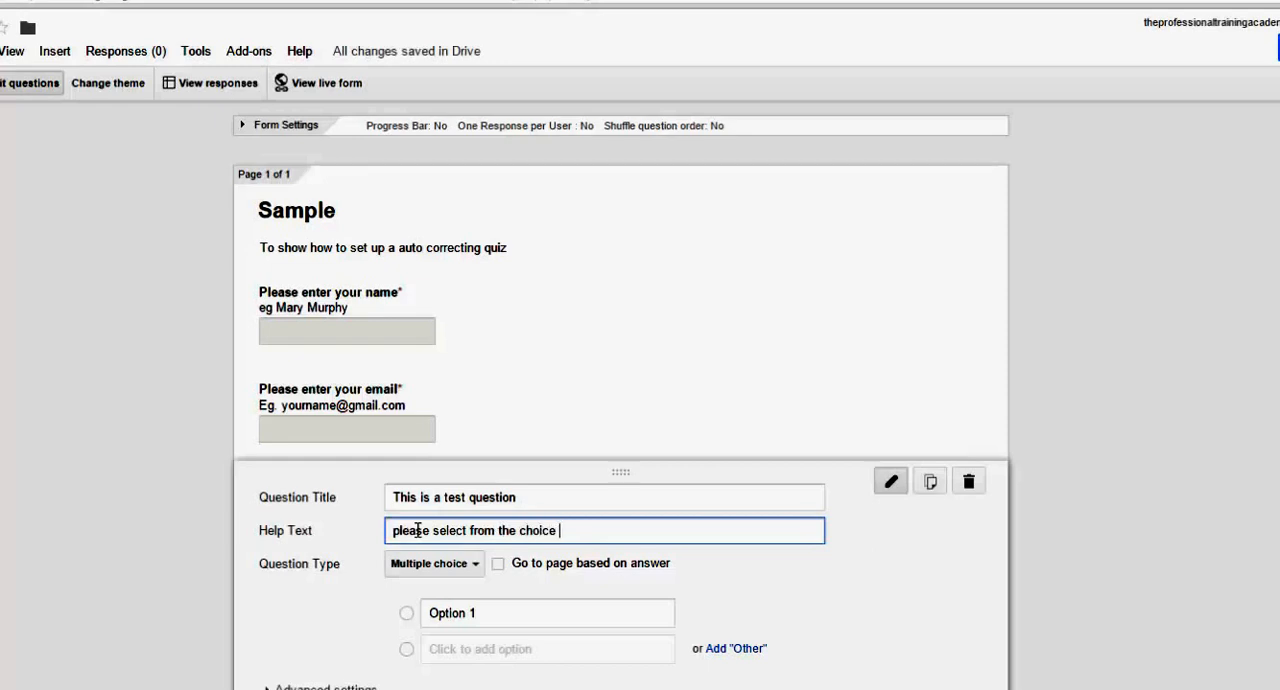
text(below)
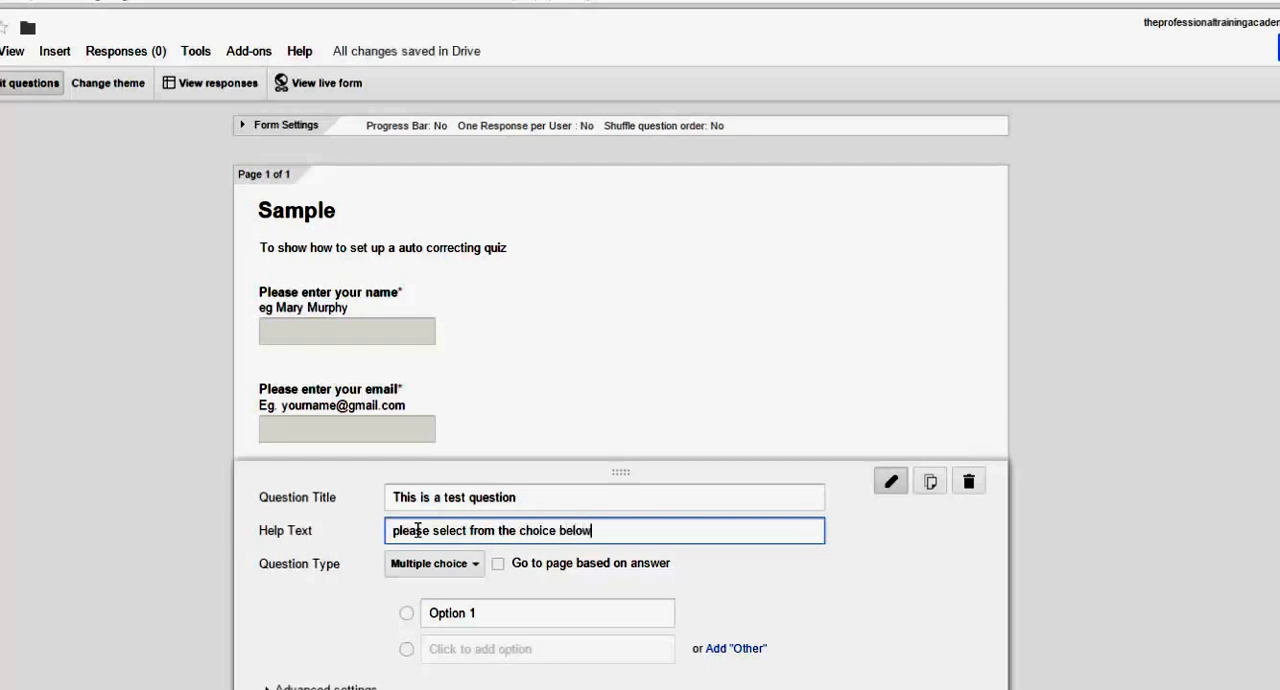
Give the question options A, B and C and make it required.
click(544, 612)
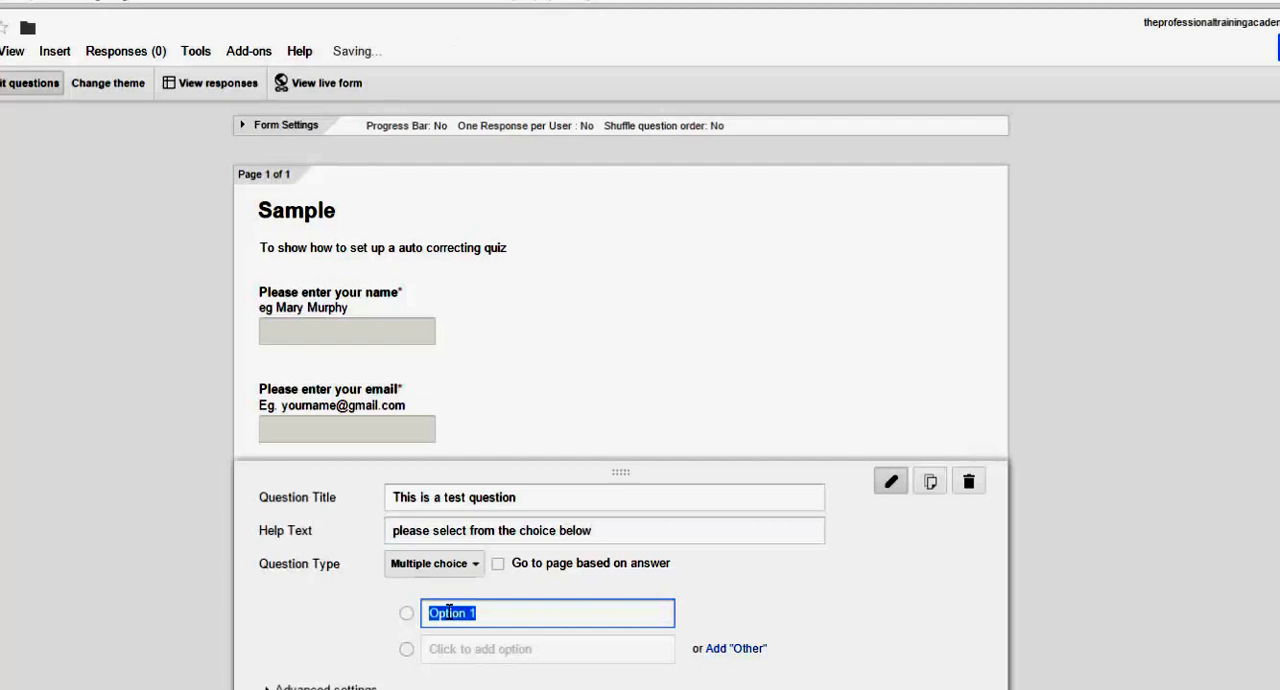
text(A)
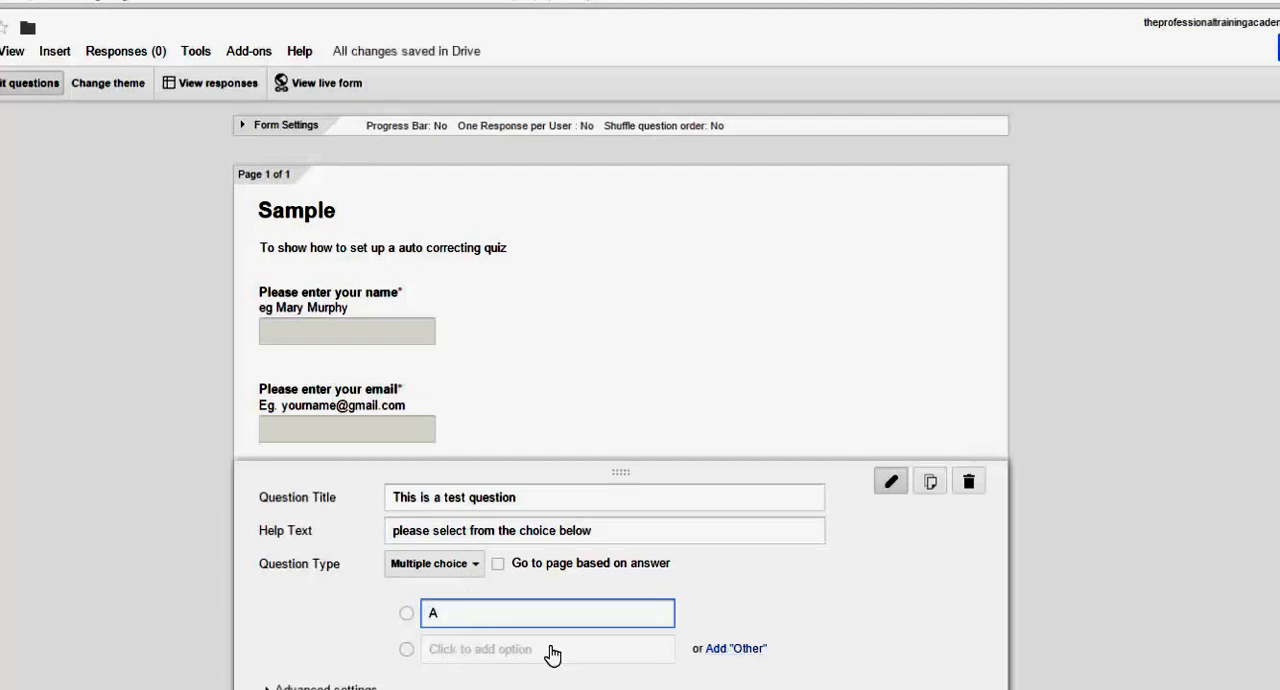
click(548, 648)
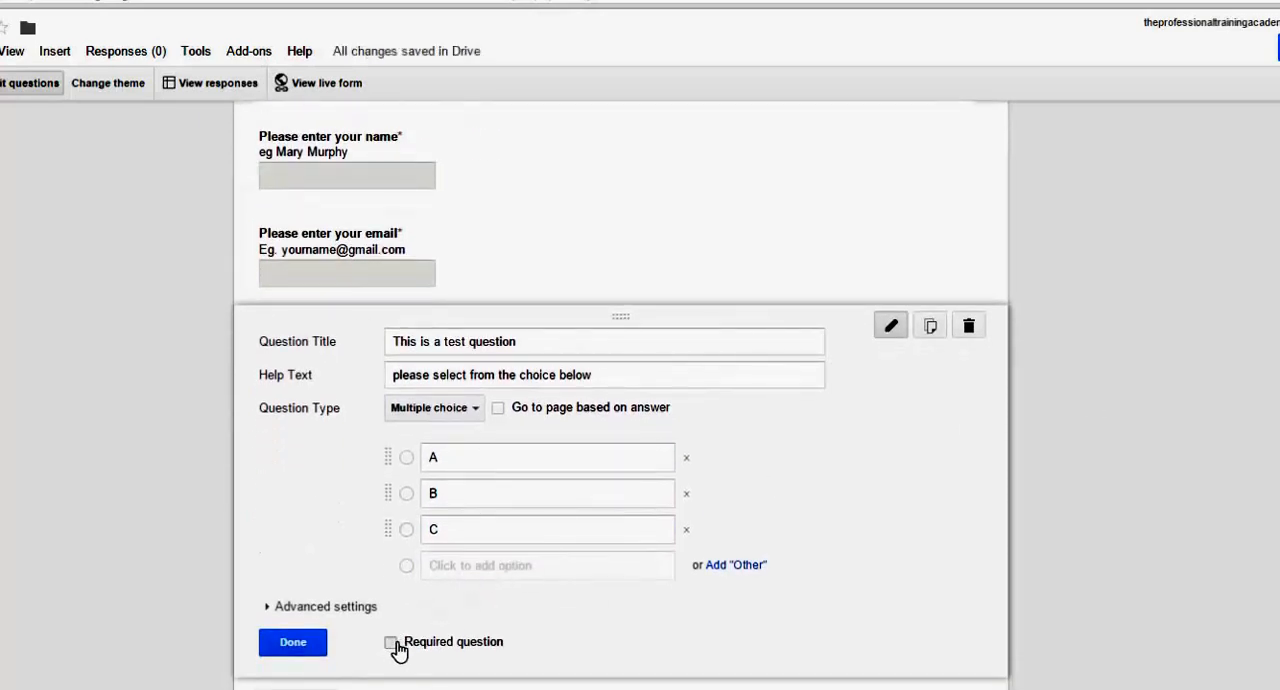
click(292, 640)
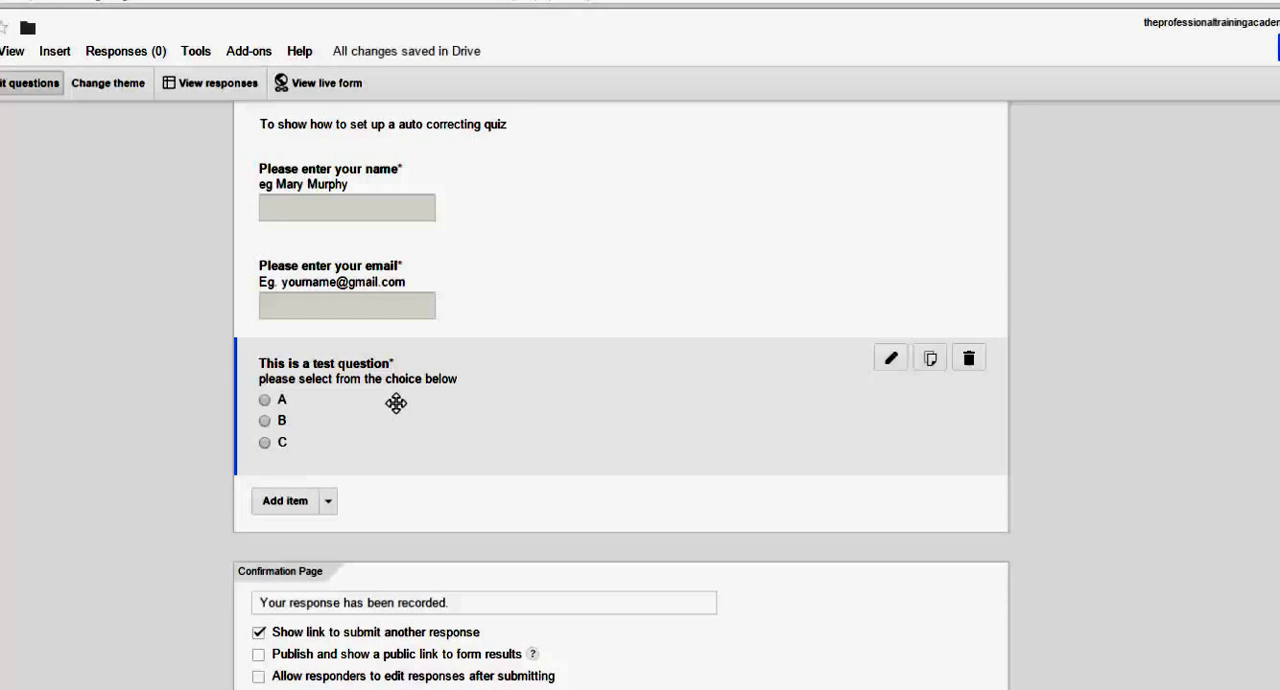
mouse_move(930, 360)
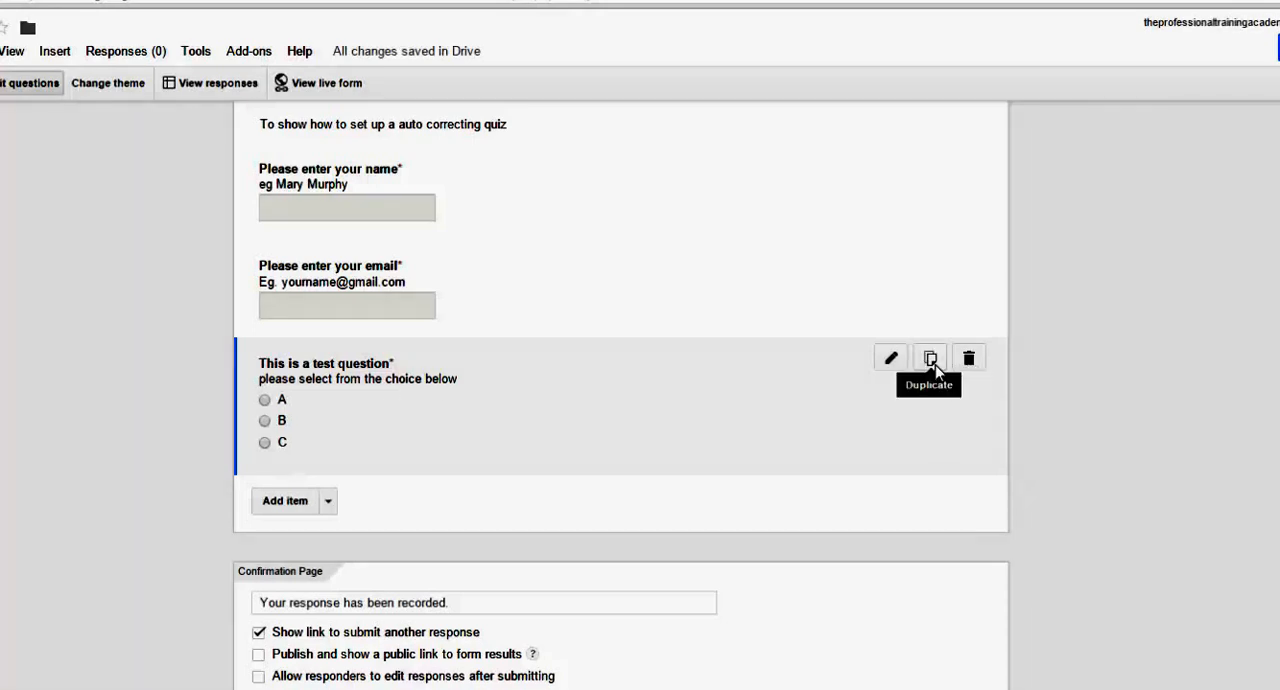
Duplicate the question as 'This is a test question 2' keeping options A, B, C.
click(928, 358)
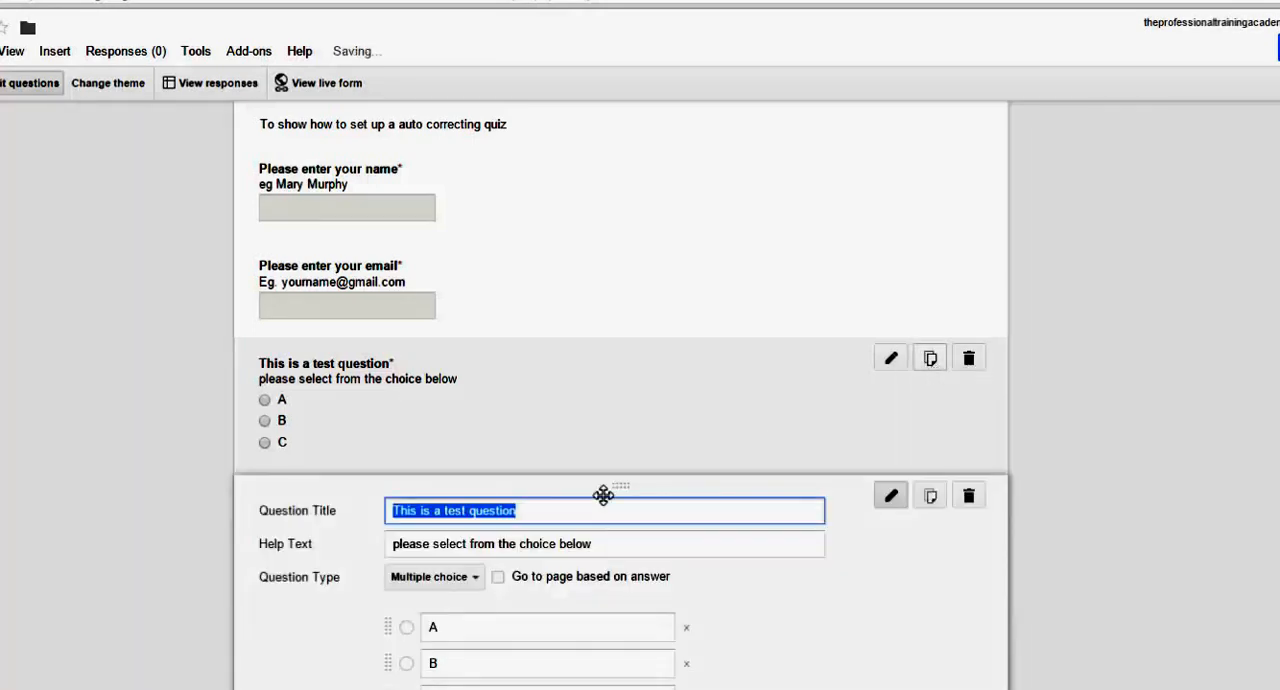
text(This is a test question 2)
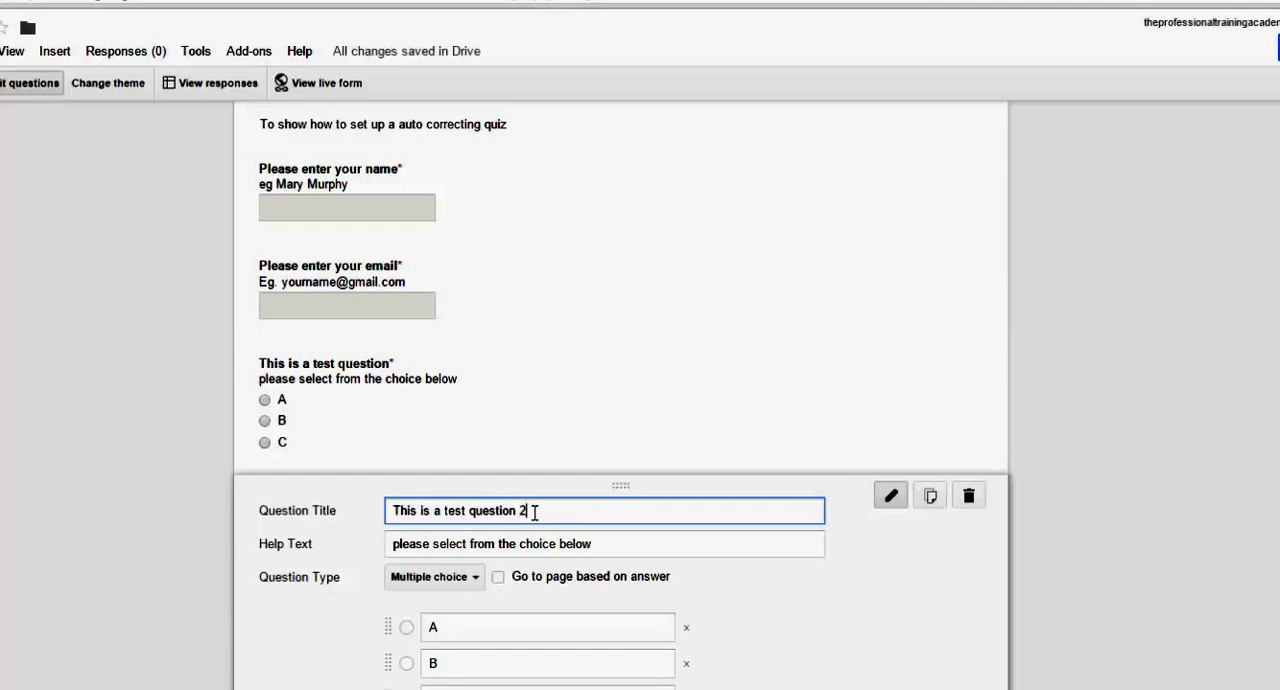
scroll(down, 3)
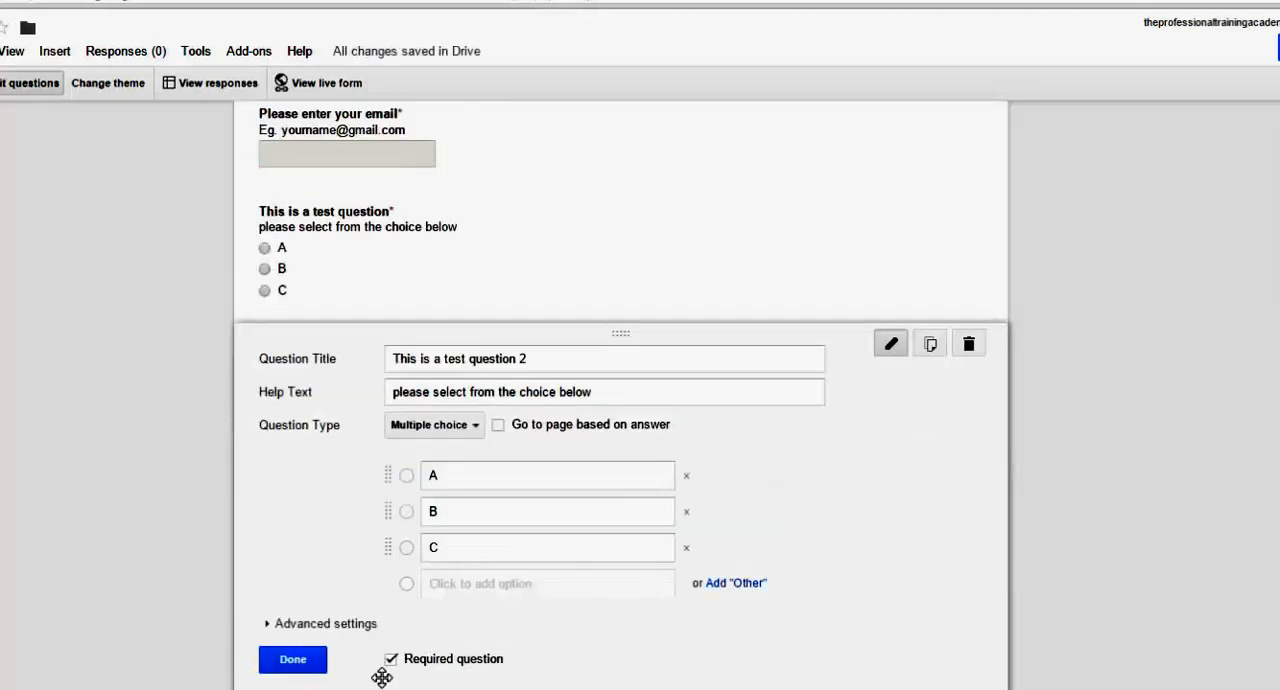
click(292, 660)
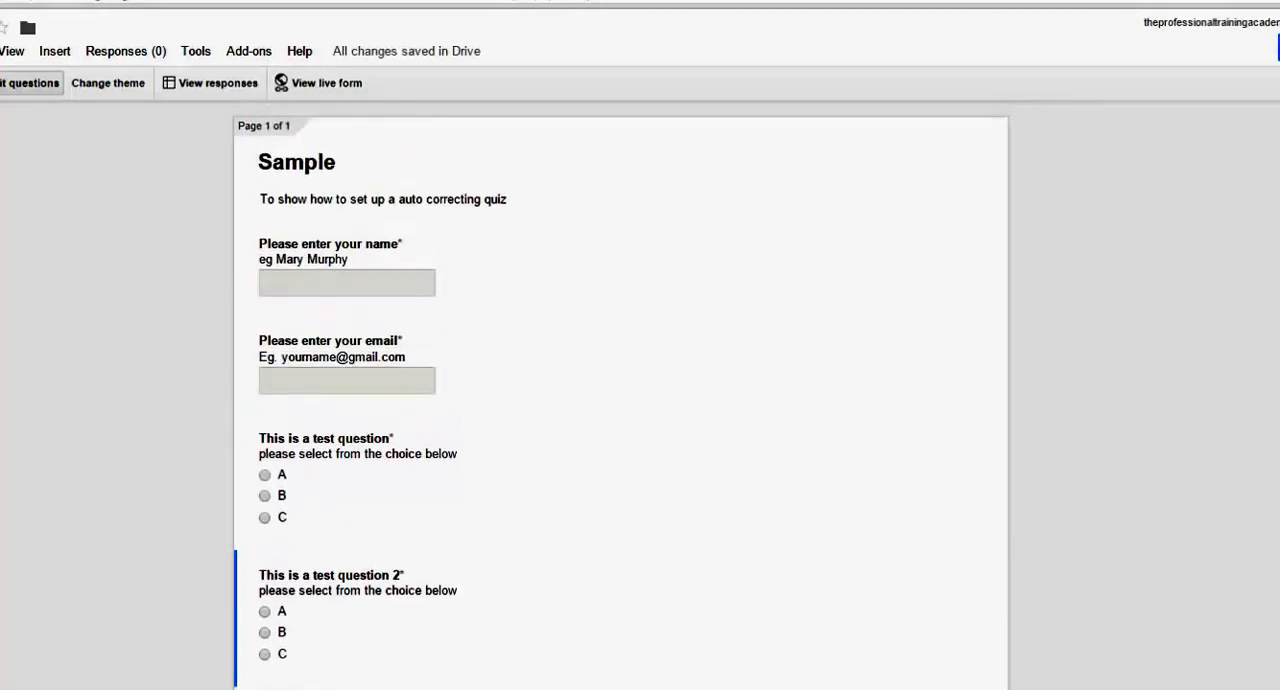
mouse_move(212, 62)
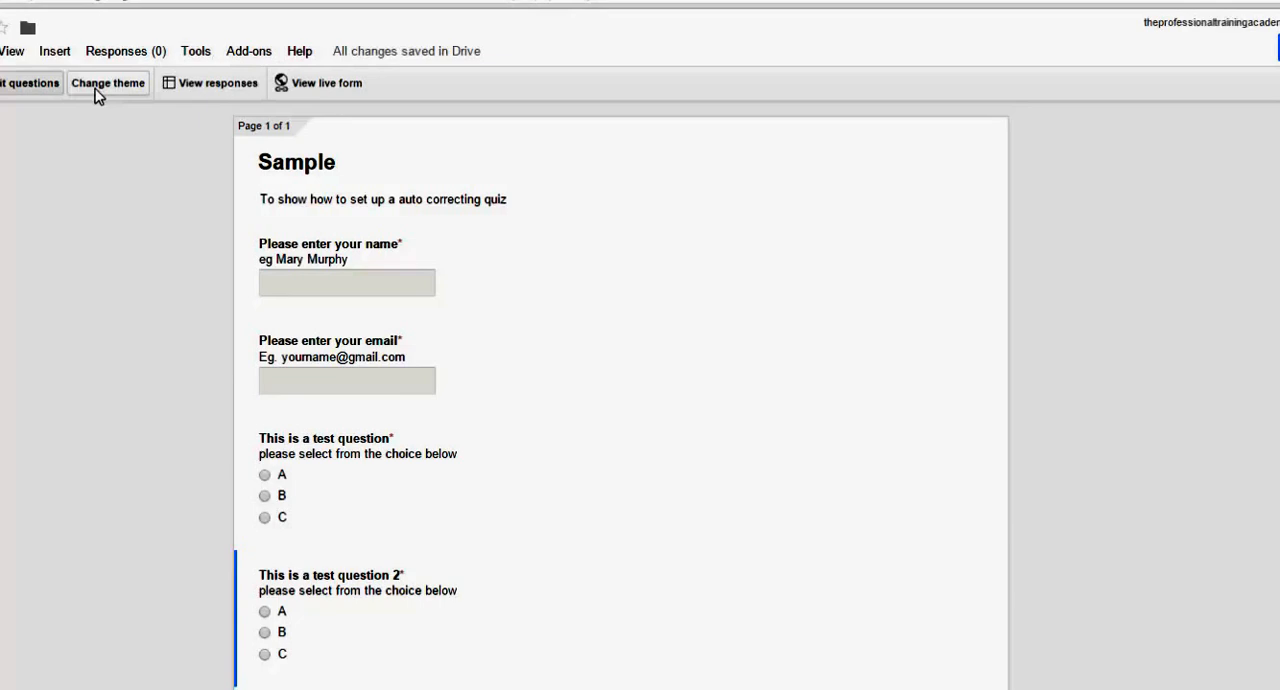
Enable Shuffle option order in the first test question's advanced settings.
click(324, 438)
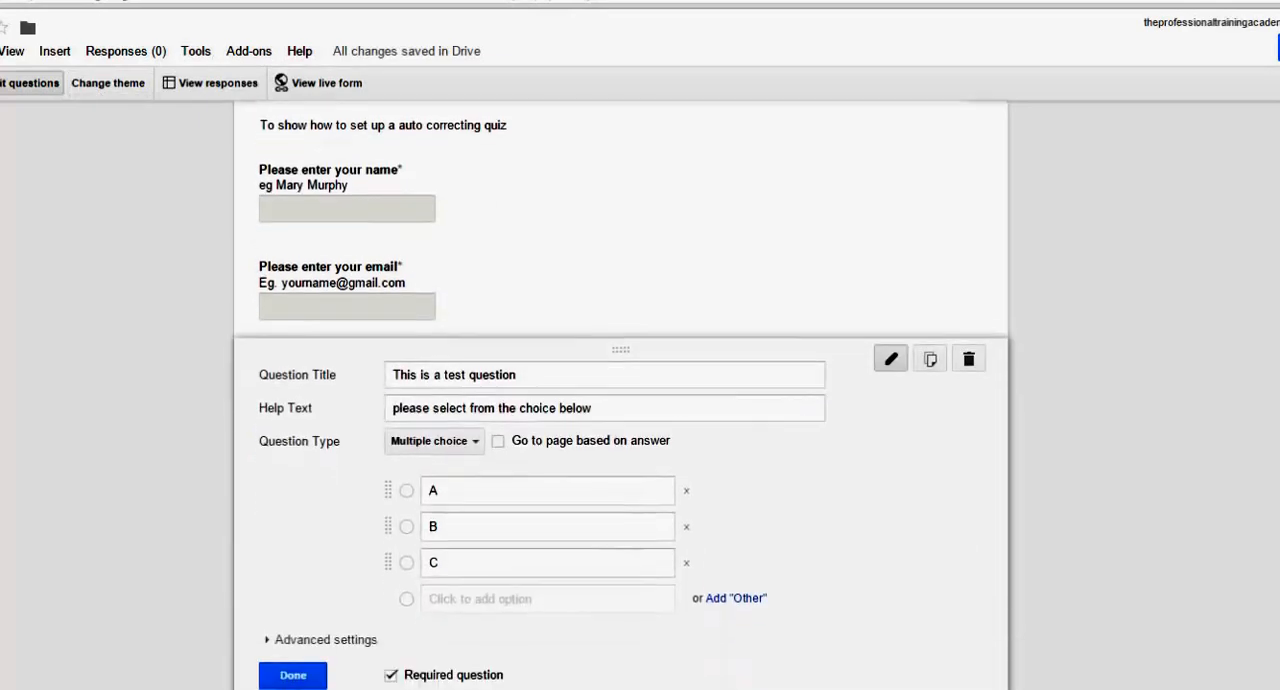
scroll(down, 3)
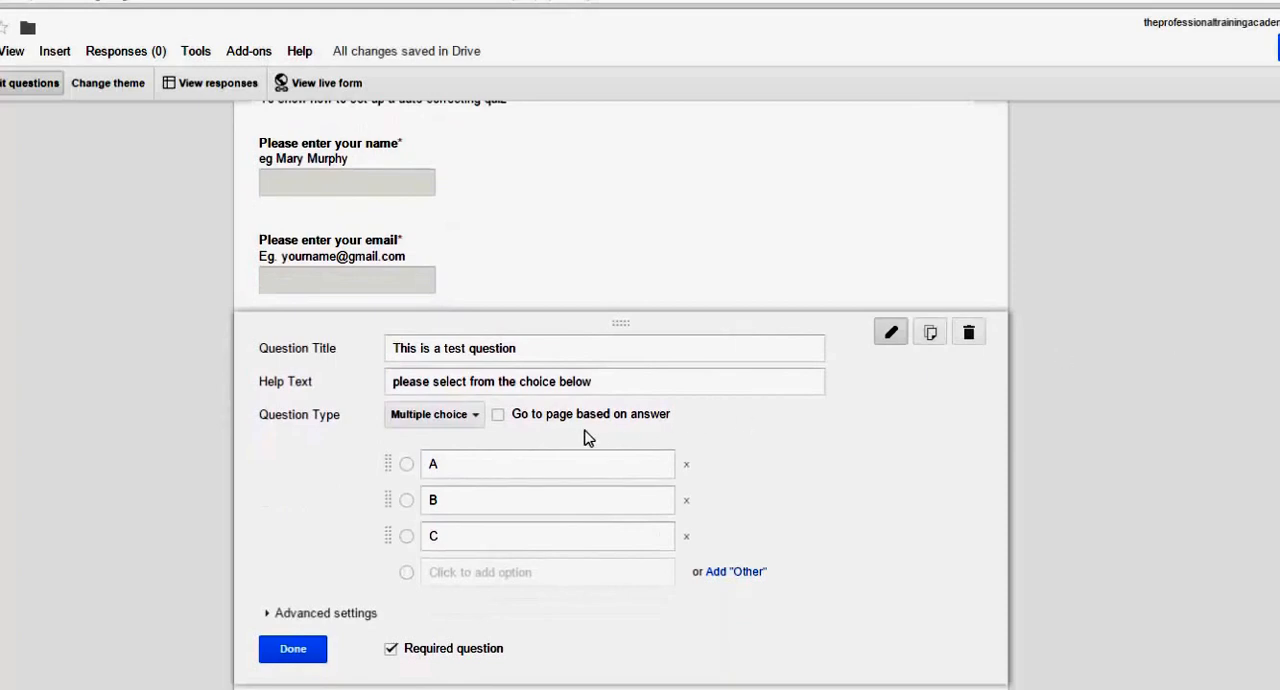
mouse_move(584, 428)
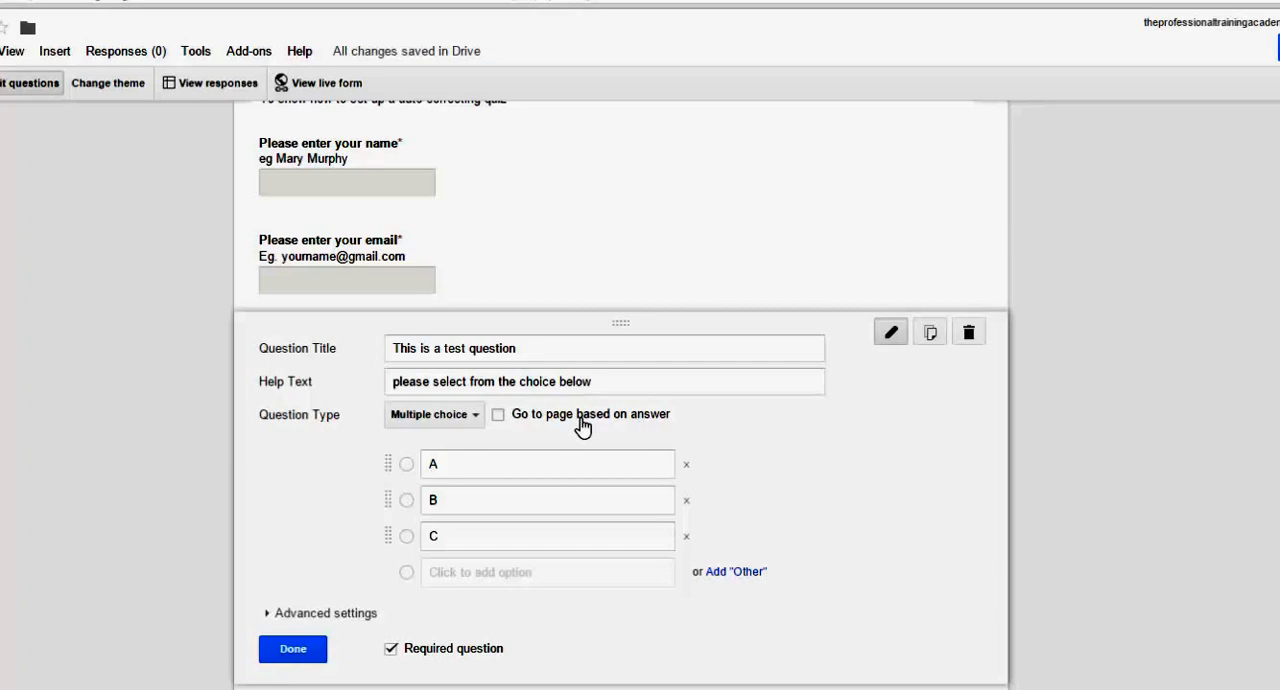
click(324, 612)
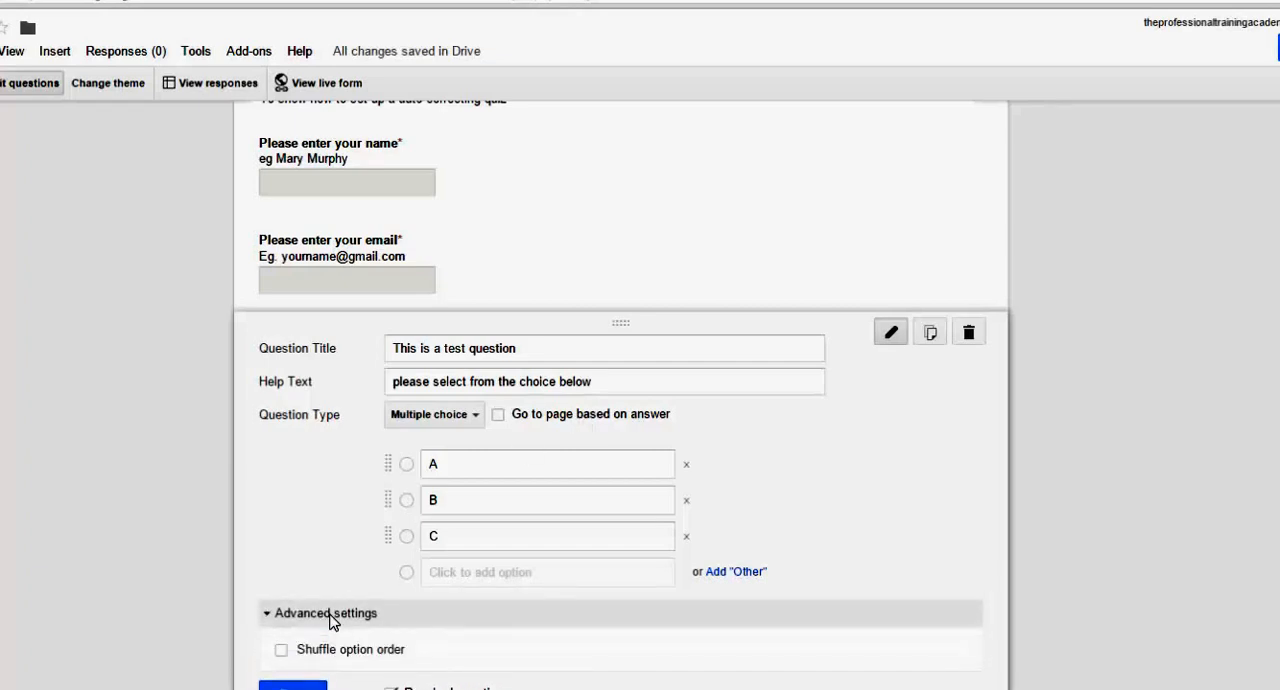
mouse_move(384, 662)
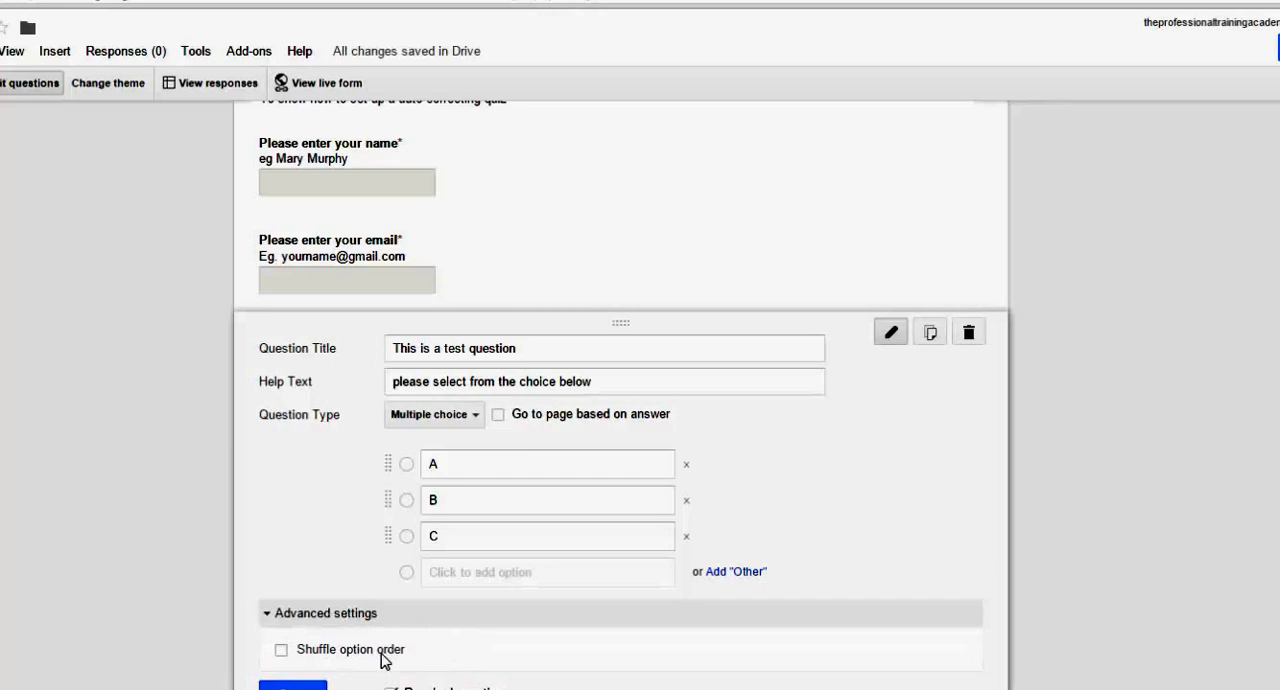
click(280, 650)
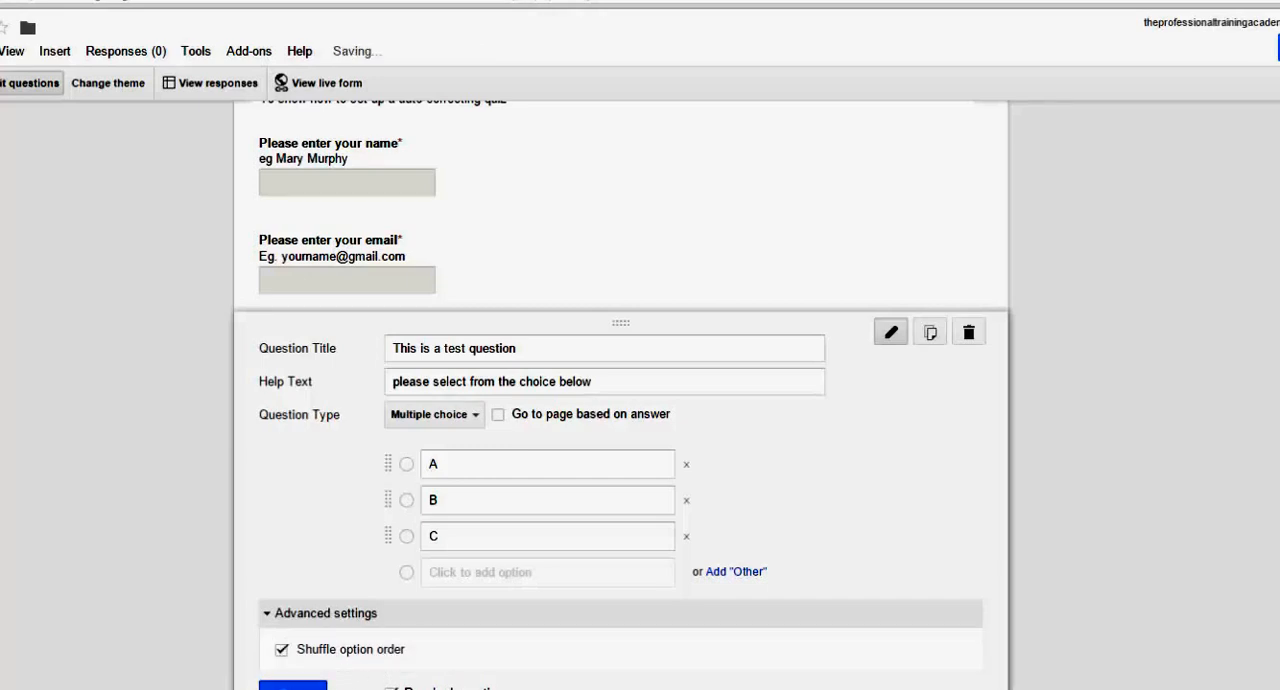
click(54, 52)
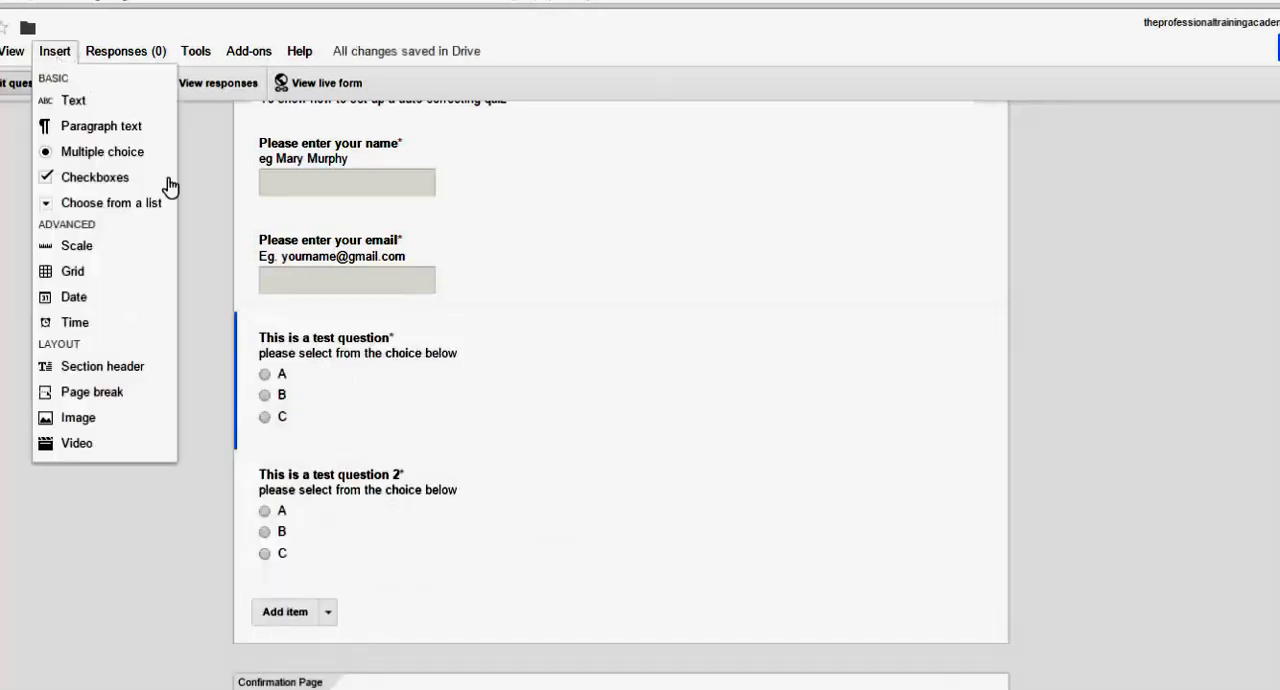
mouse_move(112, 424)
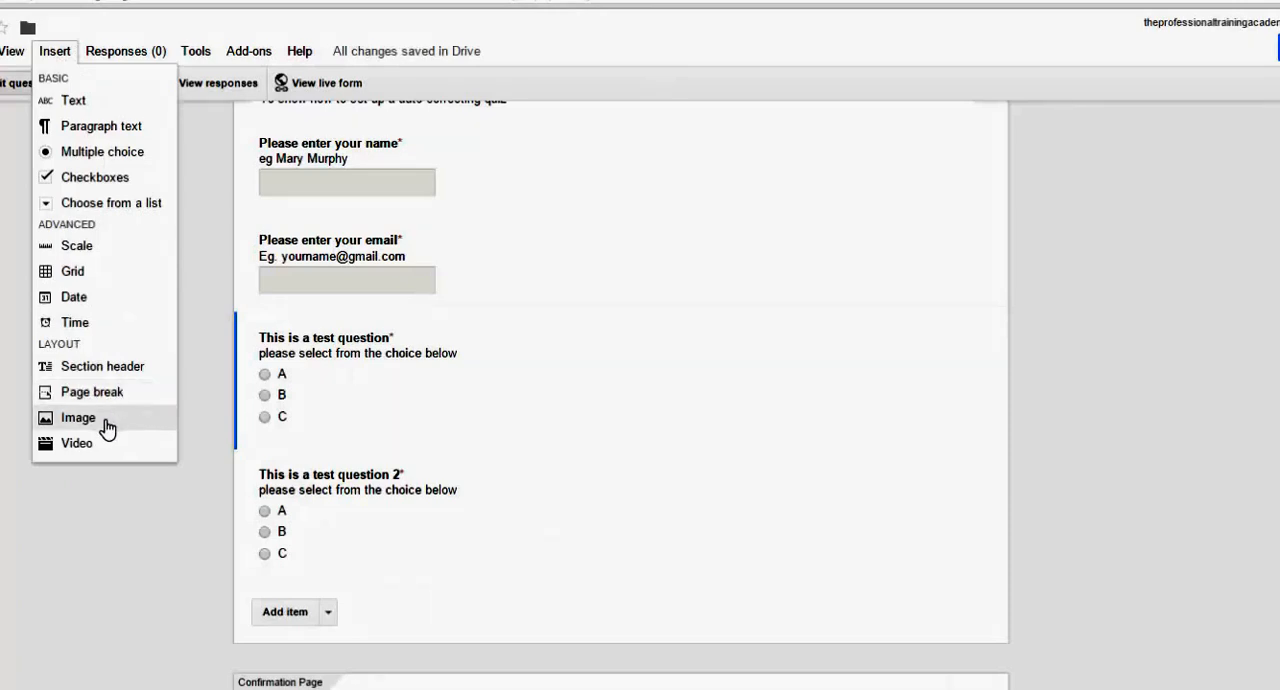
mouse_move(150, 368)
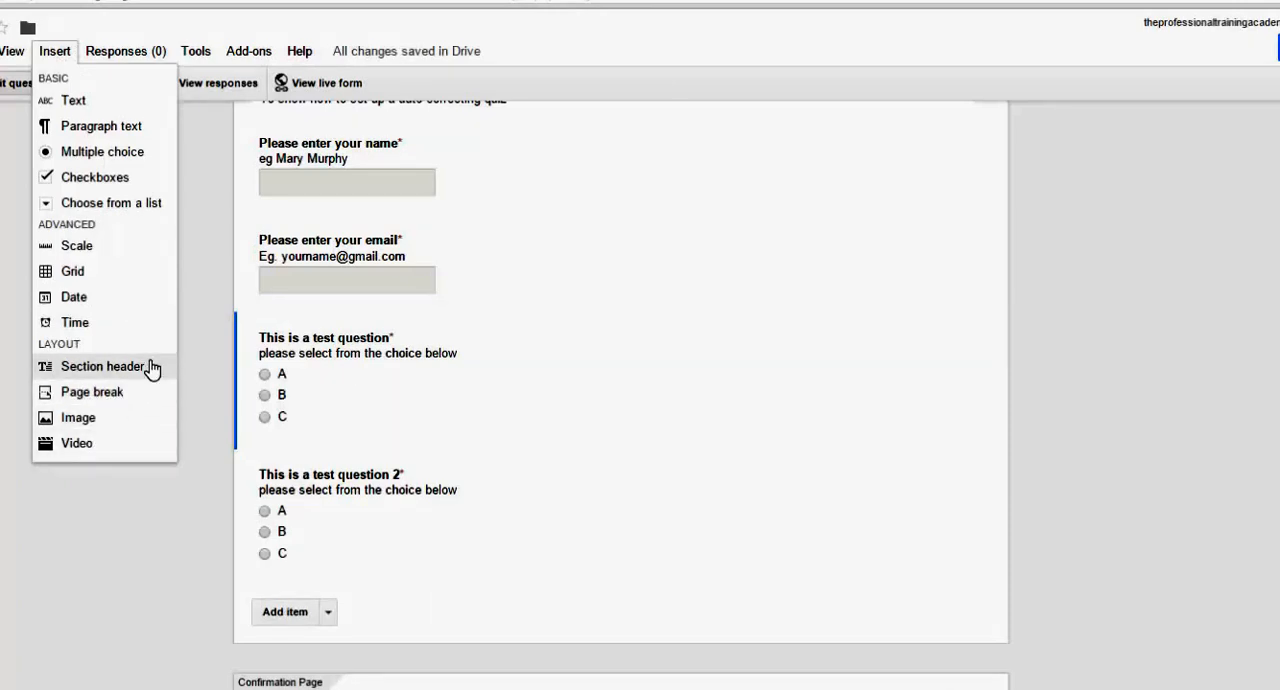
mouse_move(124, 348)
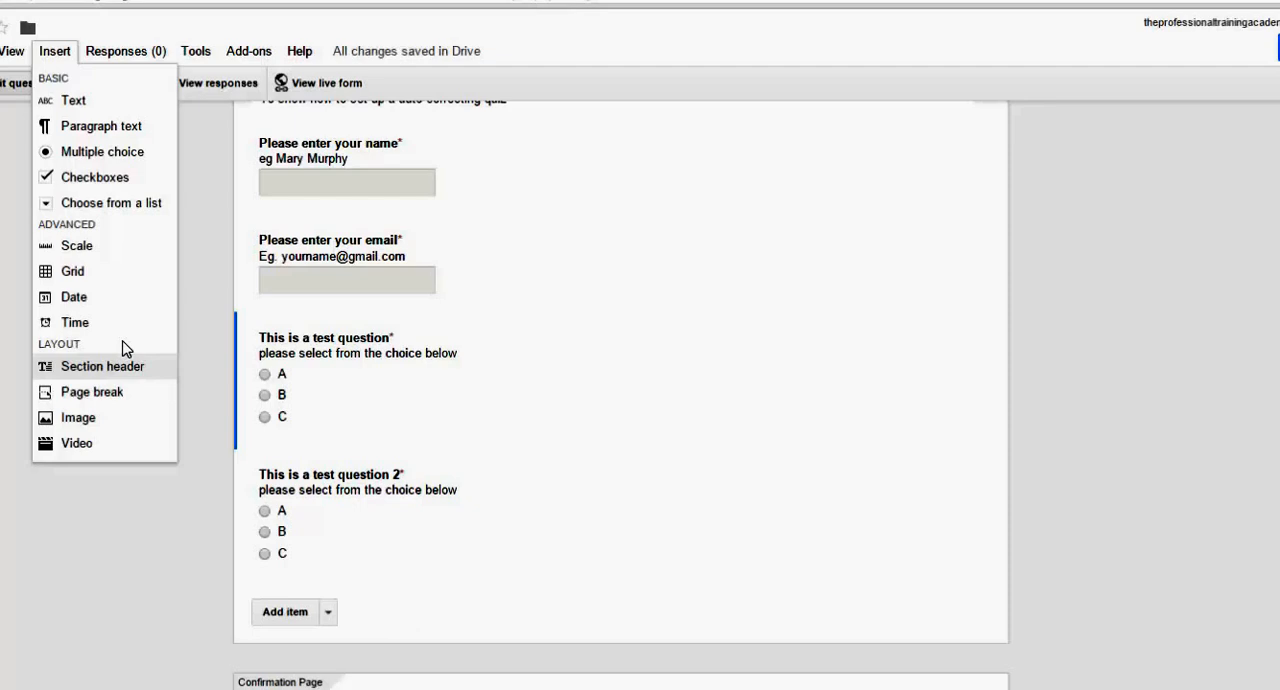
mouse_move(84, 246)
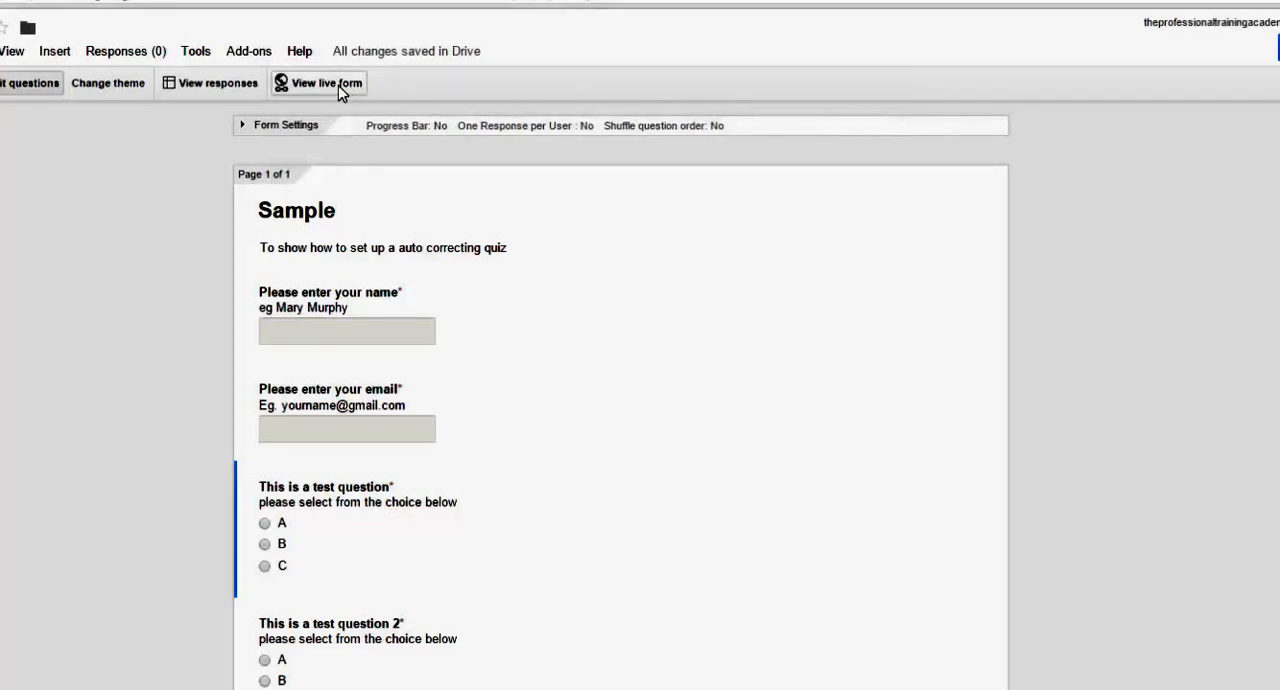
Submit a live-form test response with a name, email, and answers A then B.
click(326, 84)
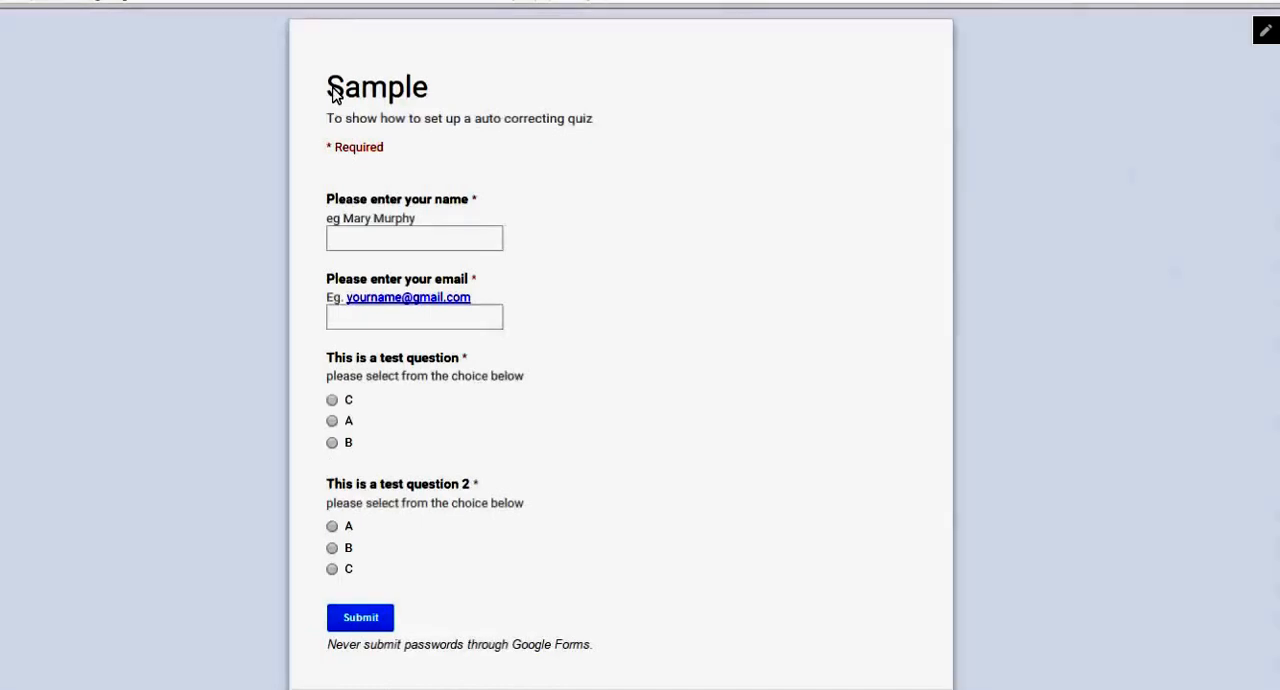
click(414, 238)
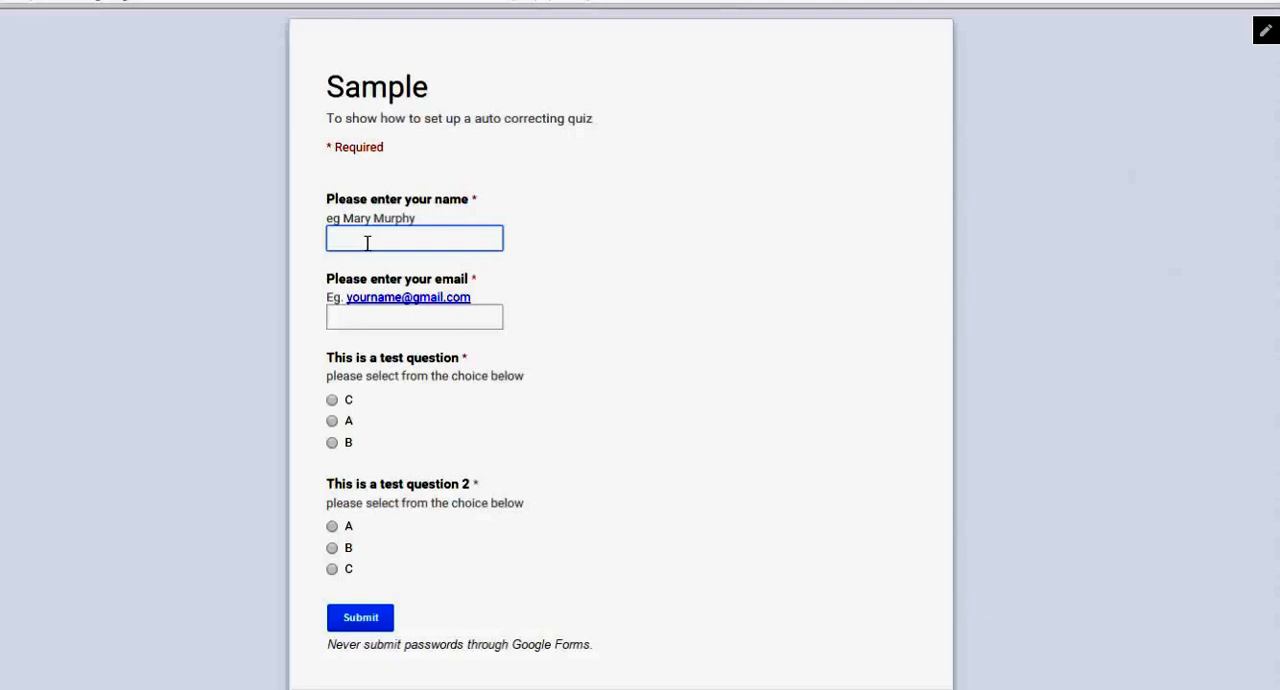
click(412, 238)
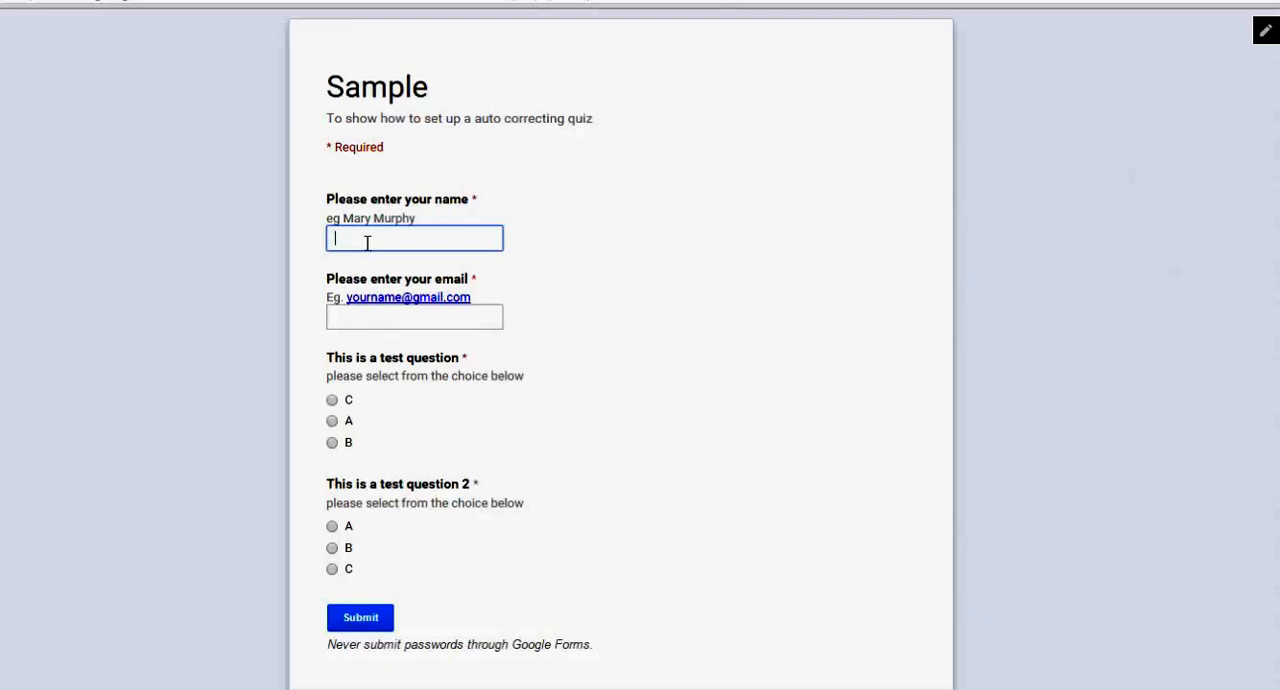
text(Answer)
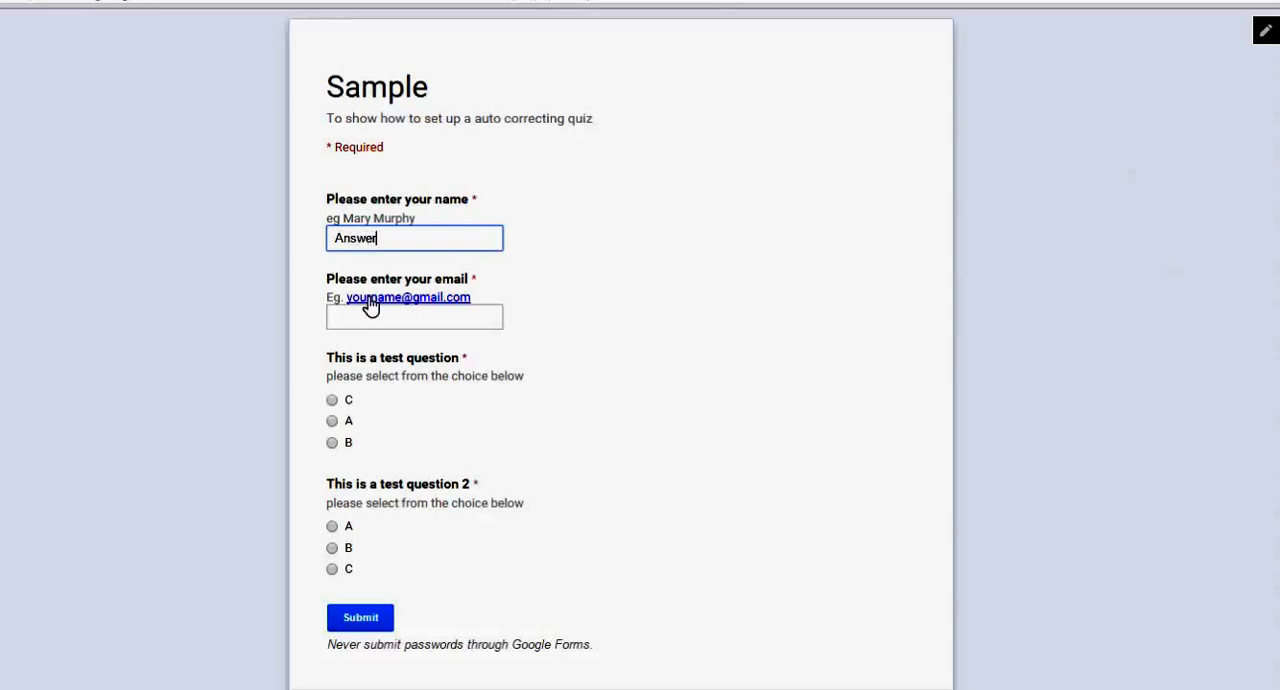
text(tet)
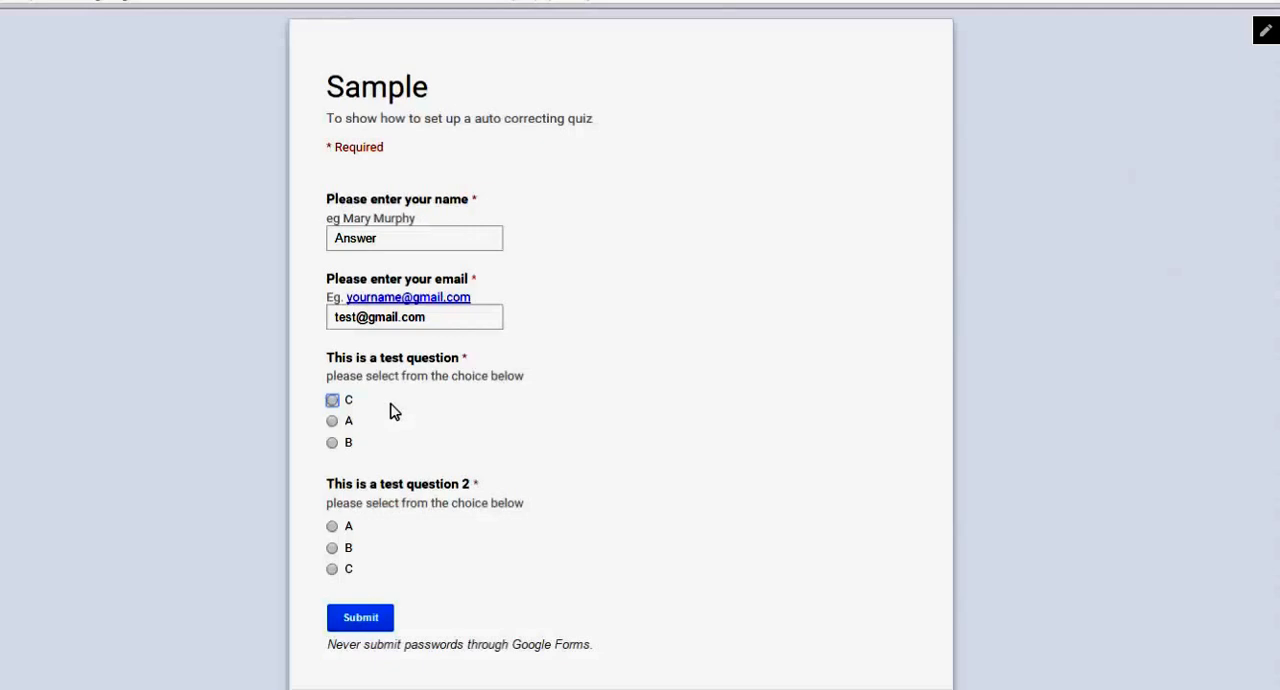
mouse_move(332, 422)
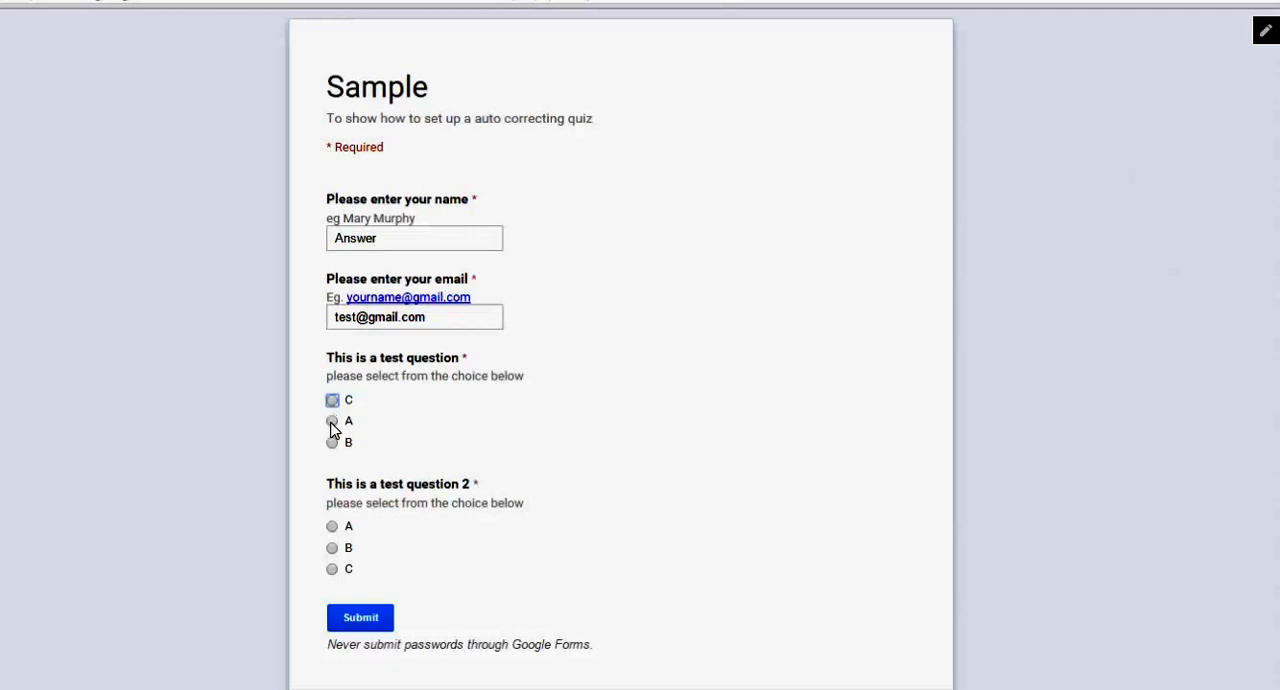
click(332, 420)
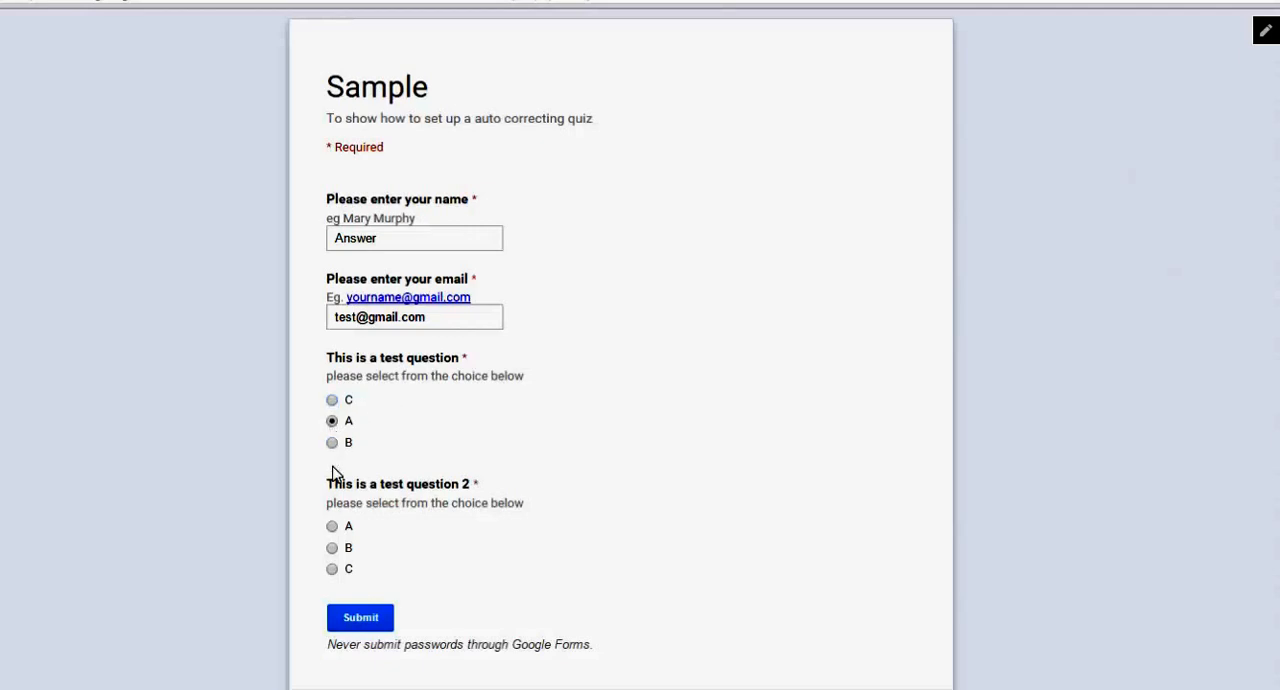
click(332, 548)
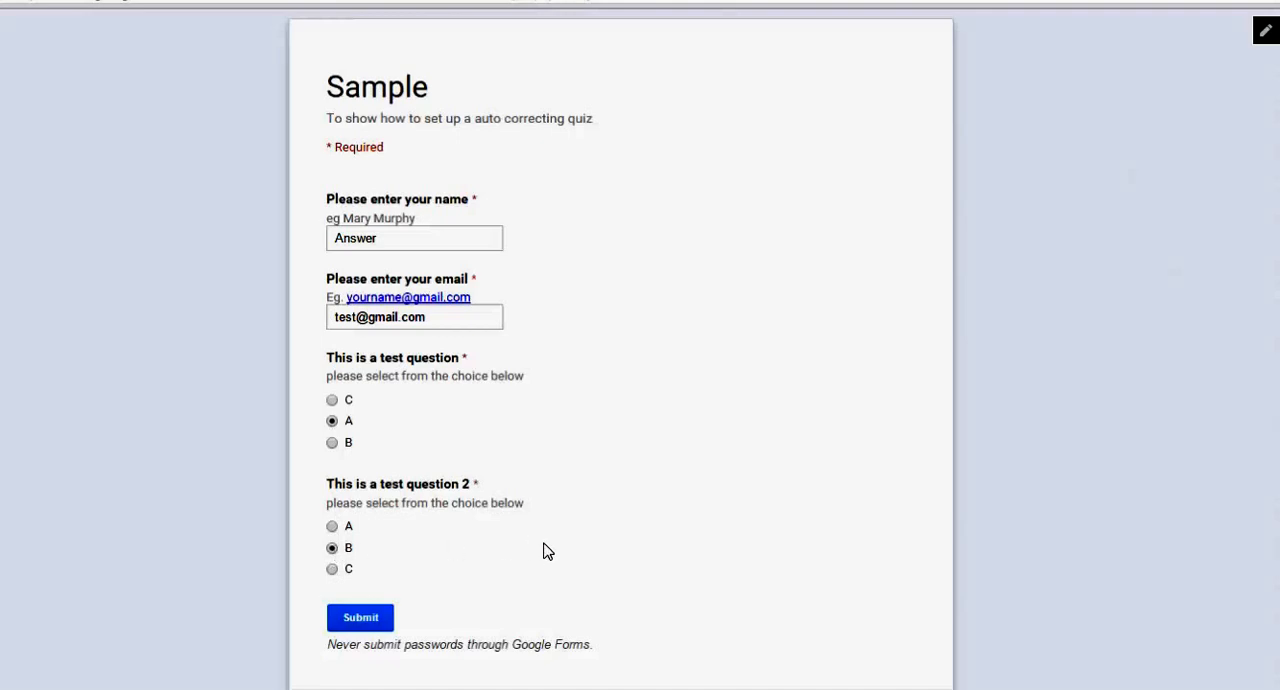
click(360, 616)
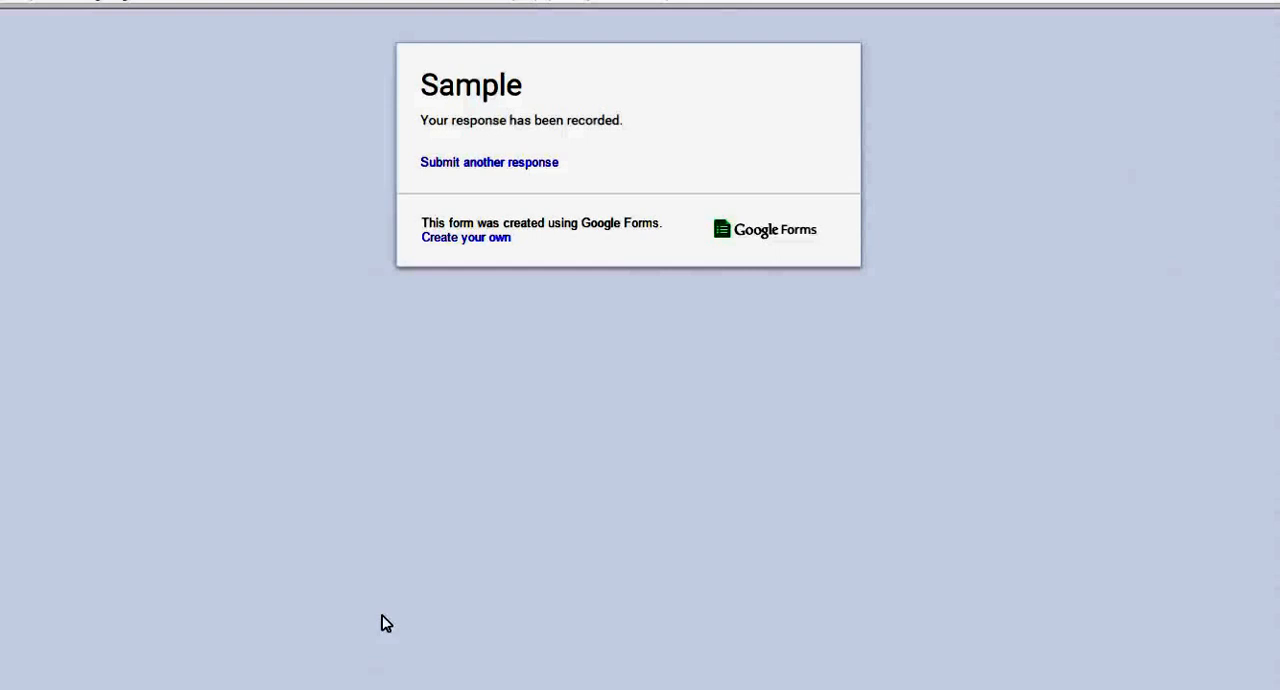
mouse_move(480, 168)
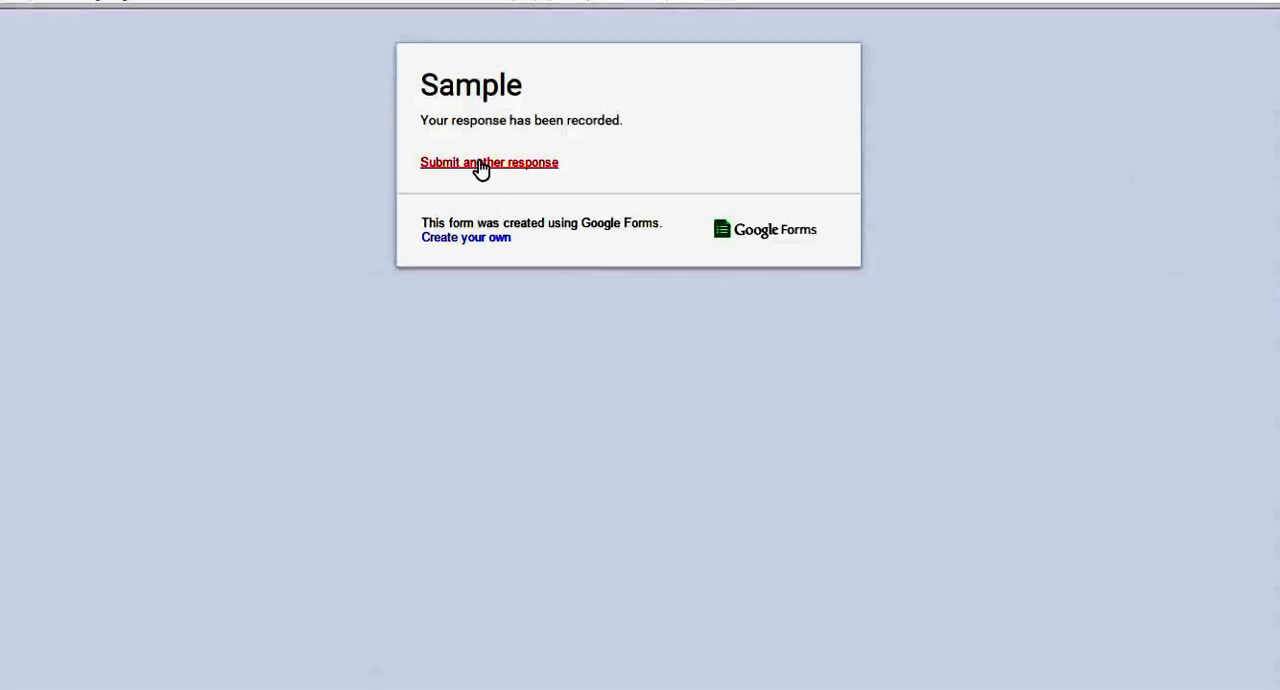
click(488, 162)
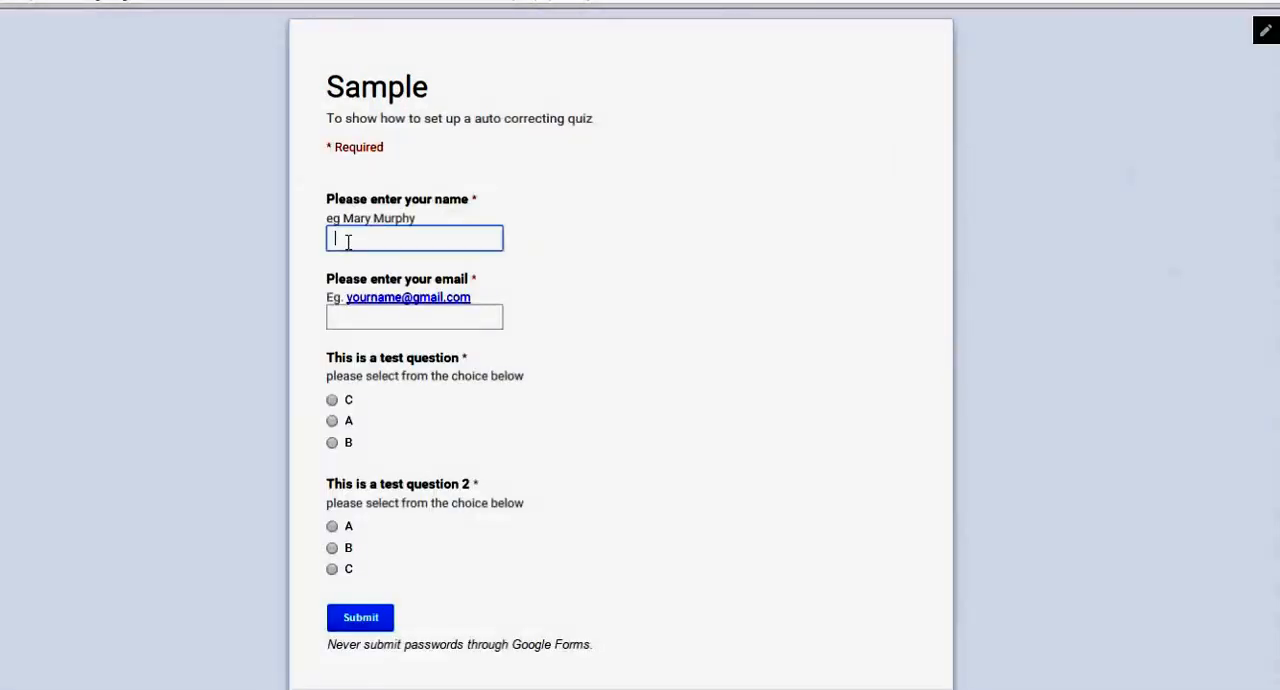
text(Mary)
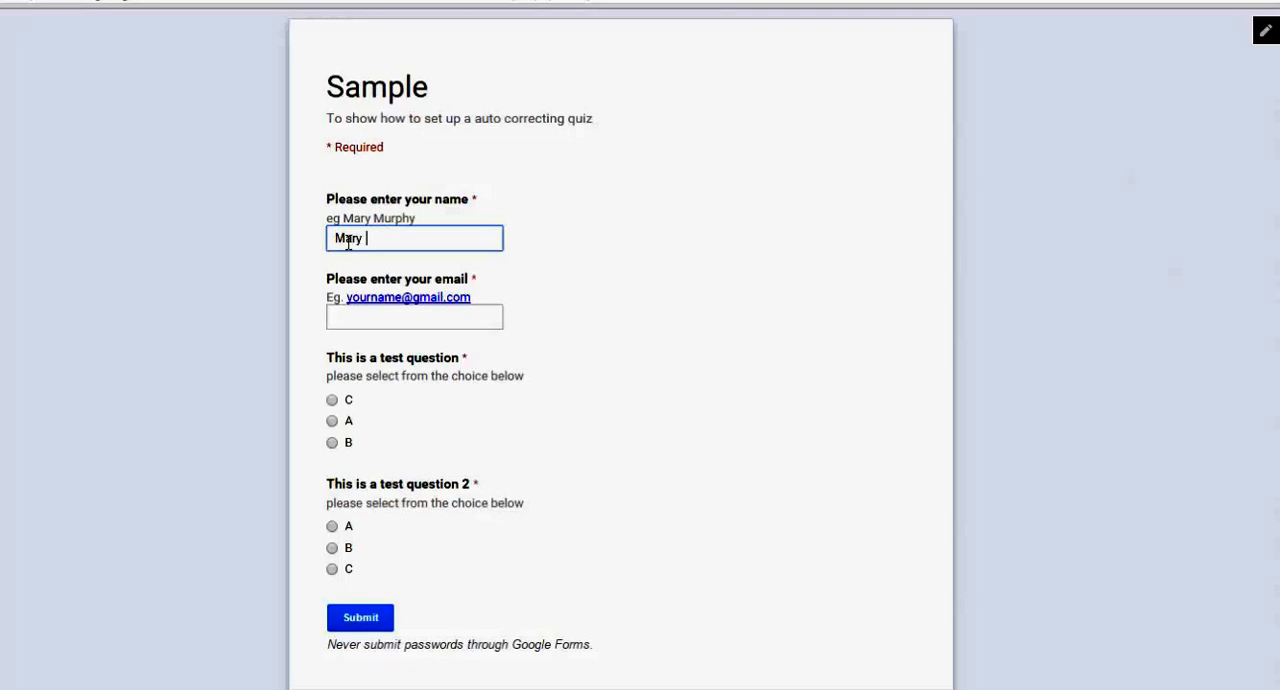
text(Murphy)
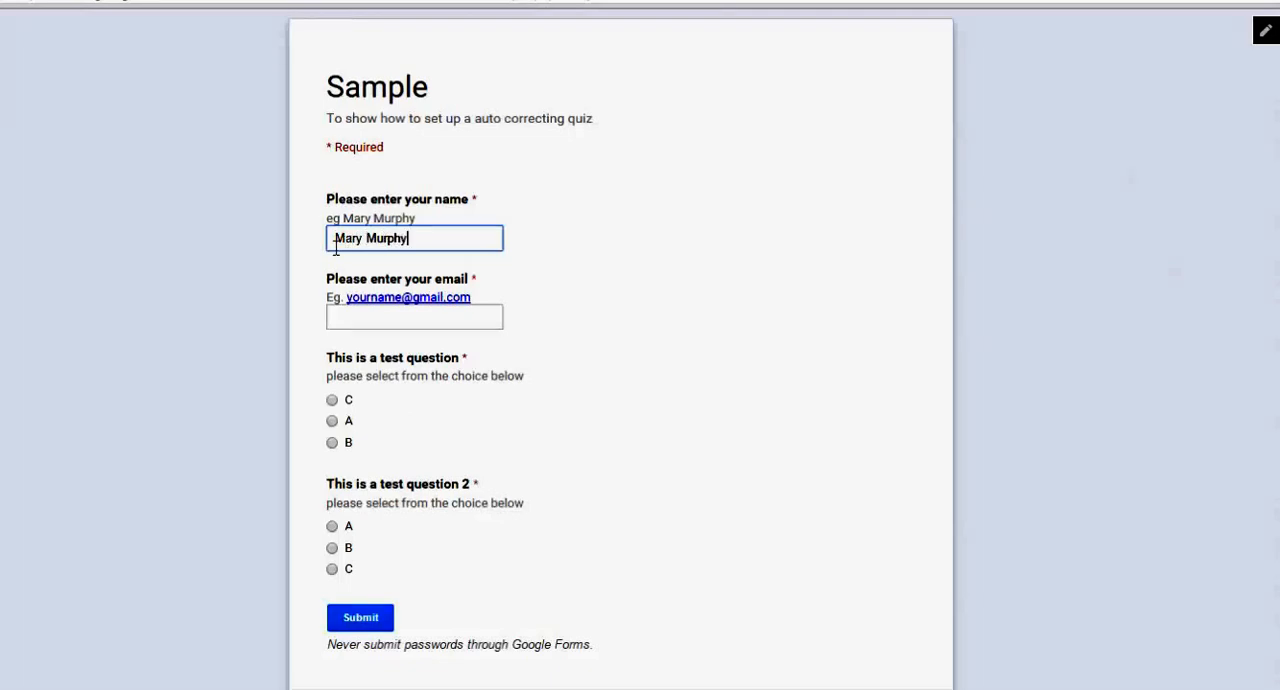
click(412, 316)
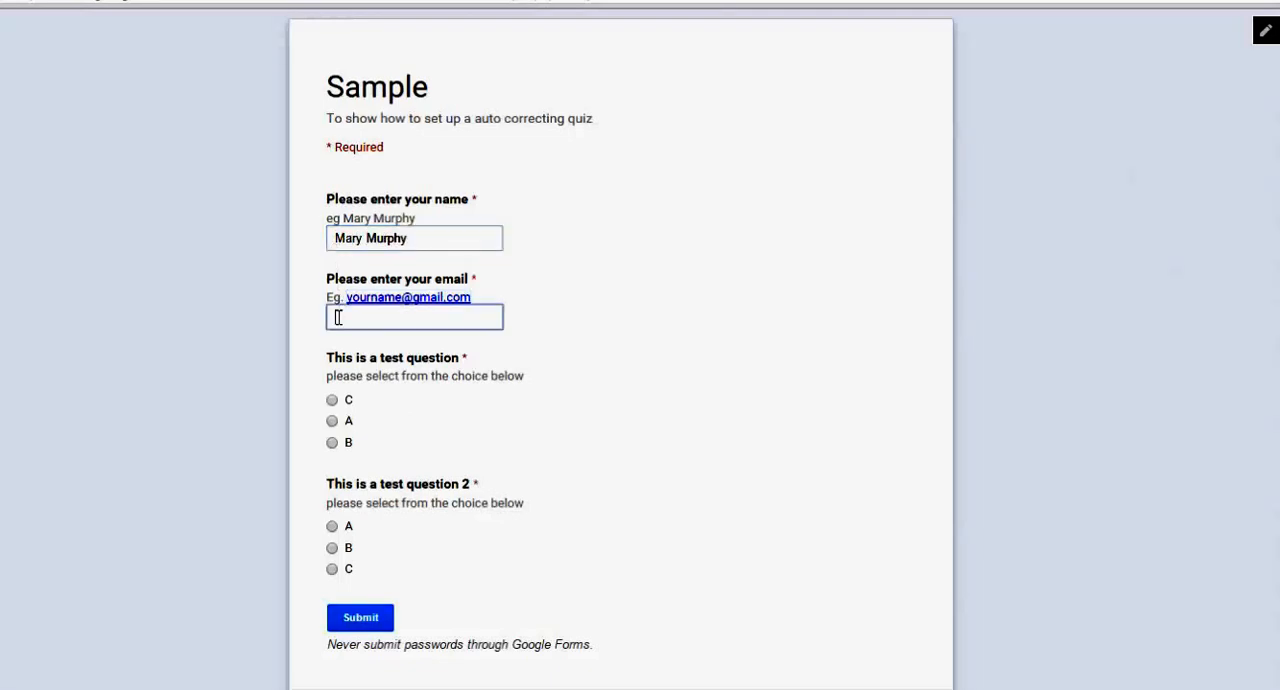
text(test2@gmaill.com)
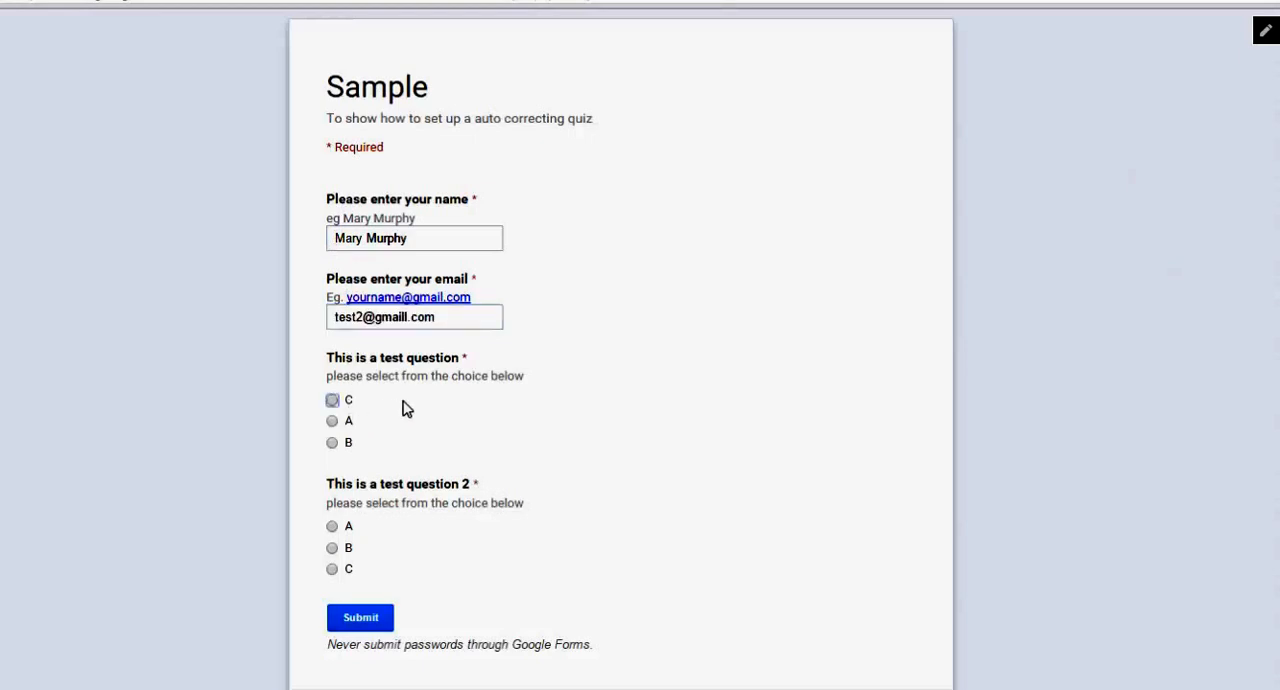
click(332, 420)
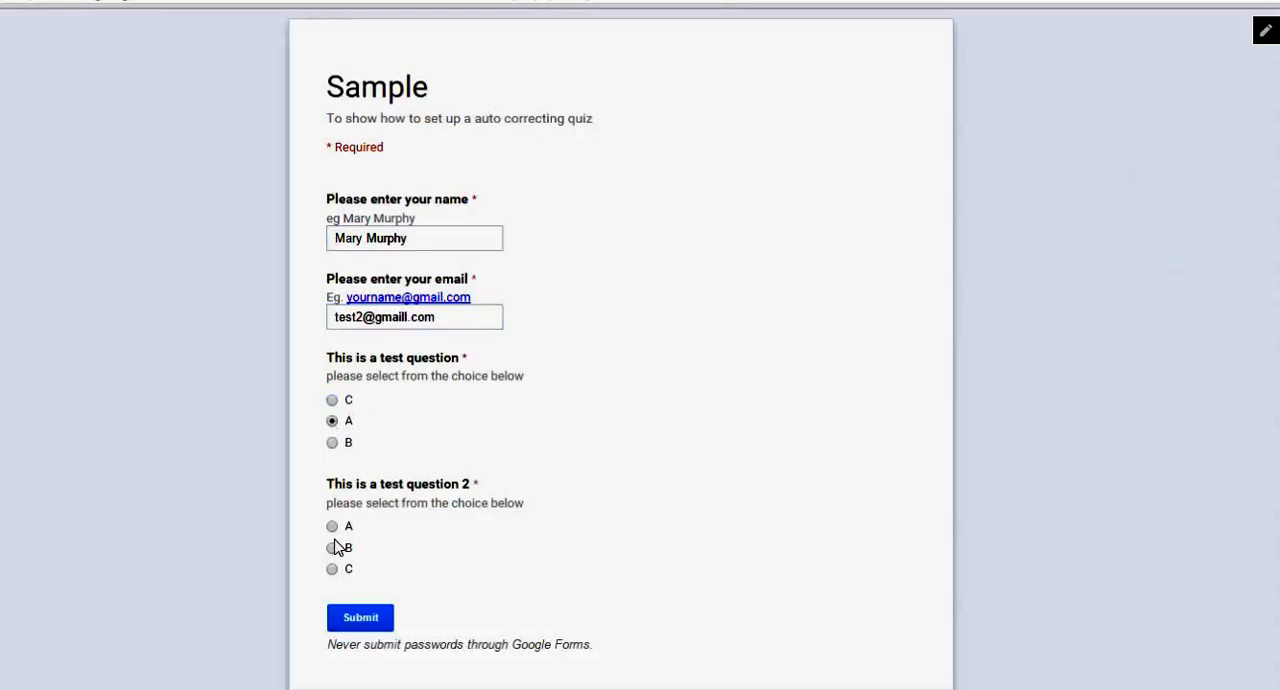
click(332, 526)
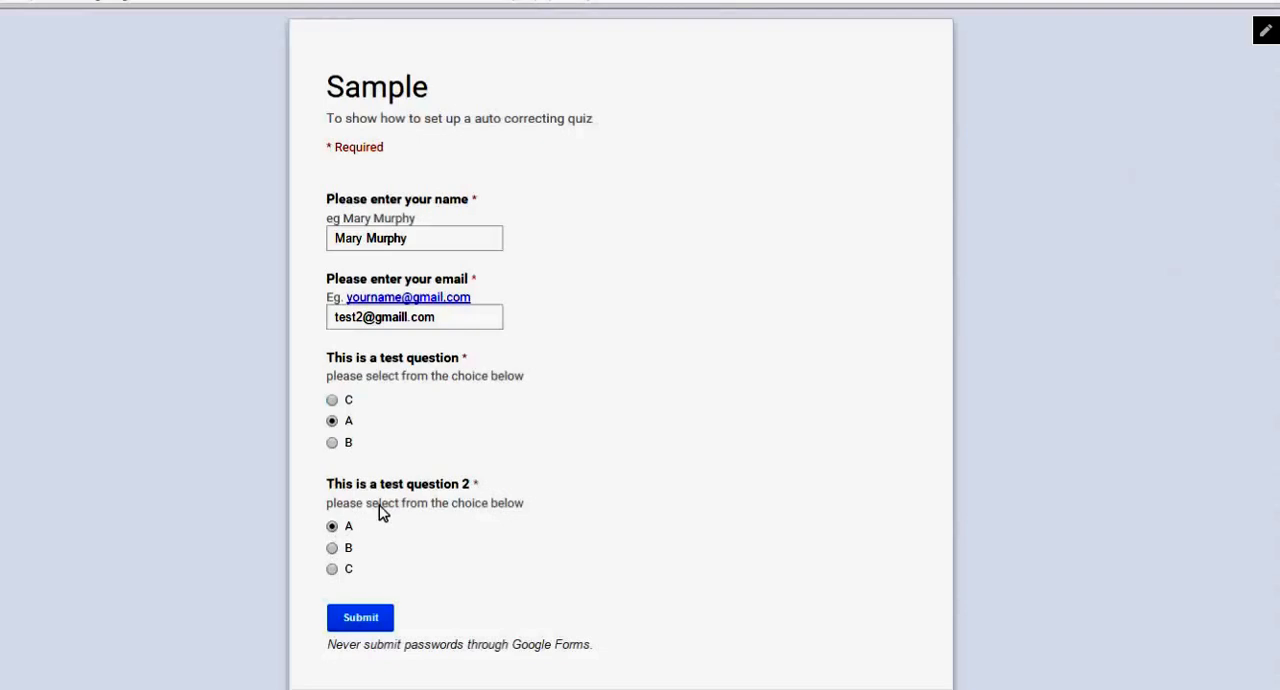
mouse_move(380, 606)
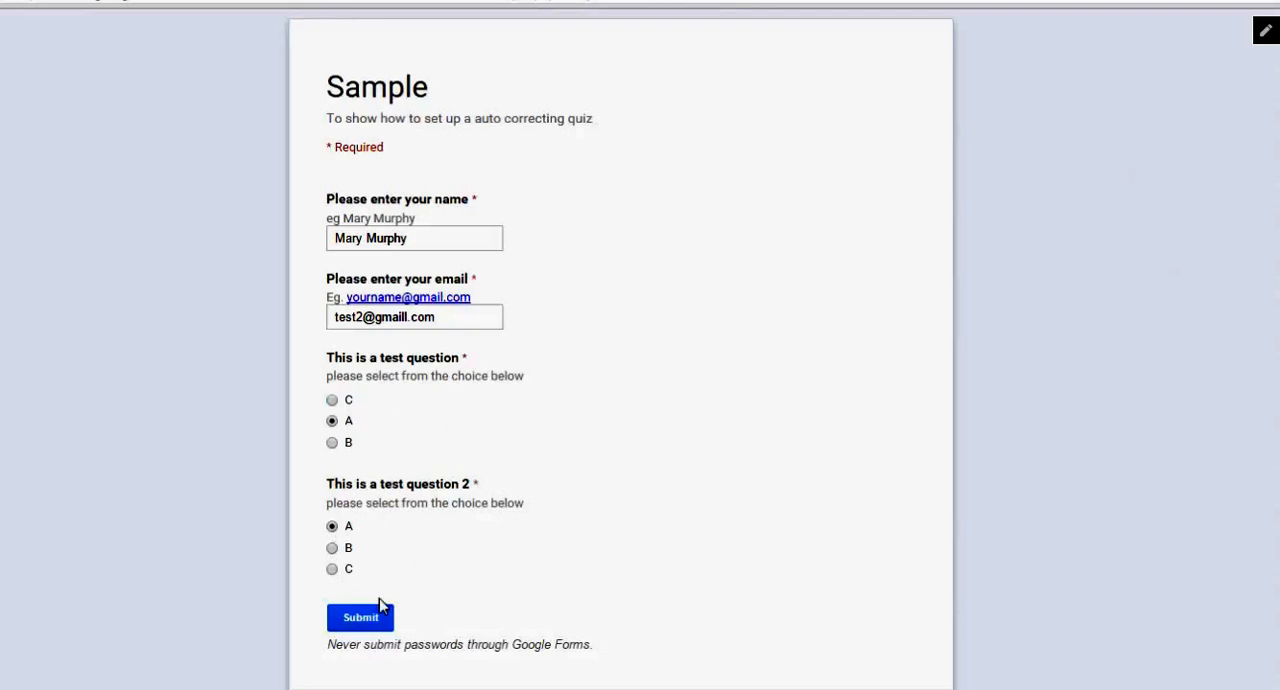
click(360, 616)
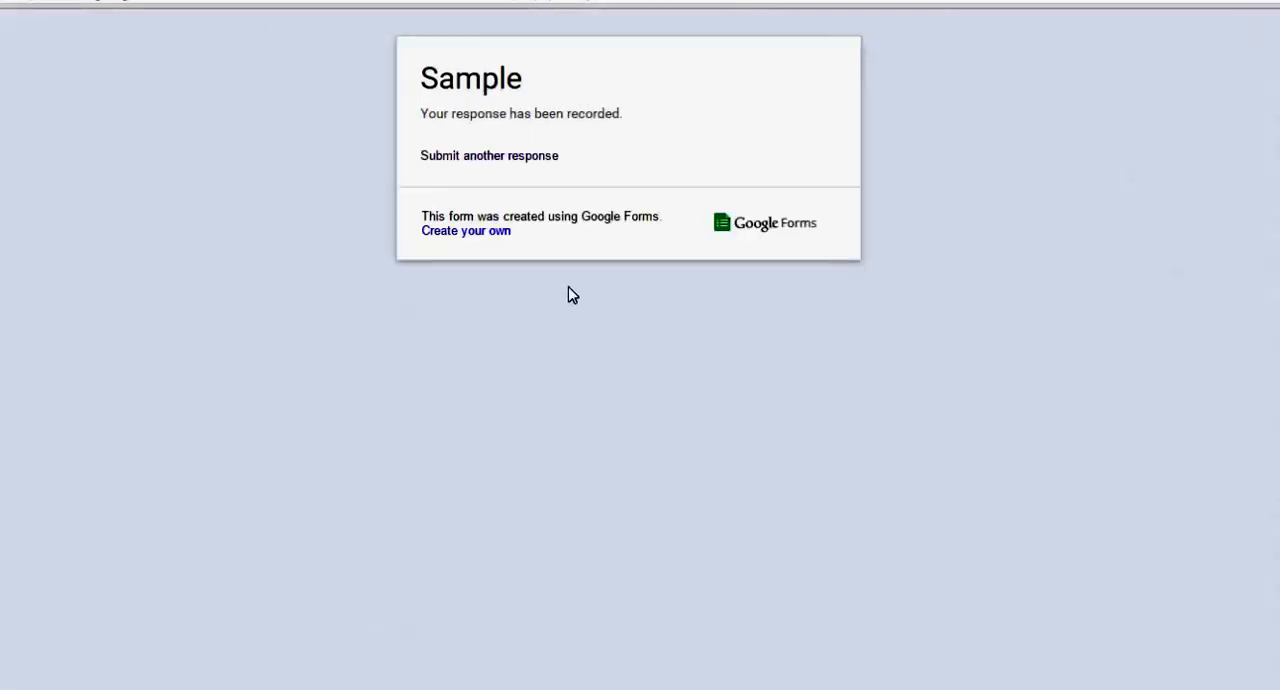
Submit another response answering C to the first question and A to the second.
click(488, 156)
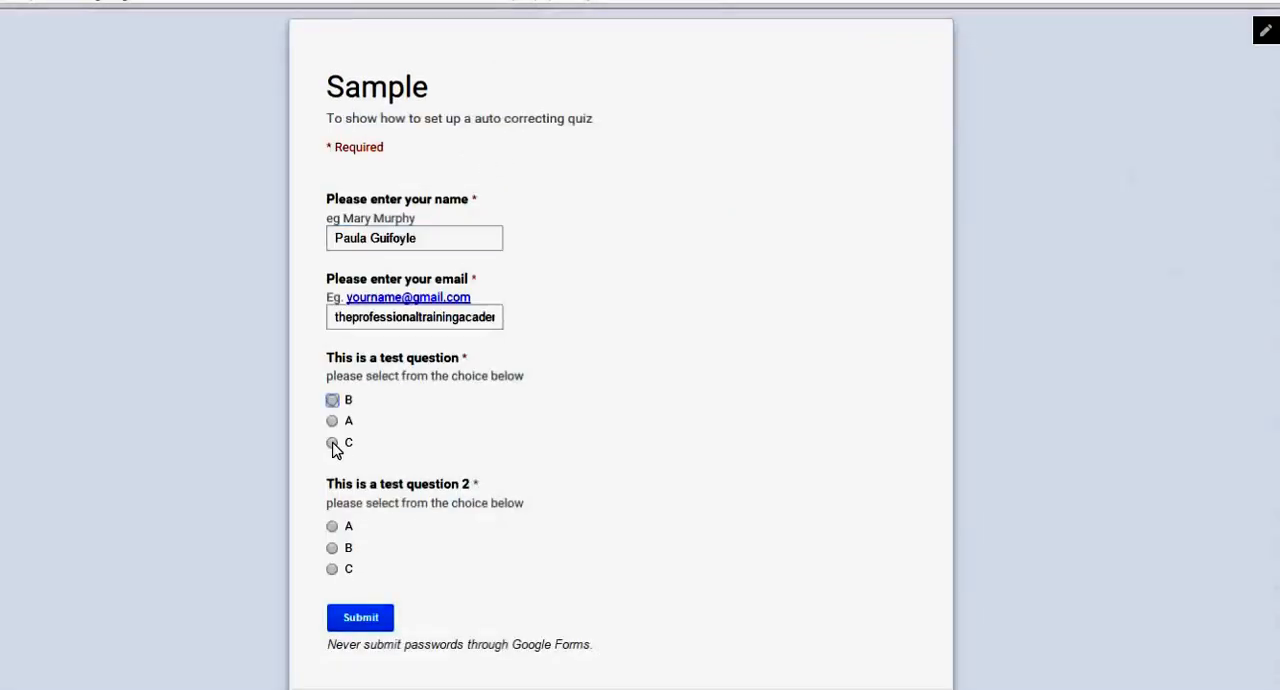
click(332, 444)
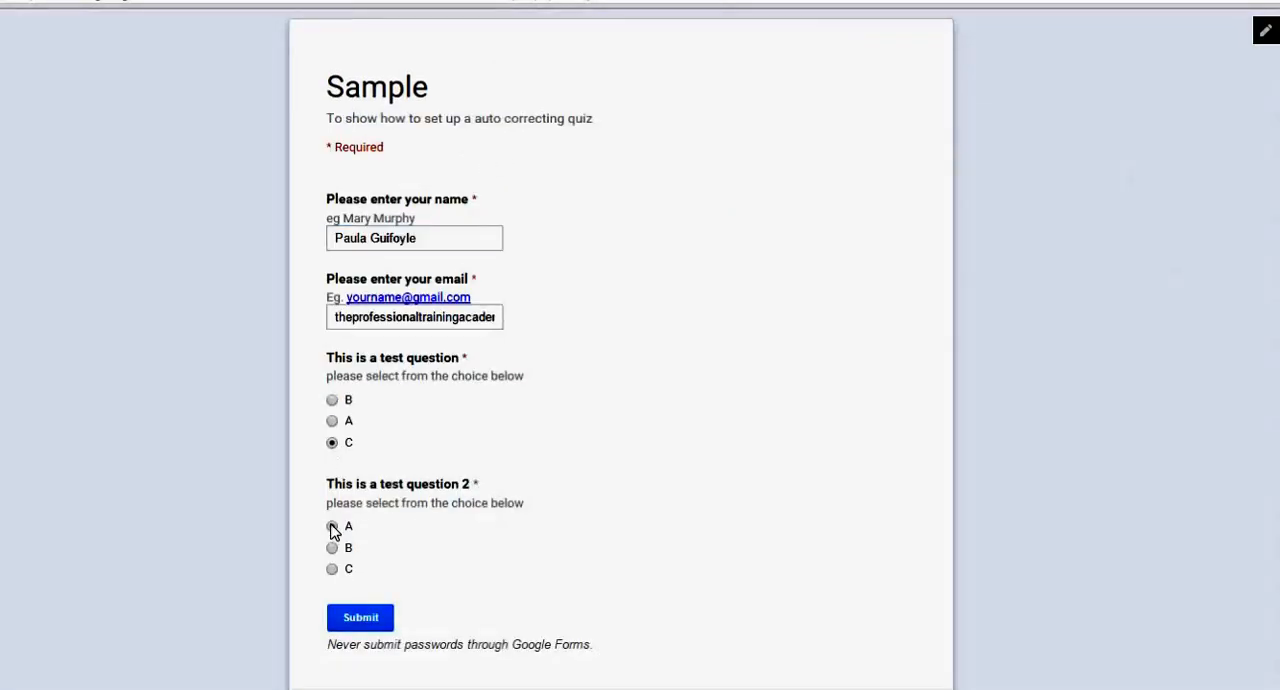
click(332, 524)
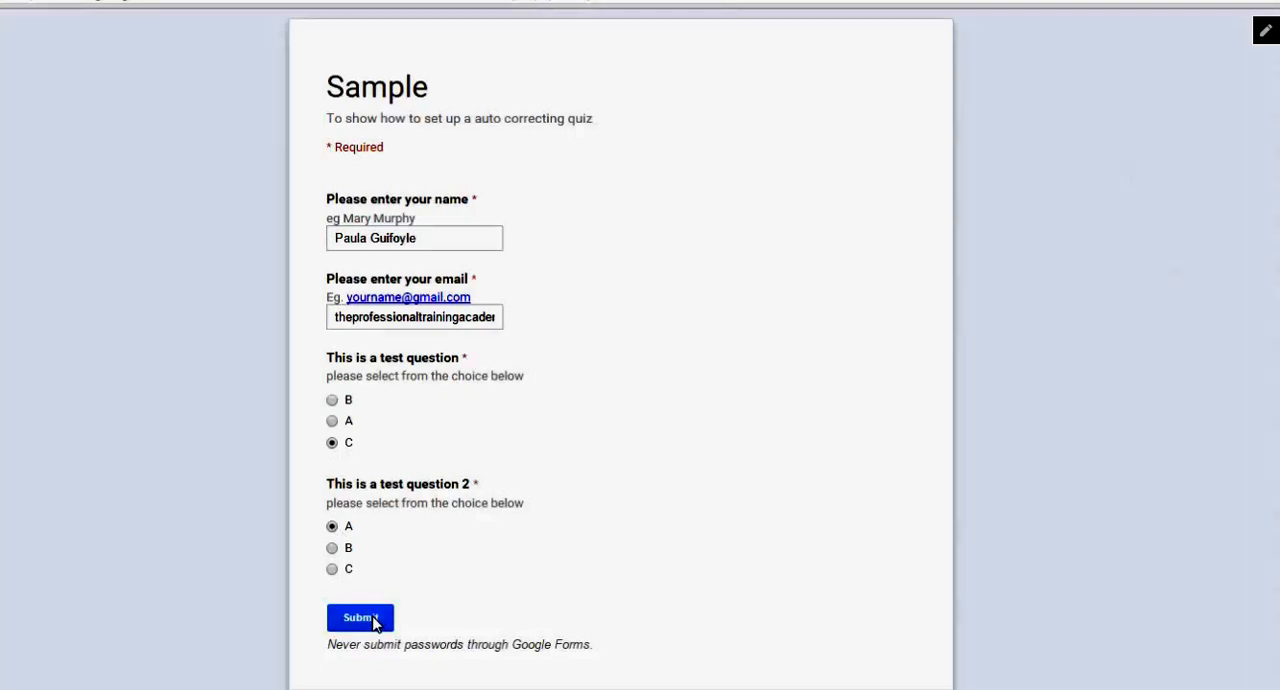
click(360, 616)
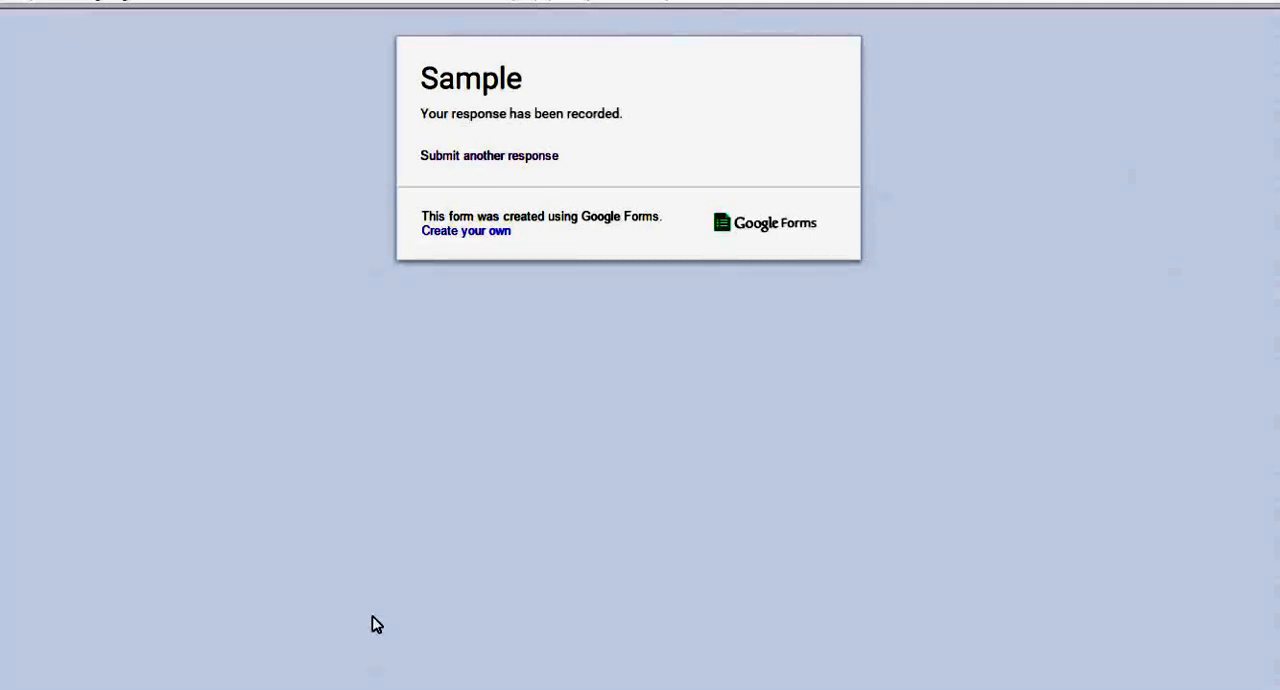
mouse_move(256, 568)
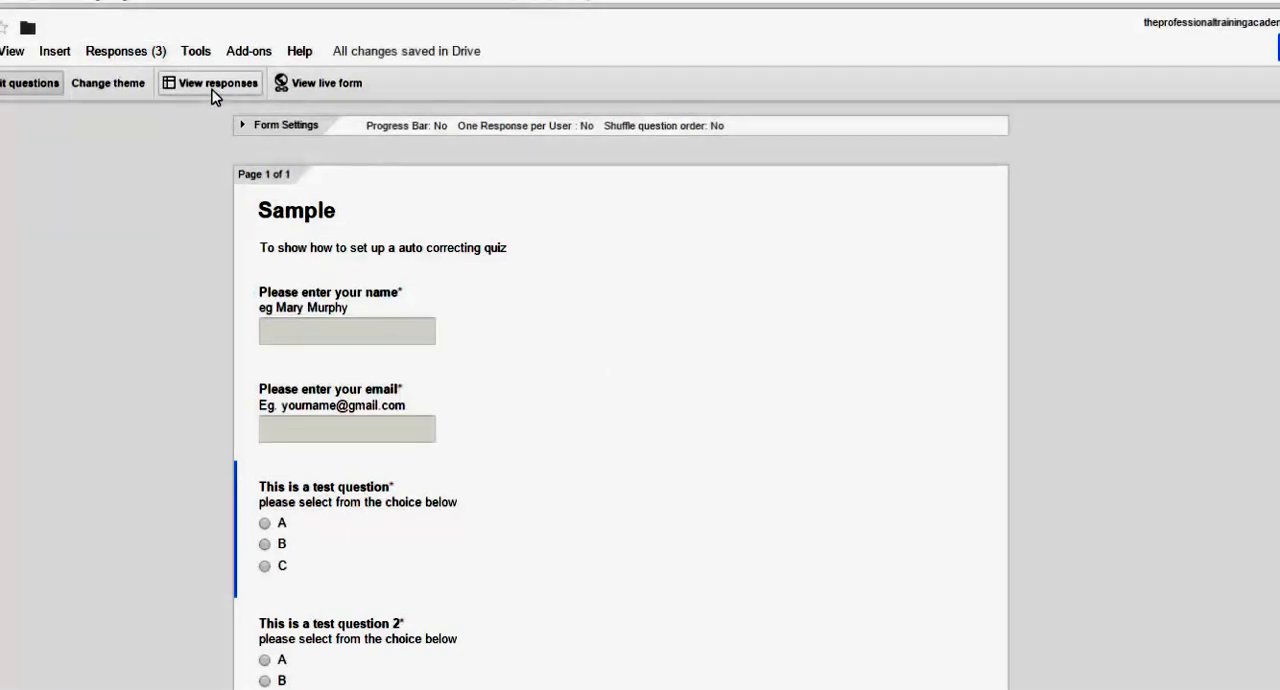
View the form's collected responses in the linked responses spreadsheet.
click(210, 84)
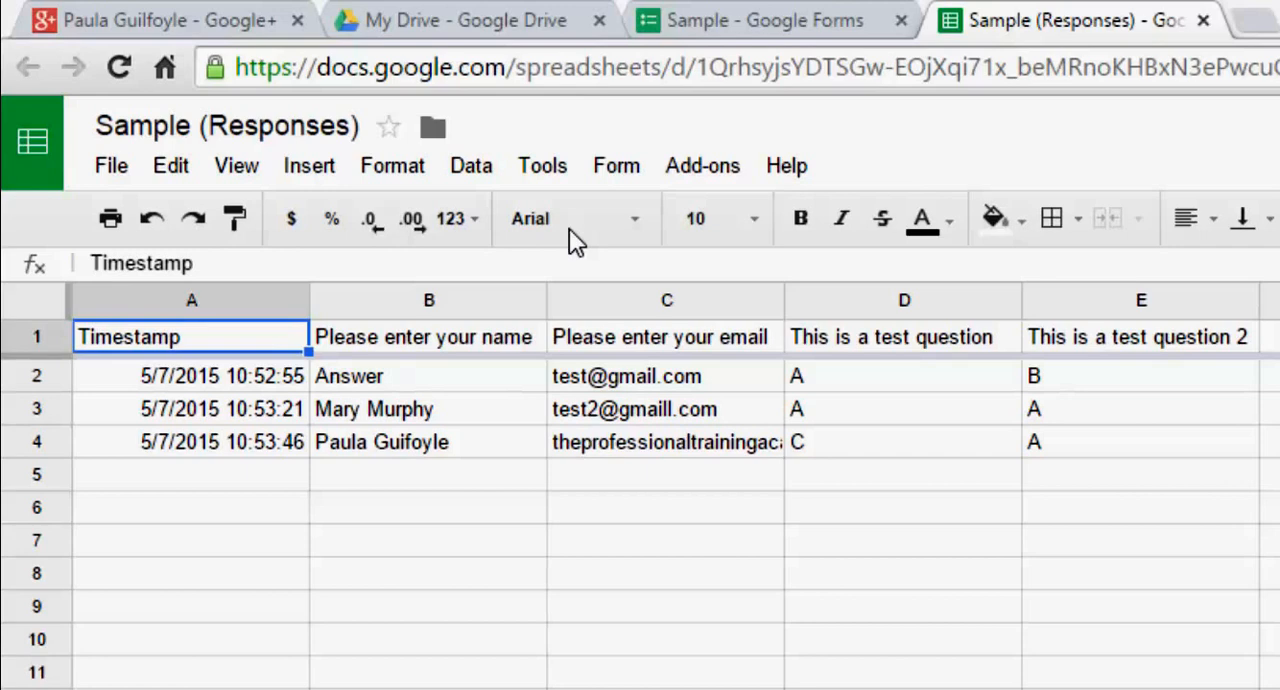
mouse_move(444, 390)
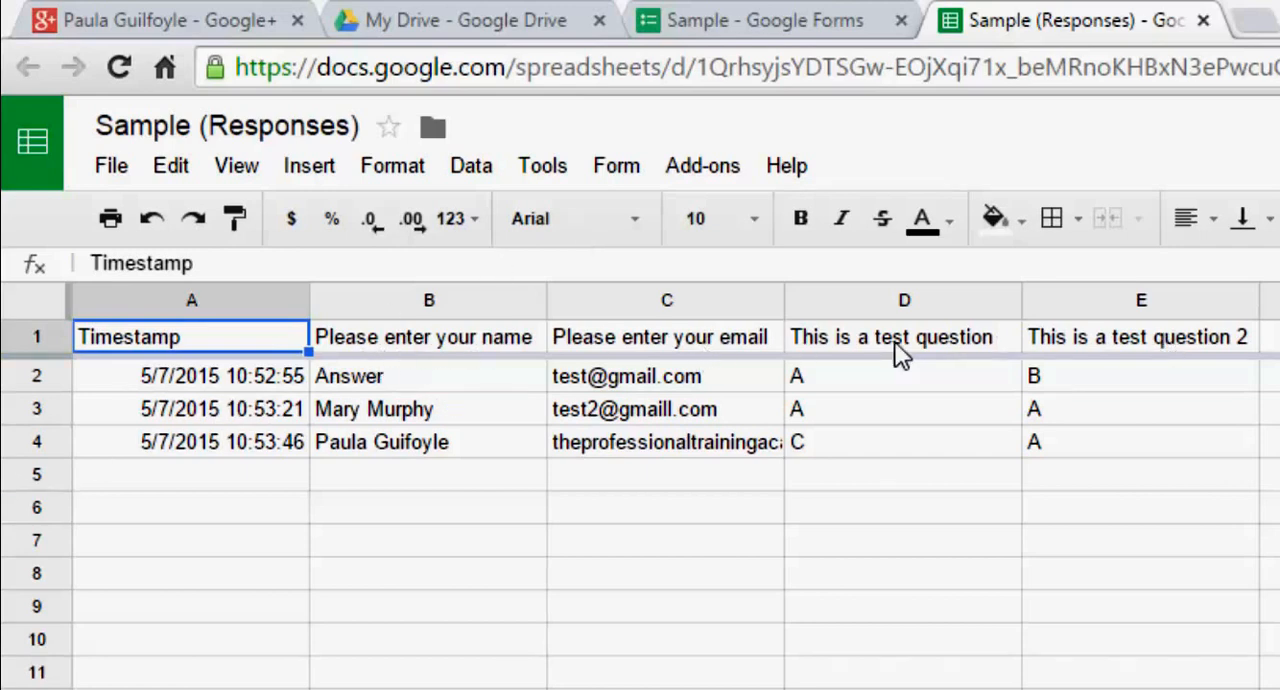
mouse_move(800, 408)
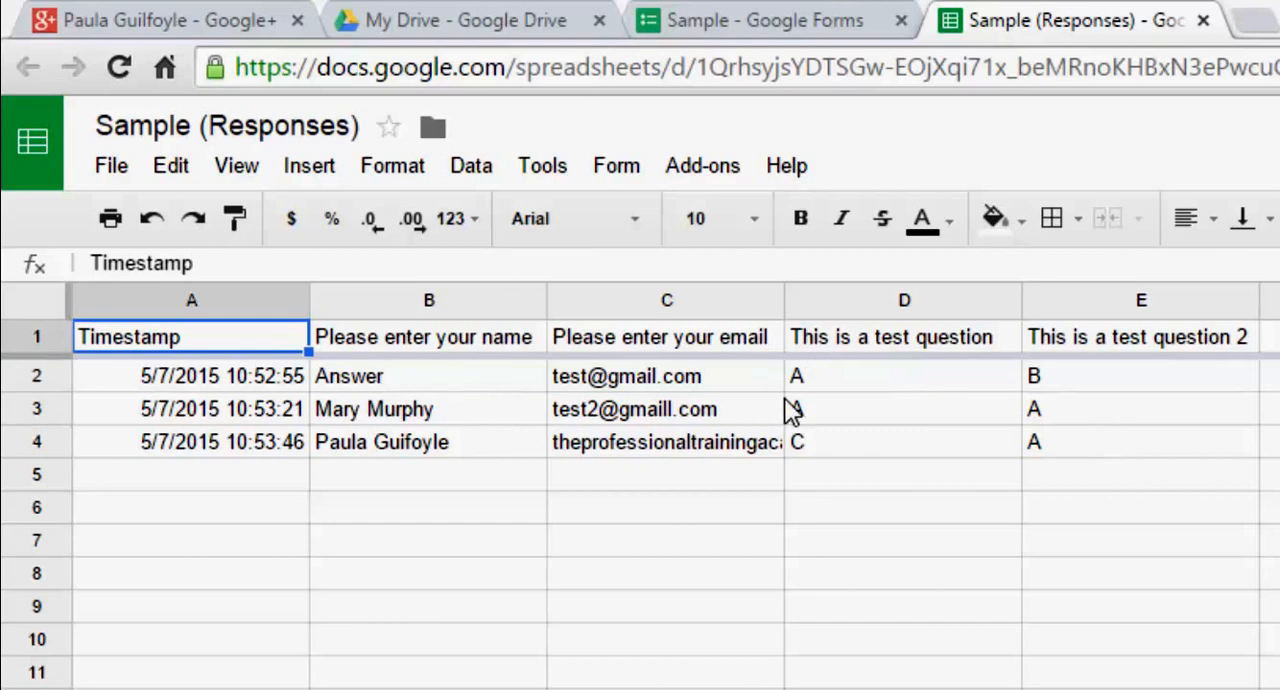
mouse_move(524, 432)
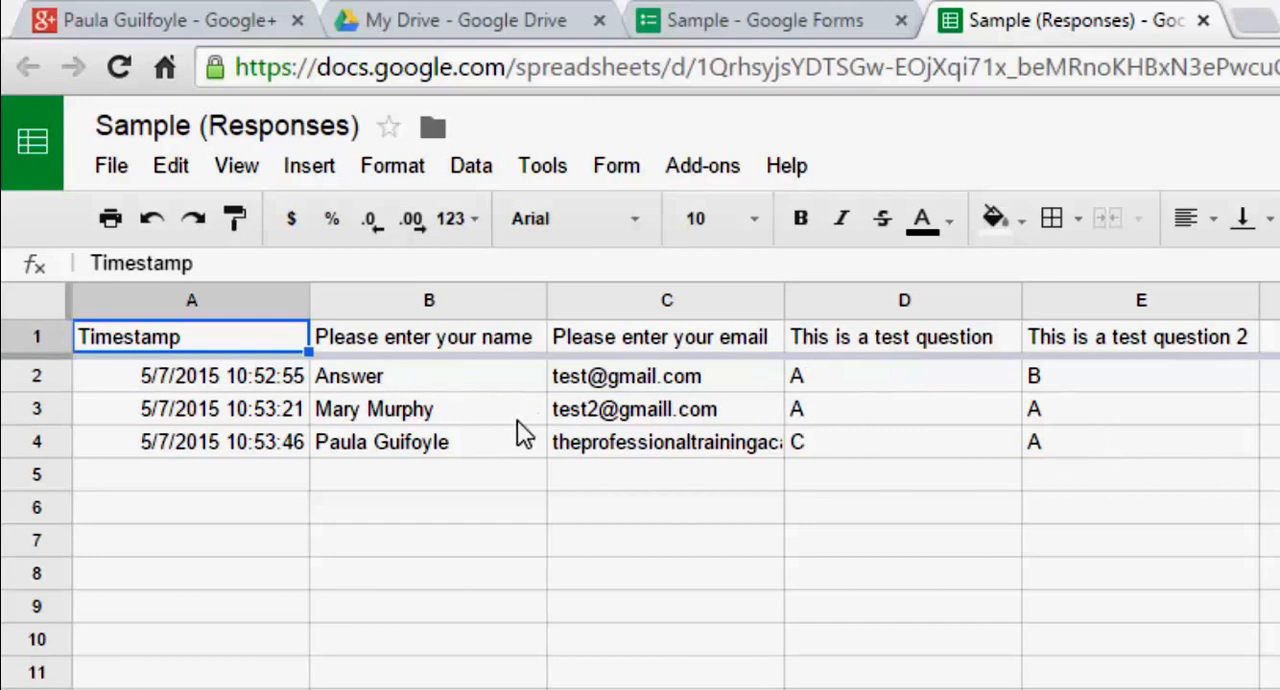
mouse_move(1102, 428)
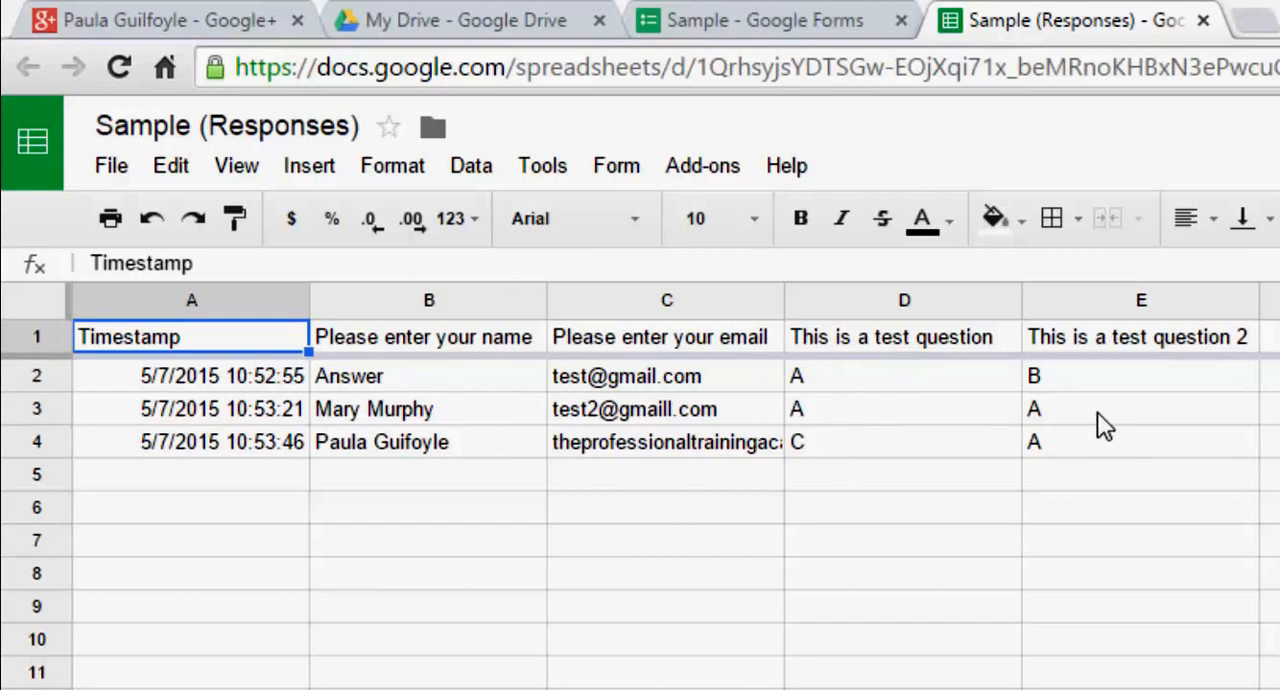
mouse_move(364, 464)
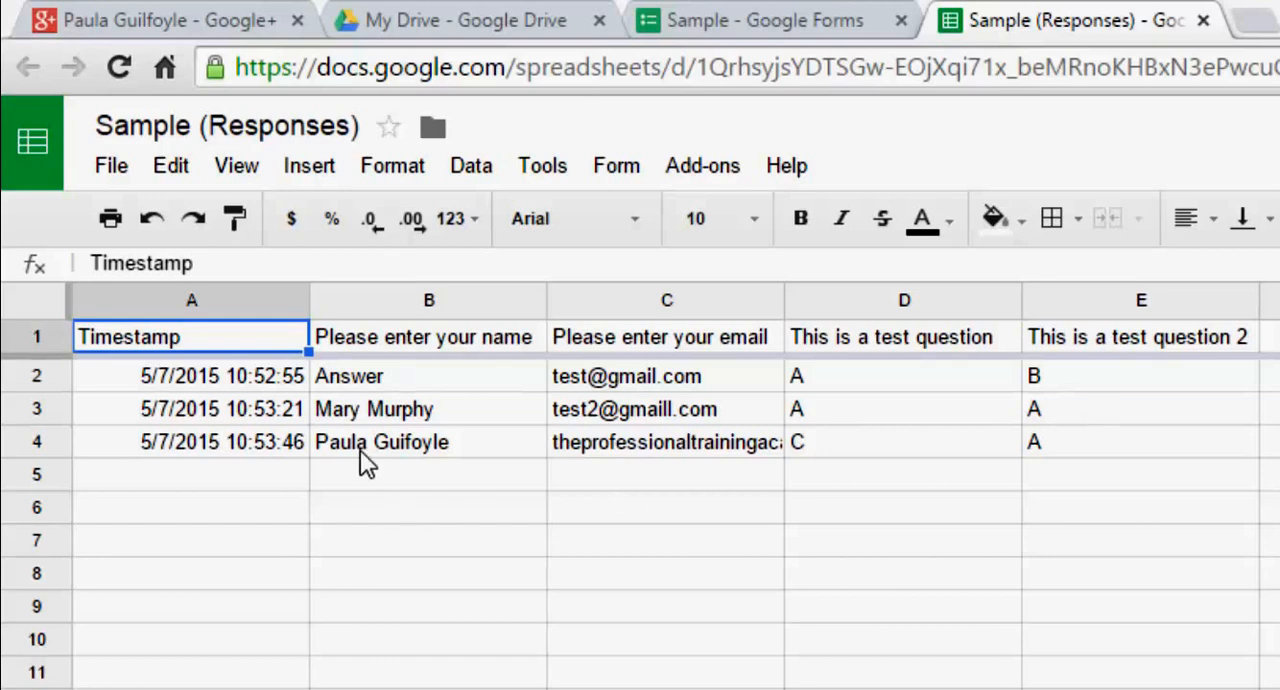
mouse_move(1118, 458)
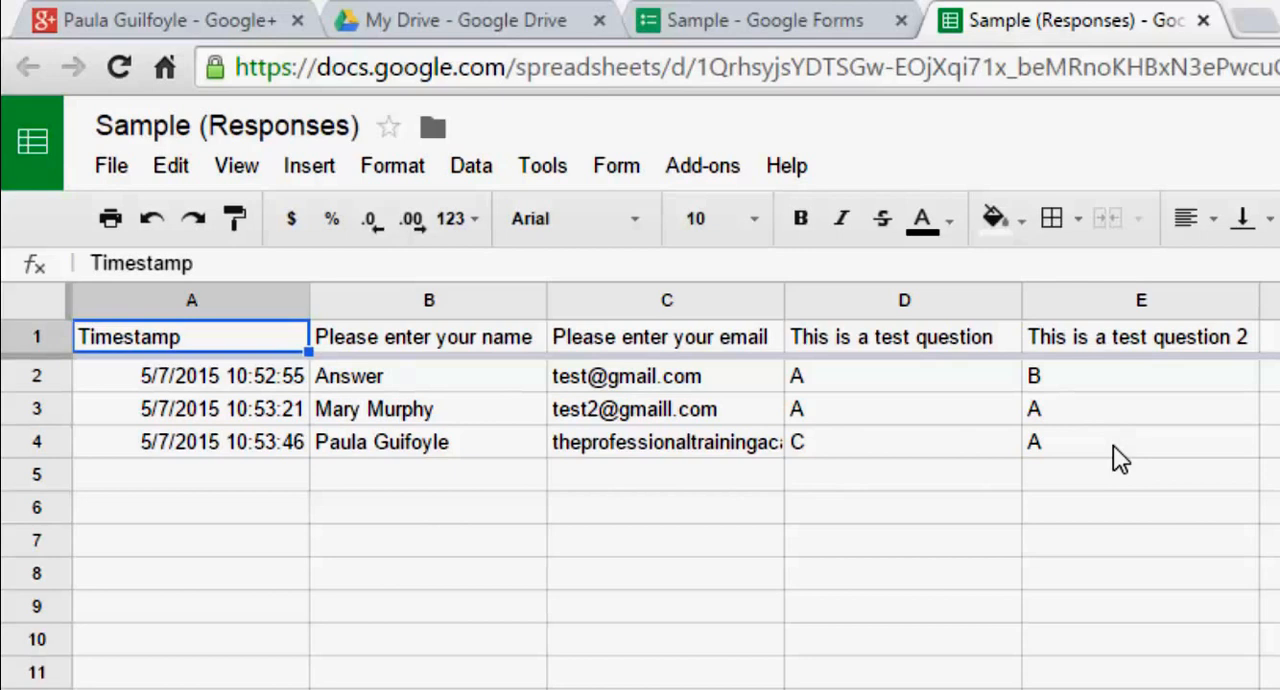
mouse_move(830, 218)
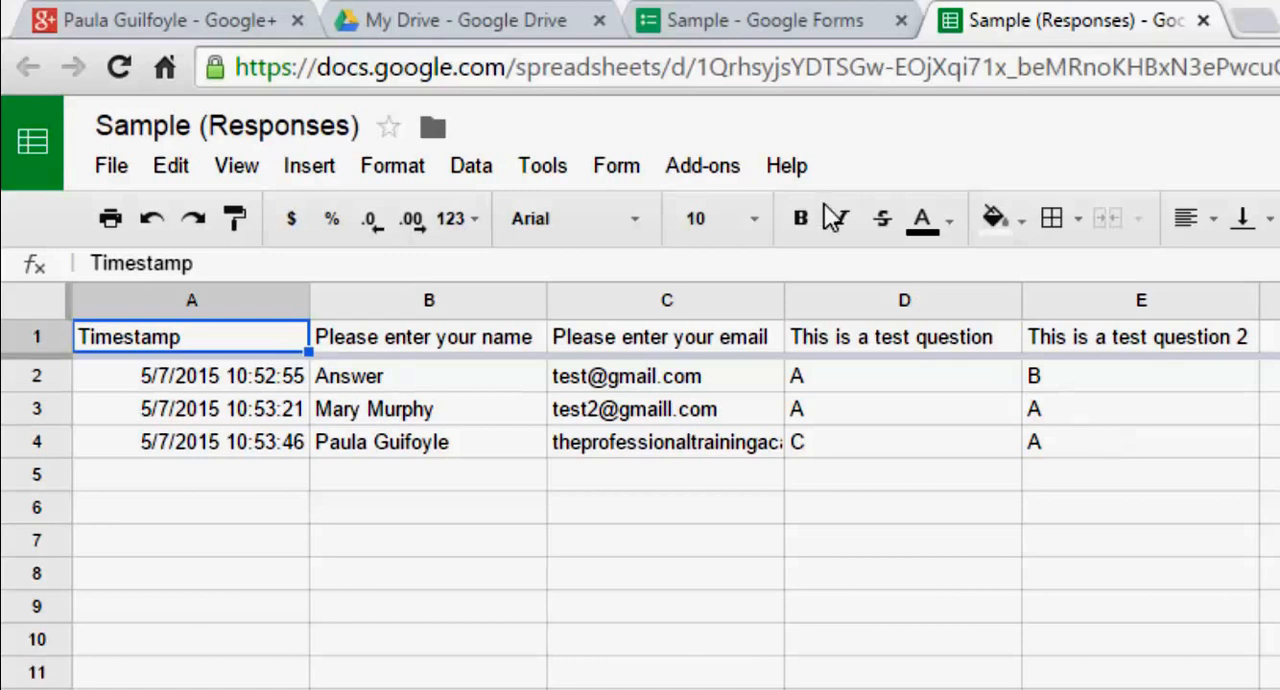
Show the installed add-ons list with Flubaroo, formMule and Online Rubric.
click(702, 164)
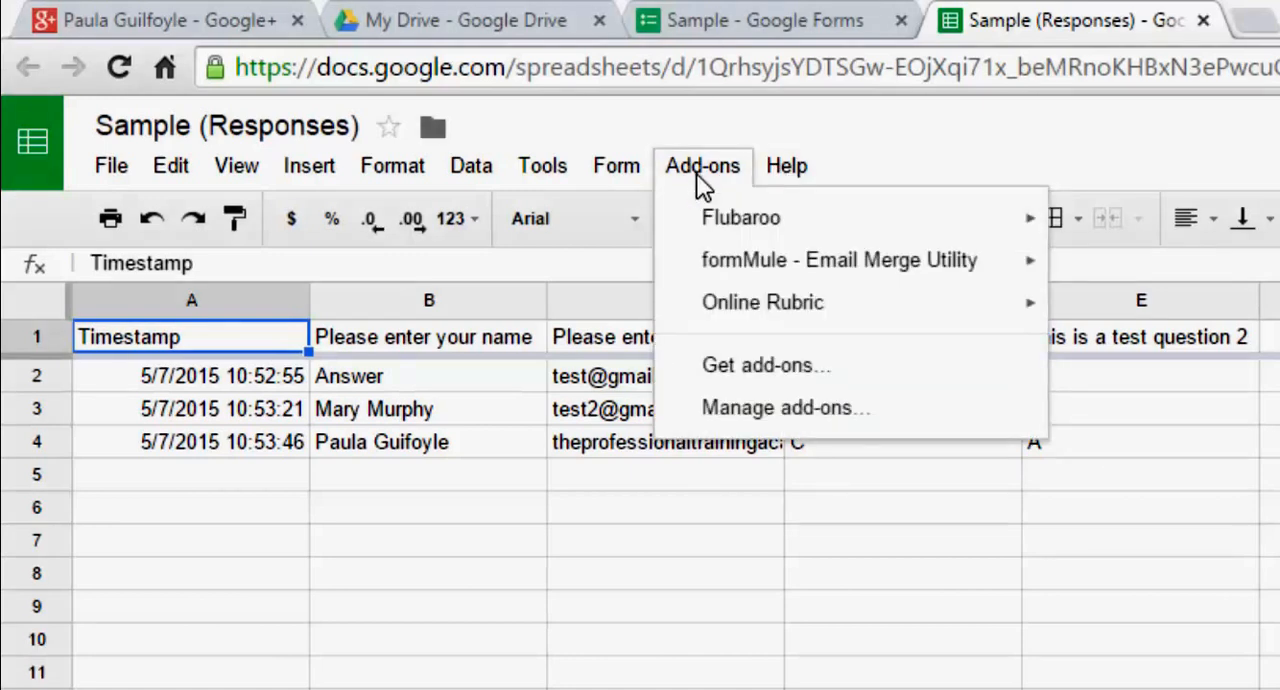
mouse_move(750, 384)
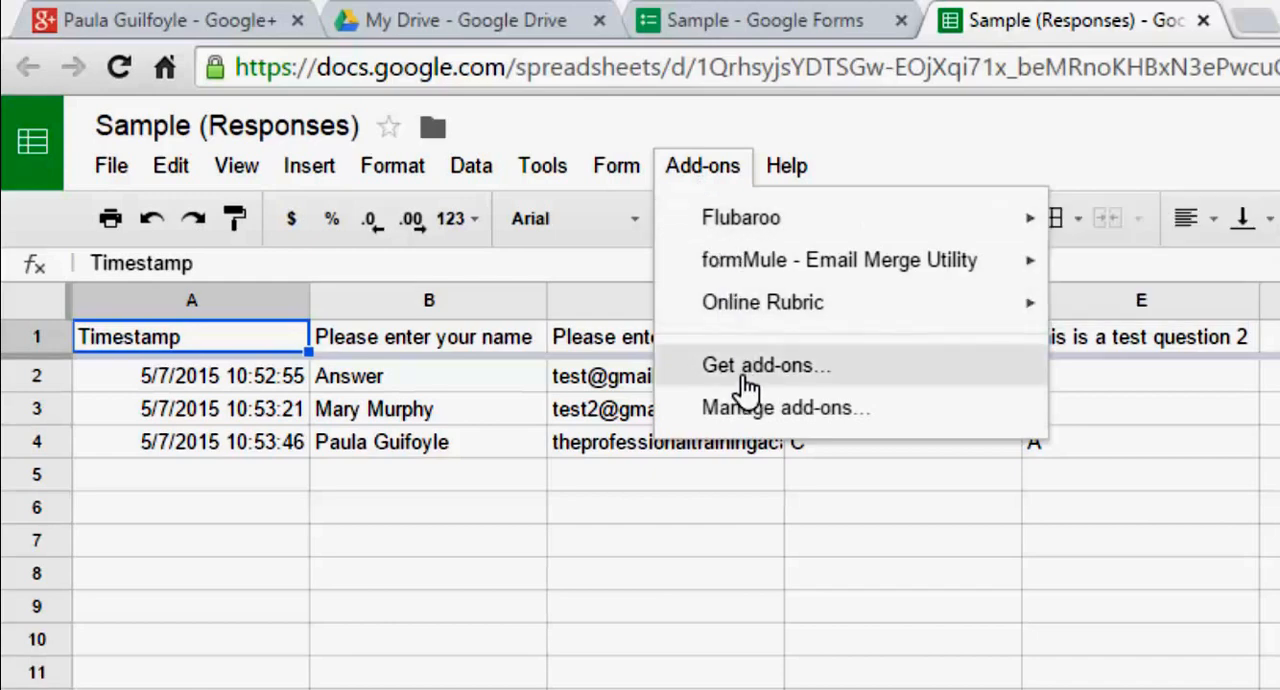
Confirm Flubaroo is installed in the store, enable it for this sheet and dismiss the notice.
click(766, 364)
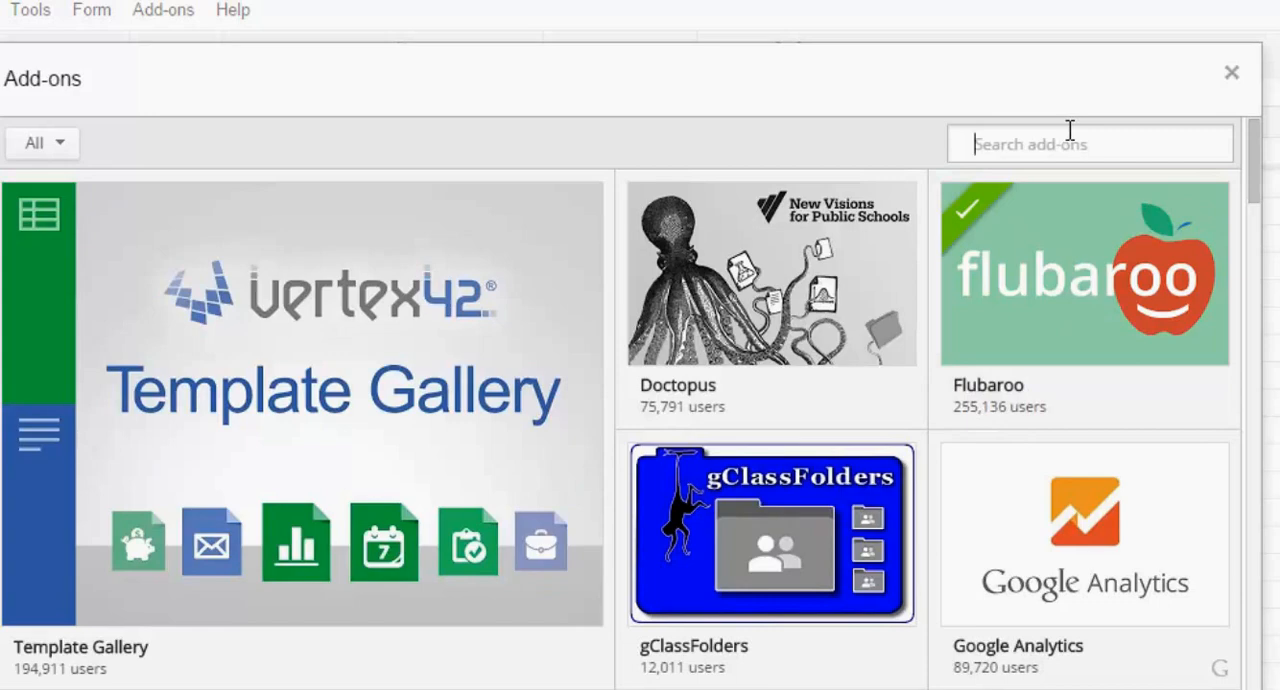
mouse_move(1024, 324)
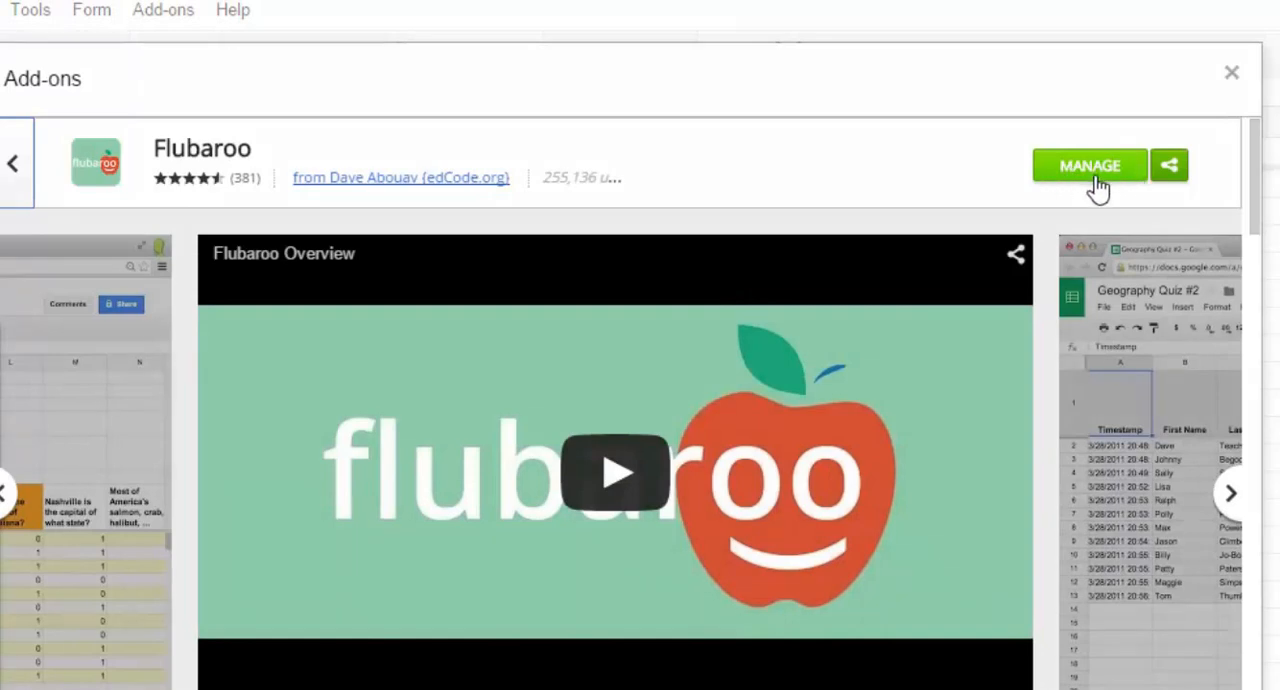
mouse_move(1228, 70)
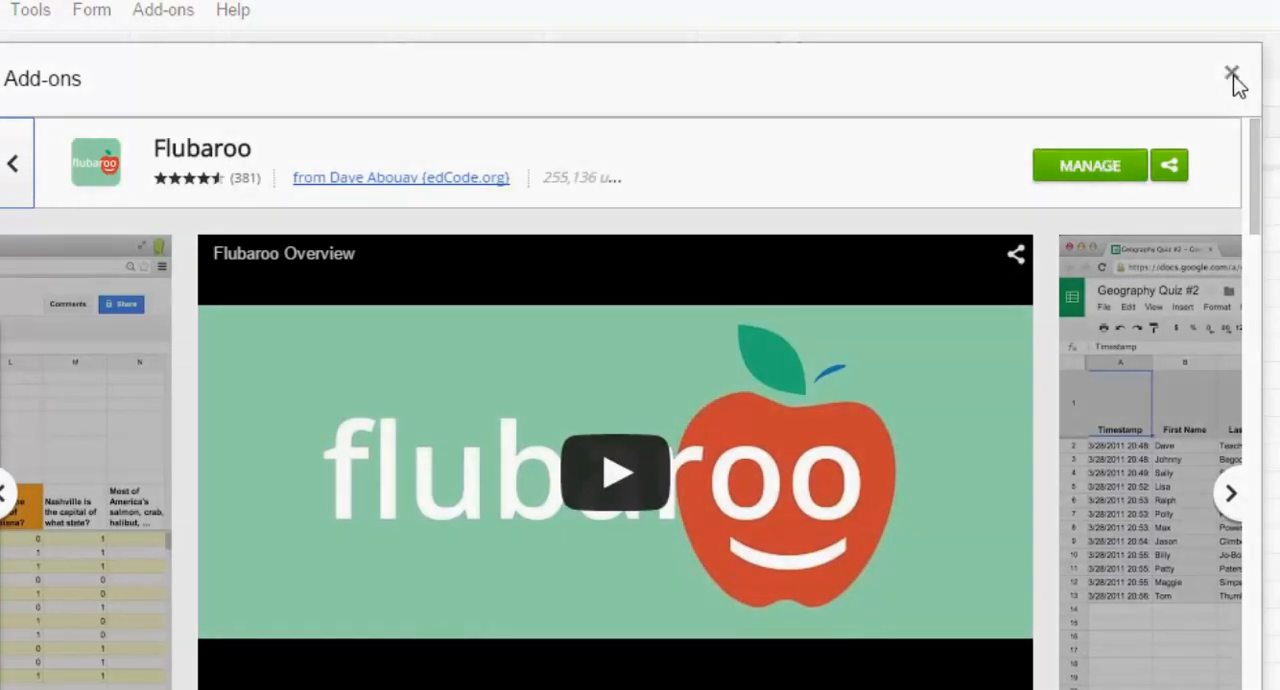
click(1232, 68)
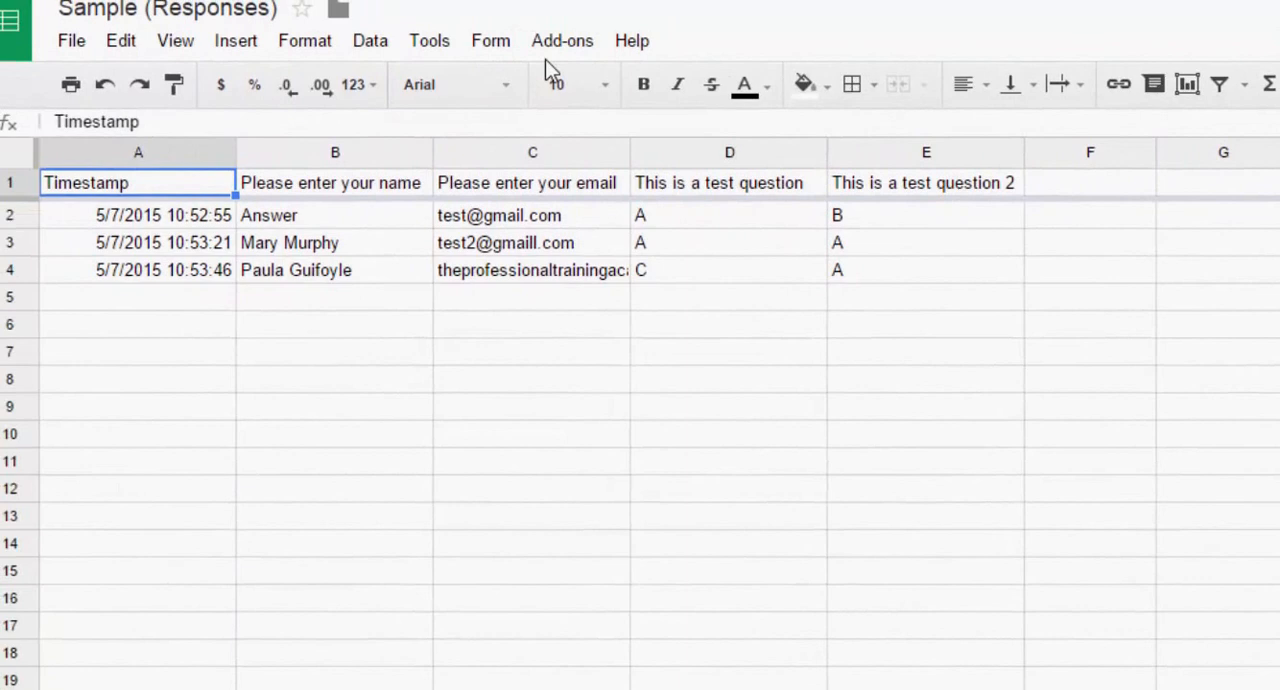
click(562, 40)
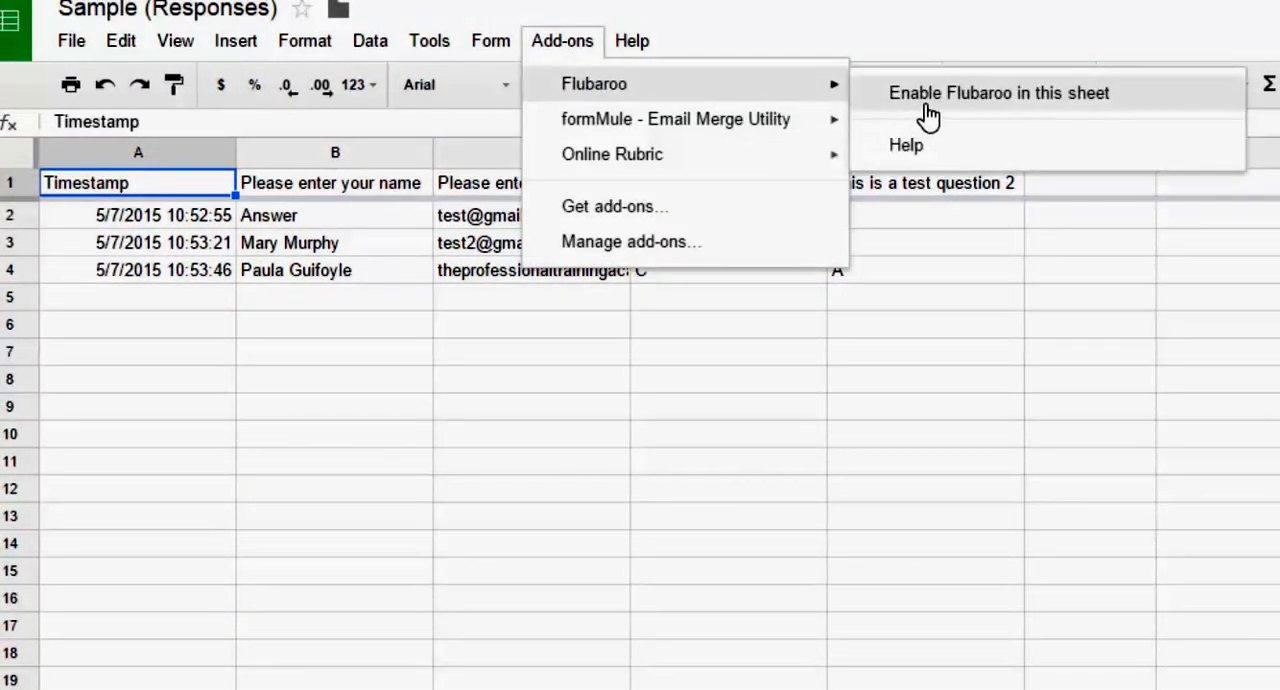
click(996, 92)
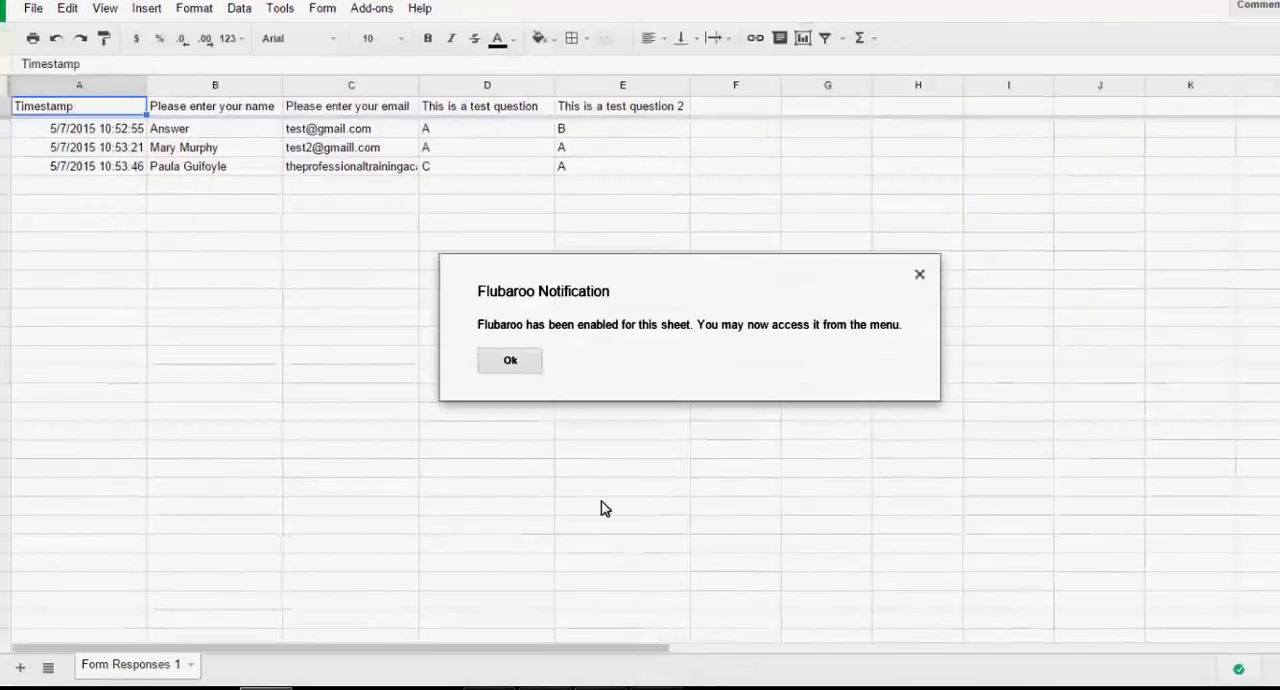
click(510, 360)
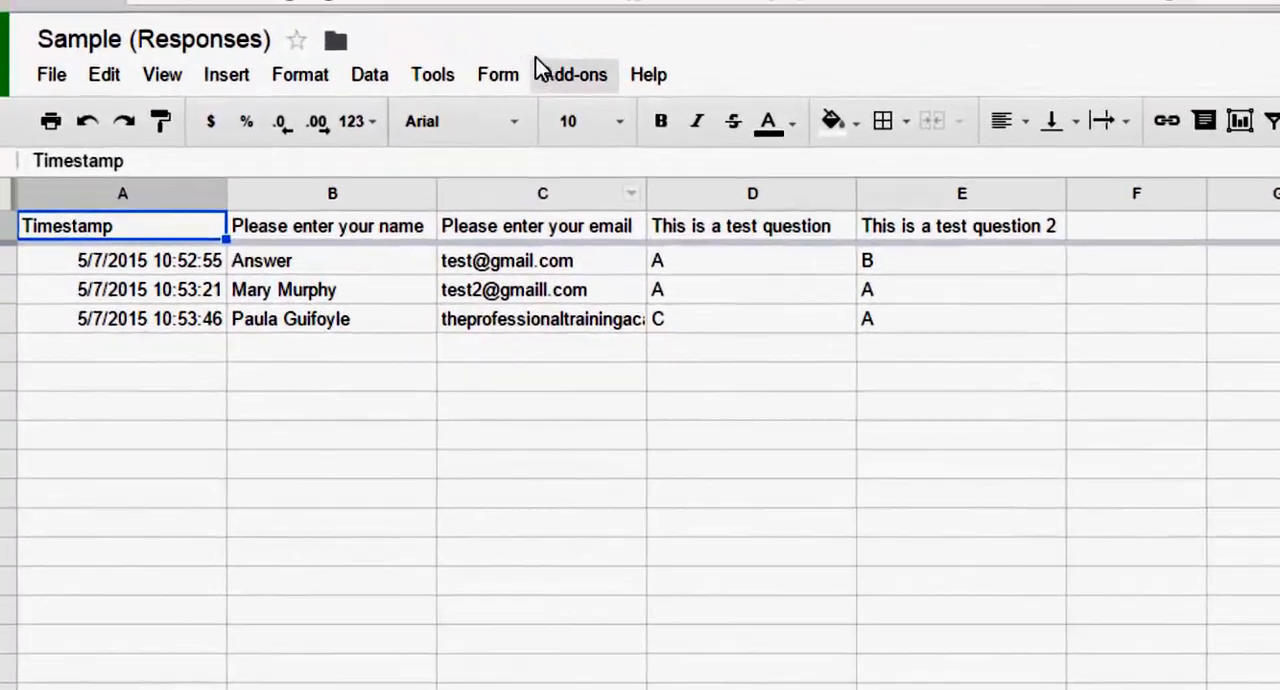
Start Flubaroo's Grade Assignment and make test question 2 worth 2 points.
click(578, 74)
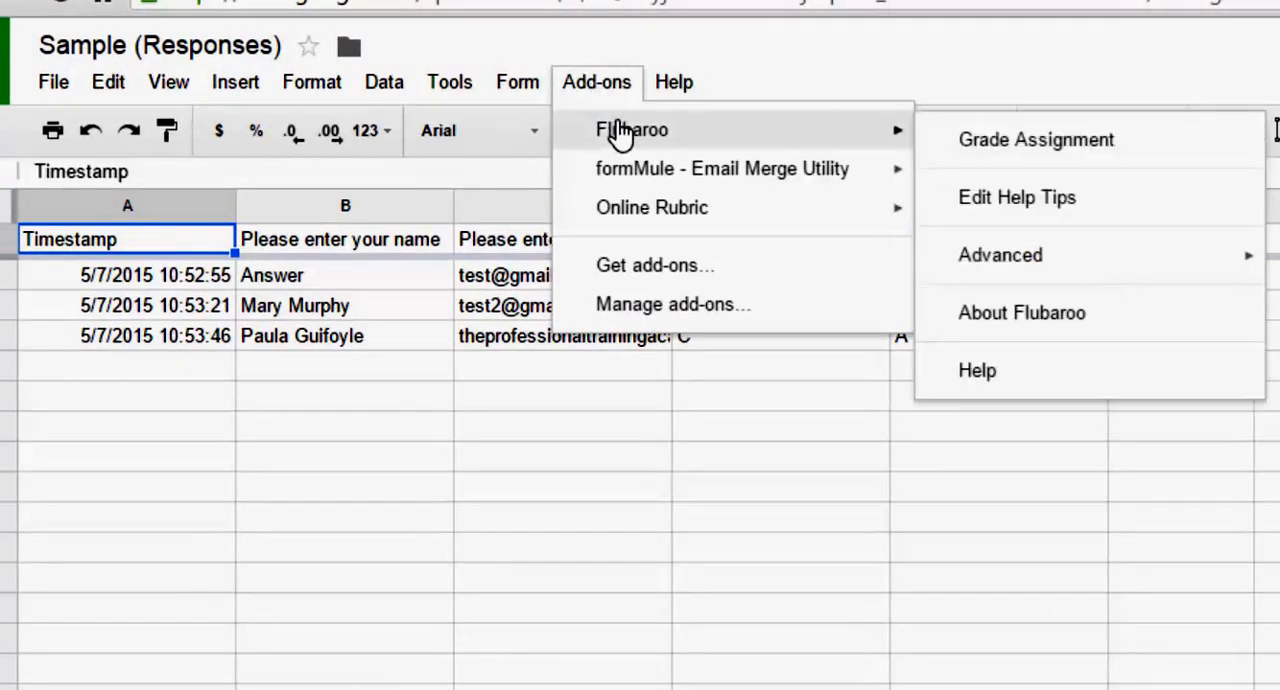
mouse_move(978, 160)
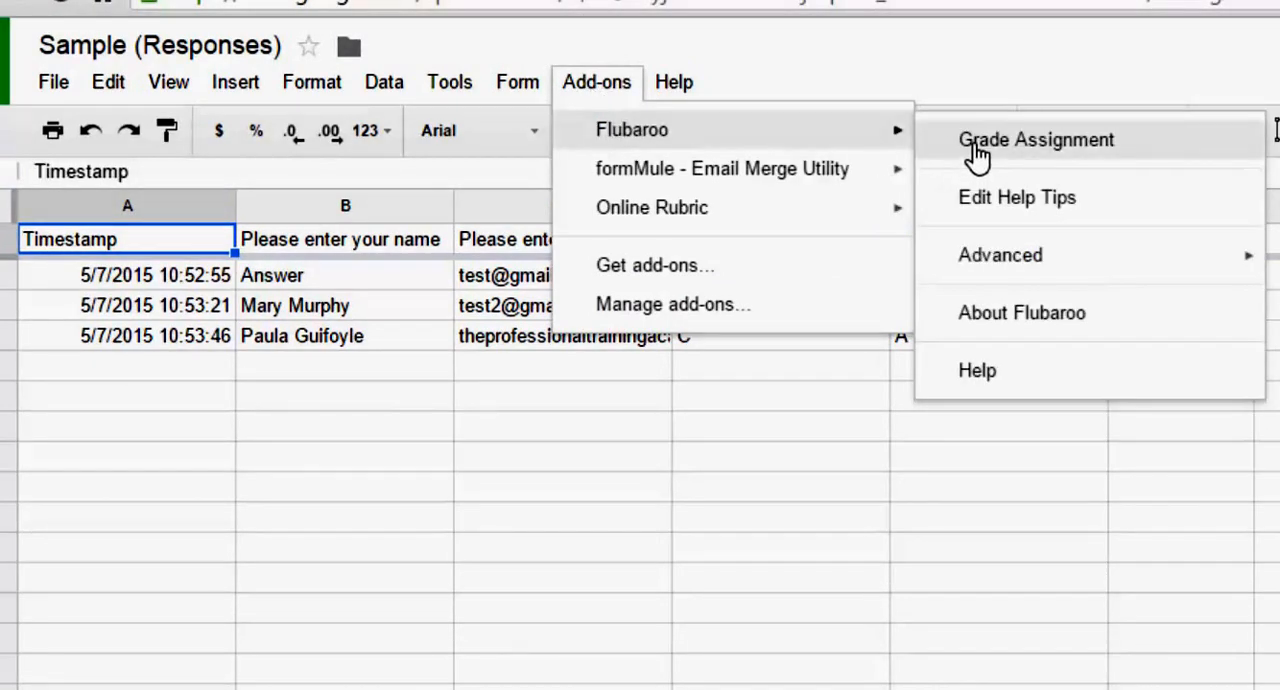
click(1038, 140)
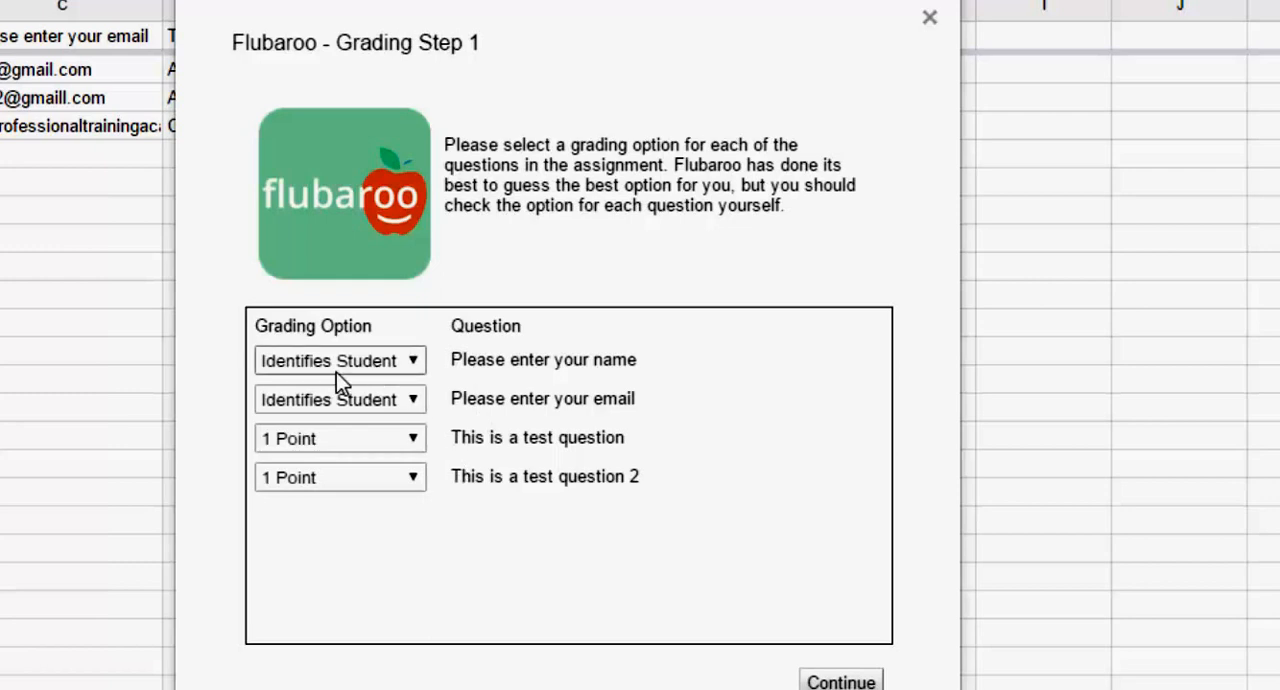
mouse_move(380, 372)
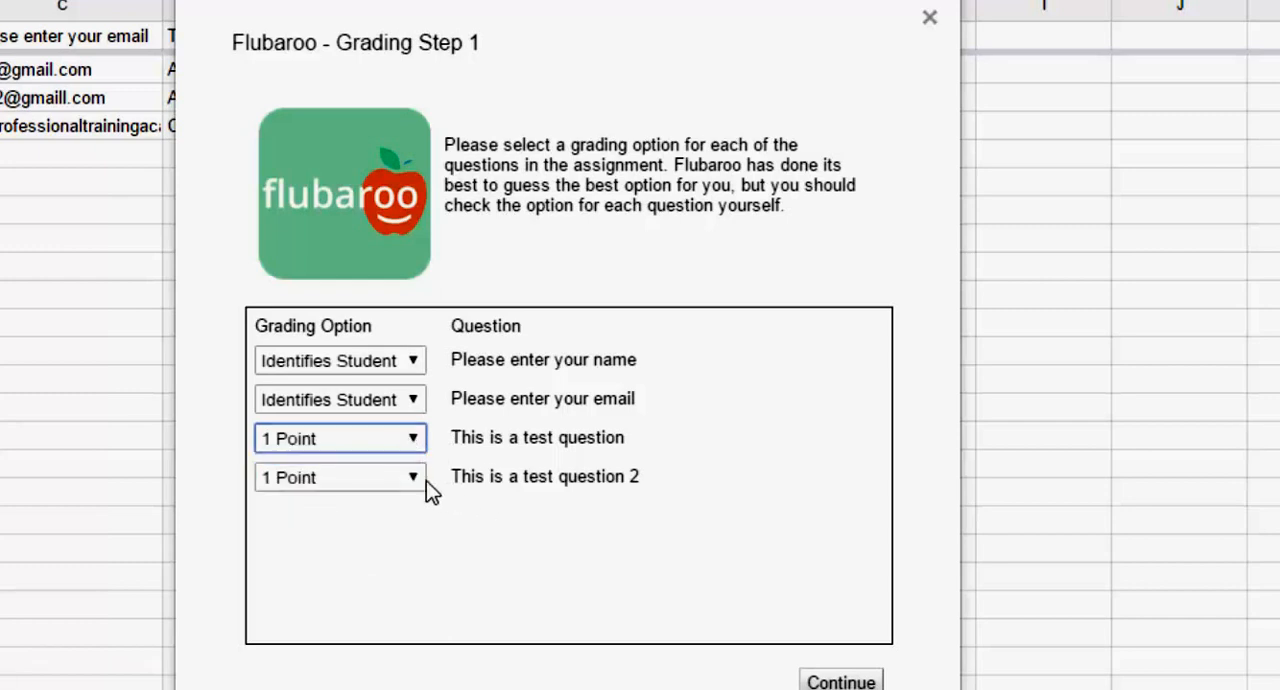
click(340, 476)
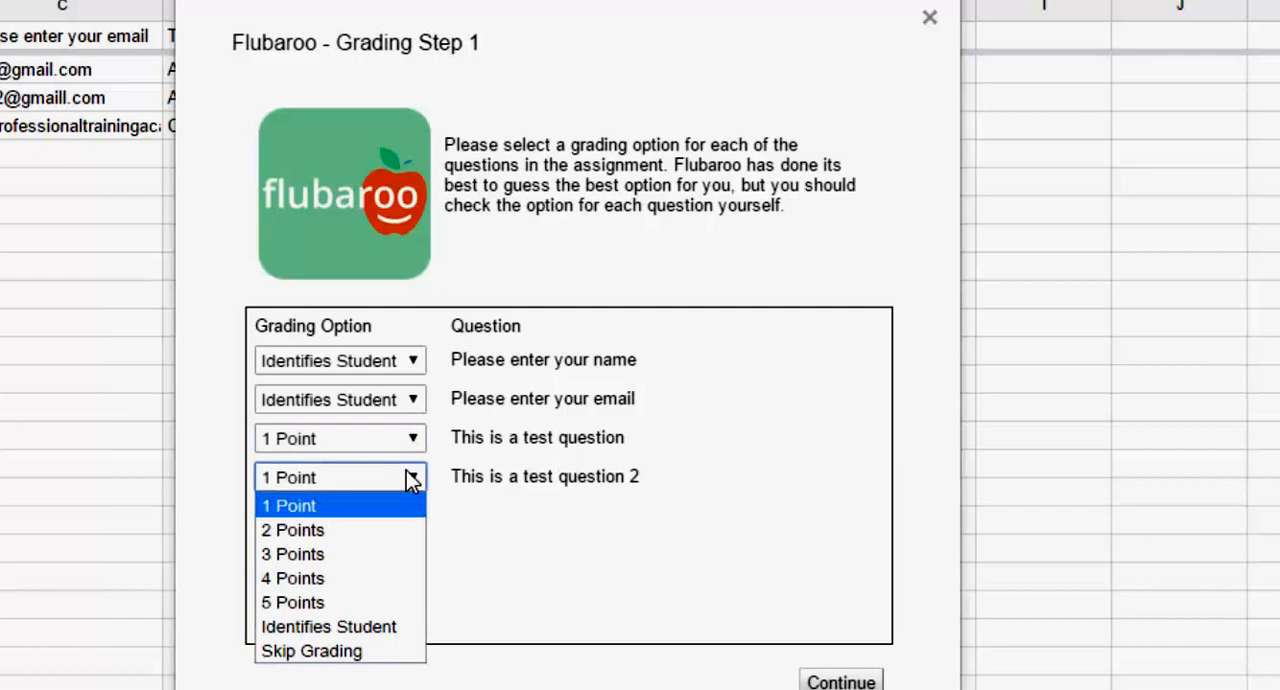
mouse_move(304, 530)
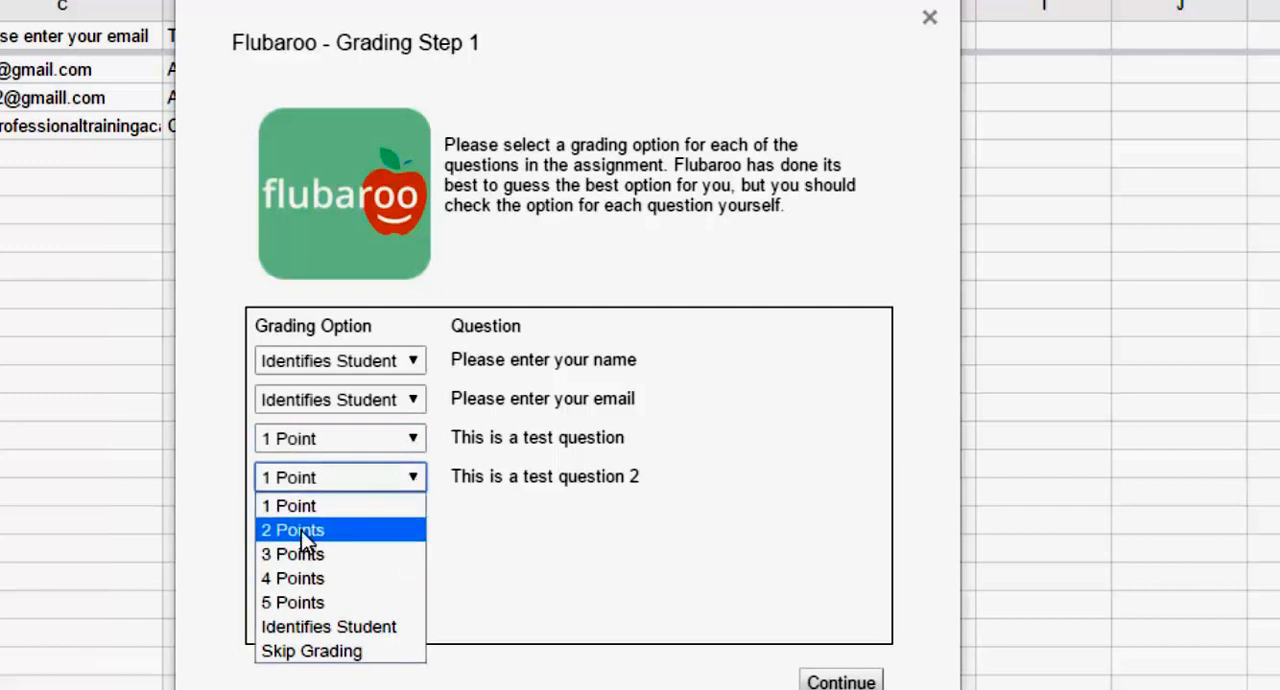
click(292, 528)
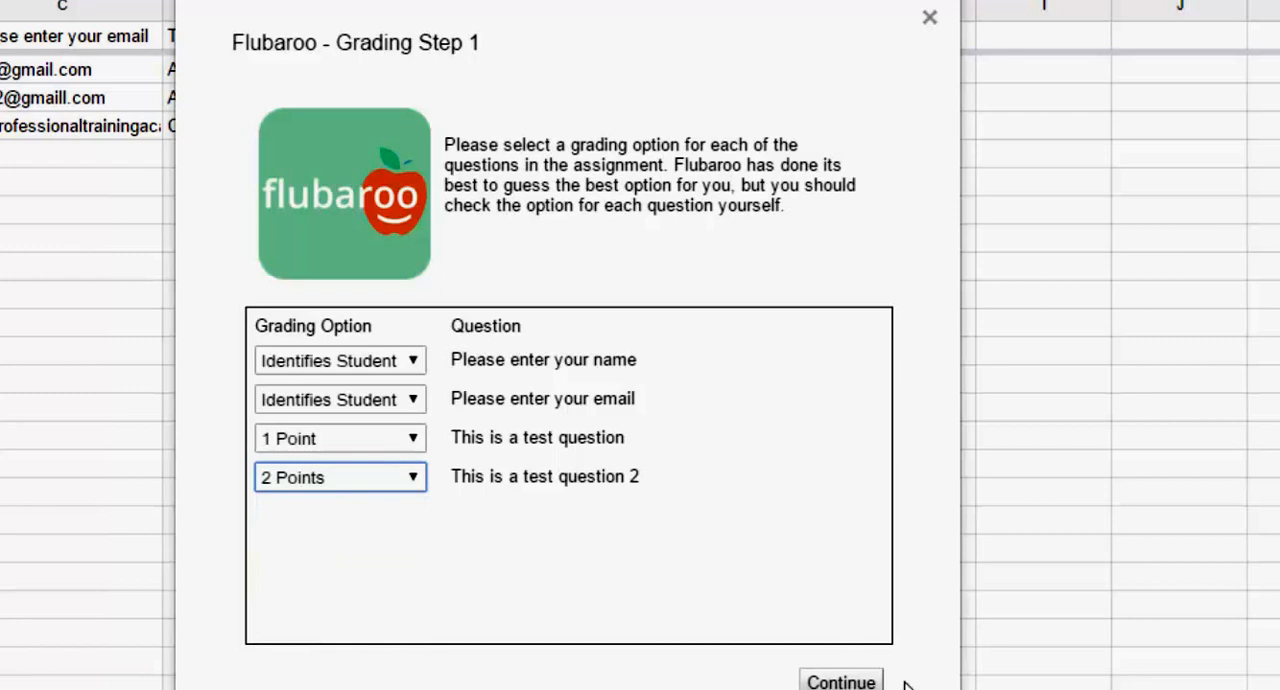
Use the Answer submission as the answer key and run the grading.
click(844, 682)
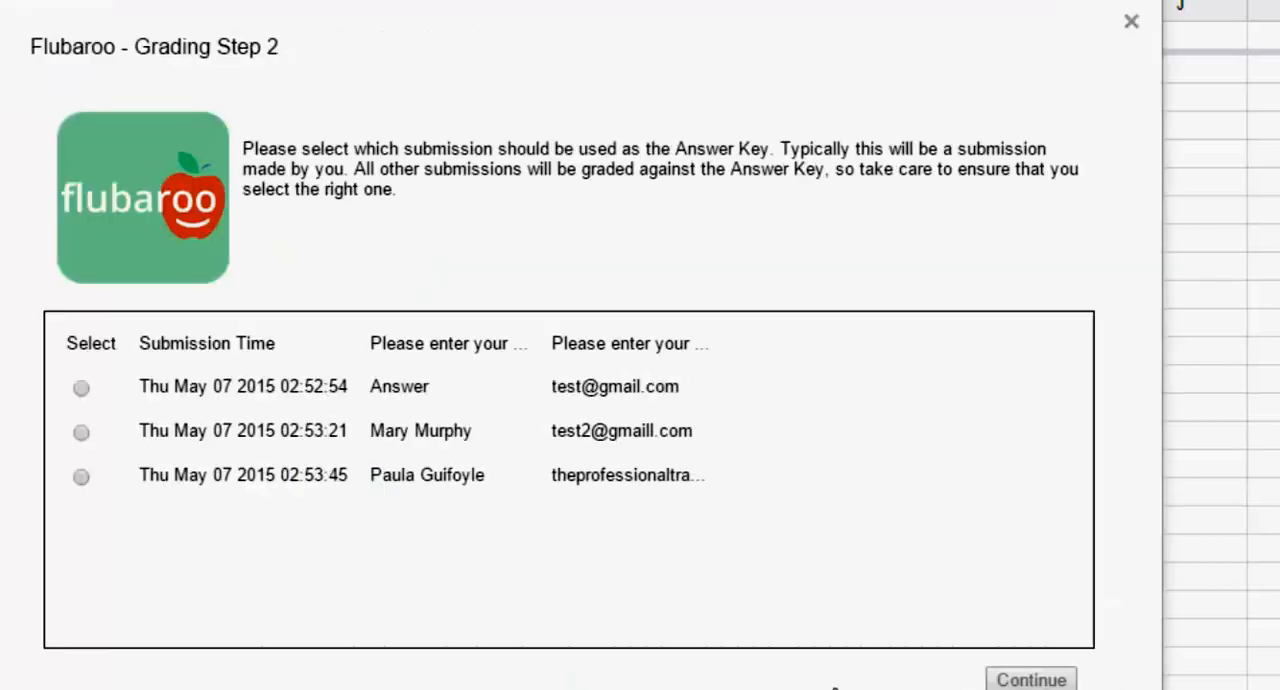
mouse_move(158, 422)
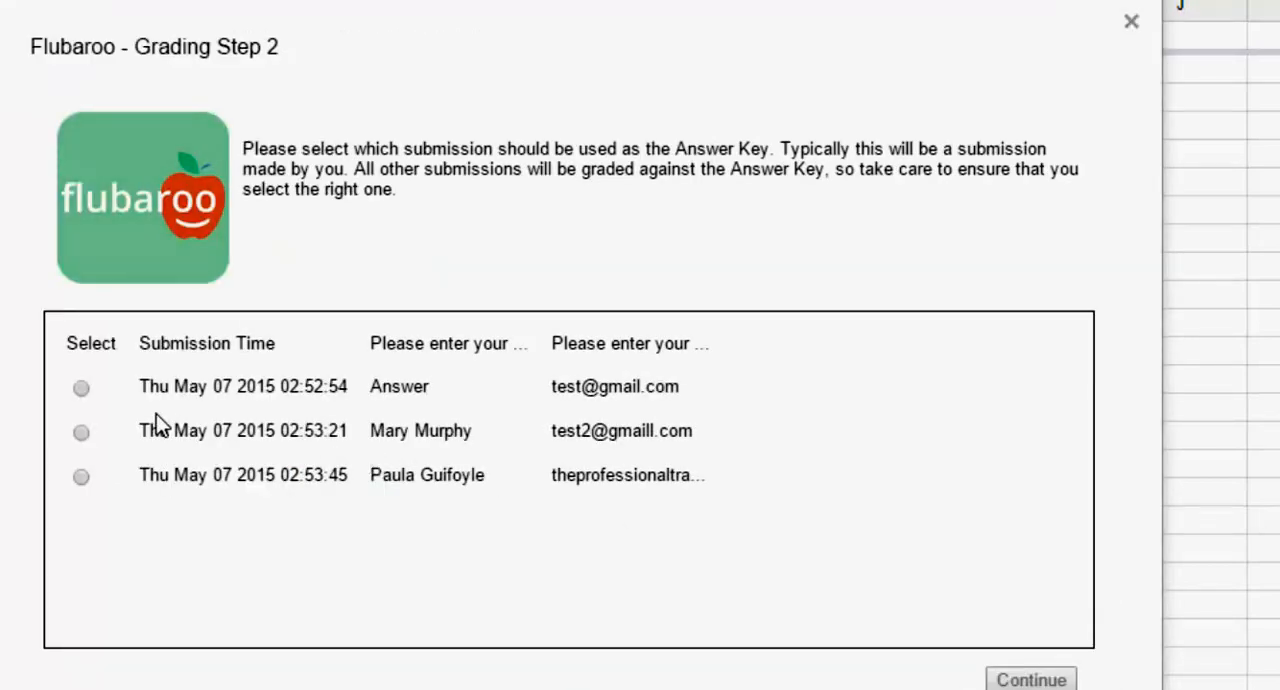
click(82, 388)
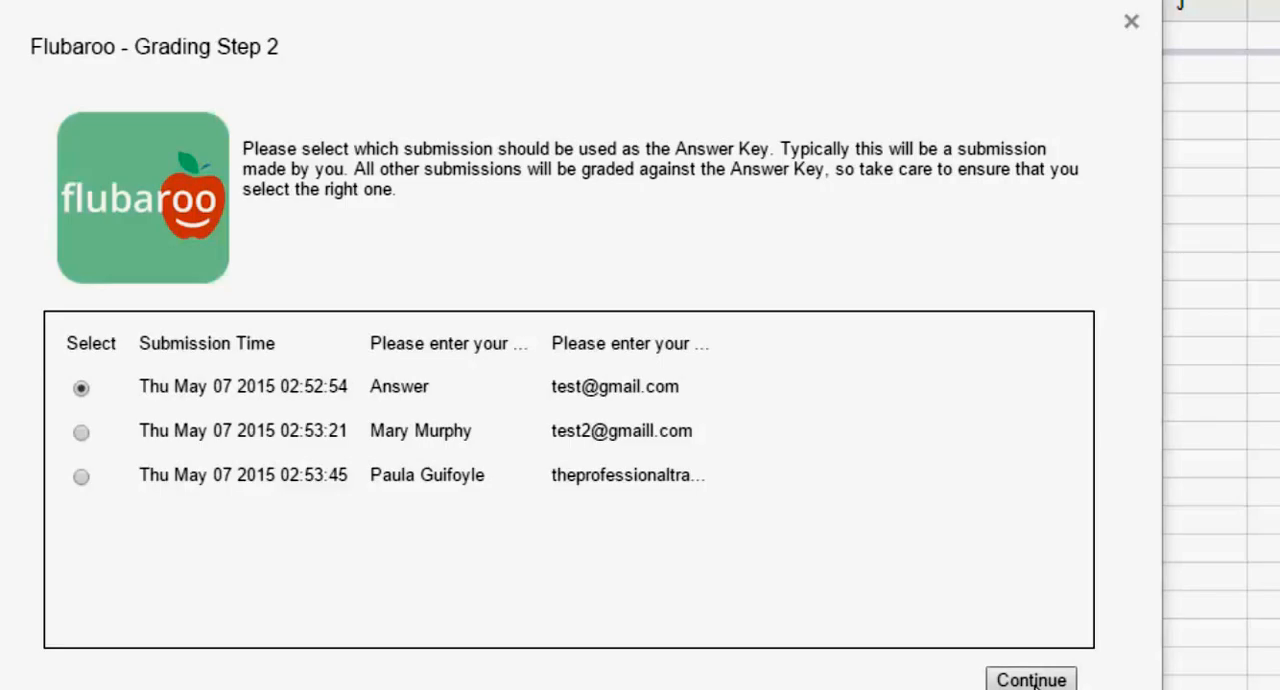
click(1030, 680)
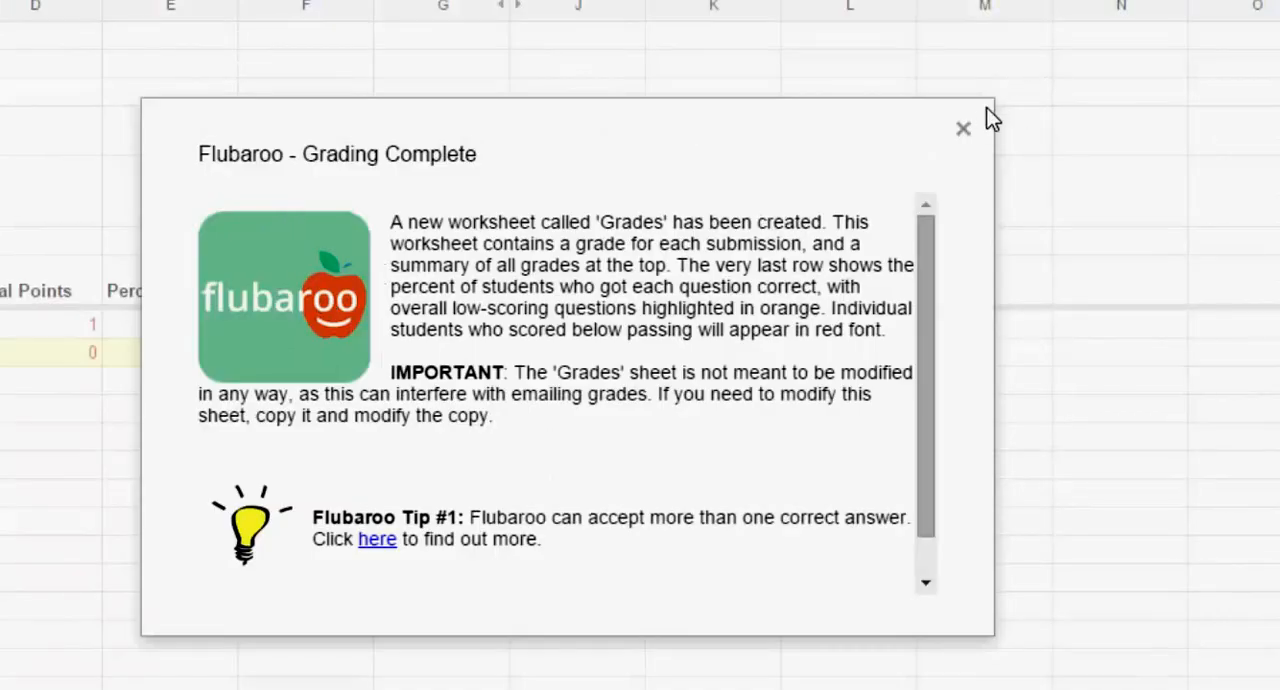
click(960, 130)
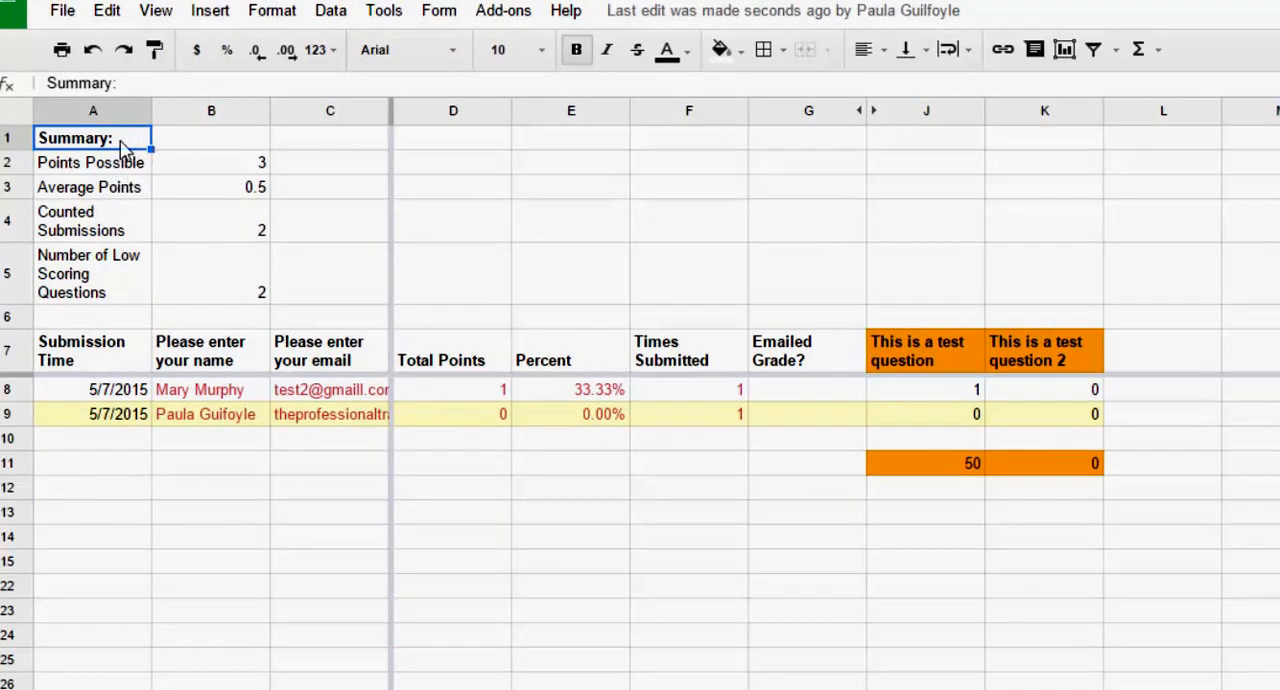
mouse_move(140, 176)
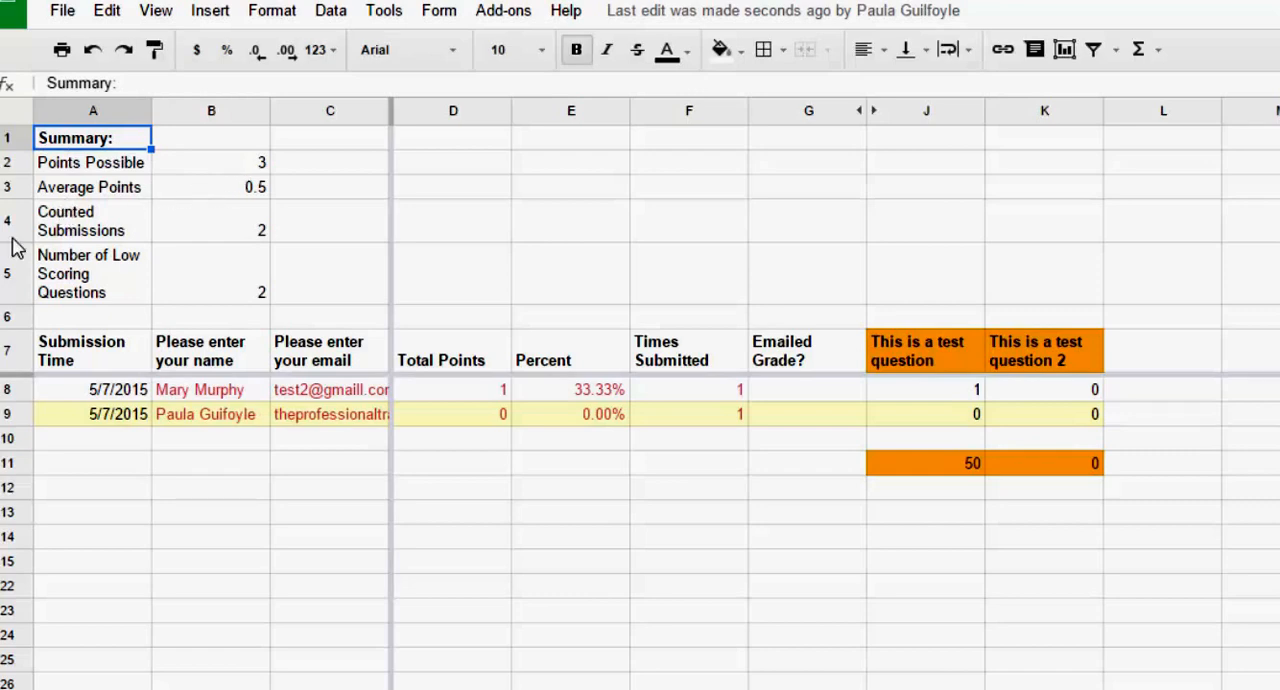
mouse_move(108, 304)
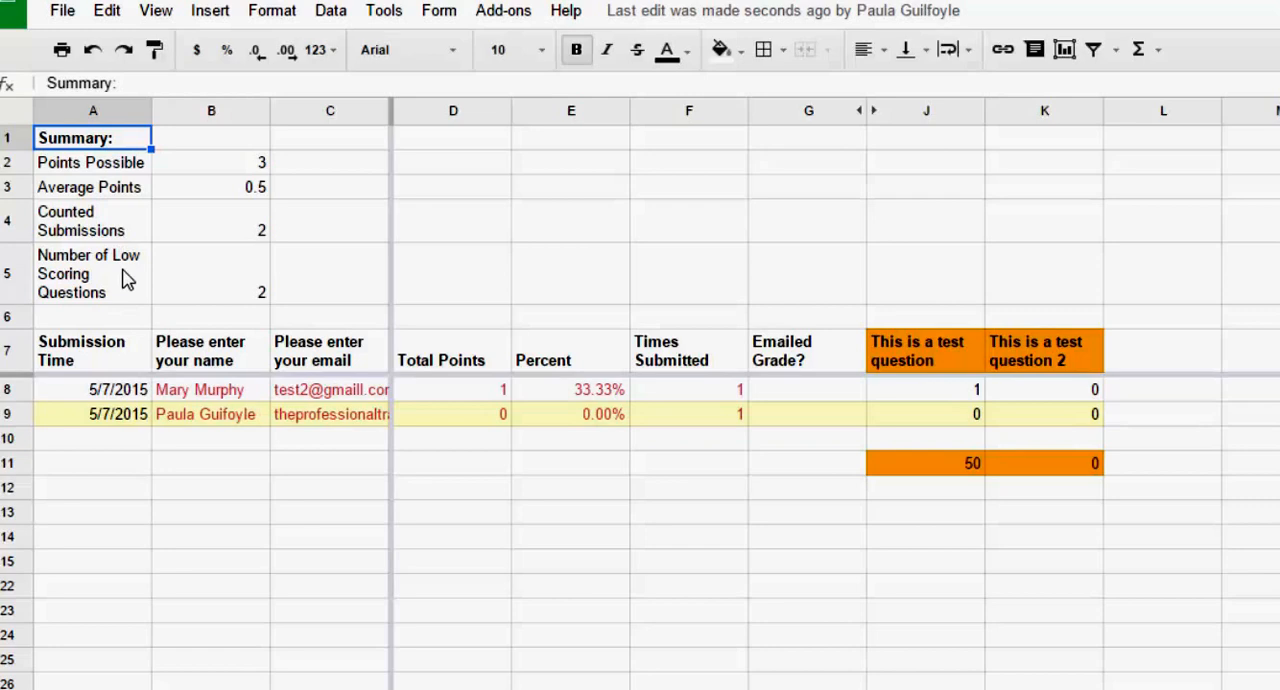
mouse_move(140, 444)
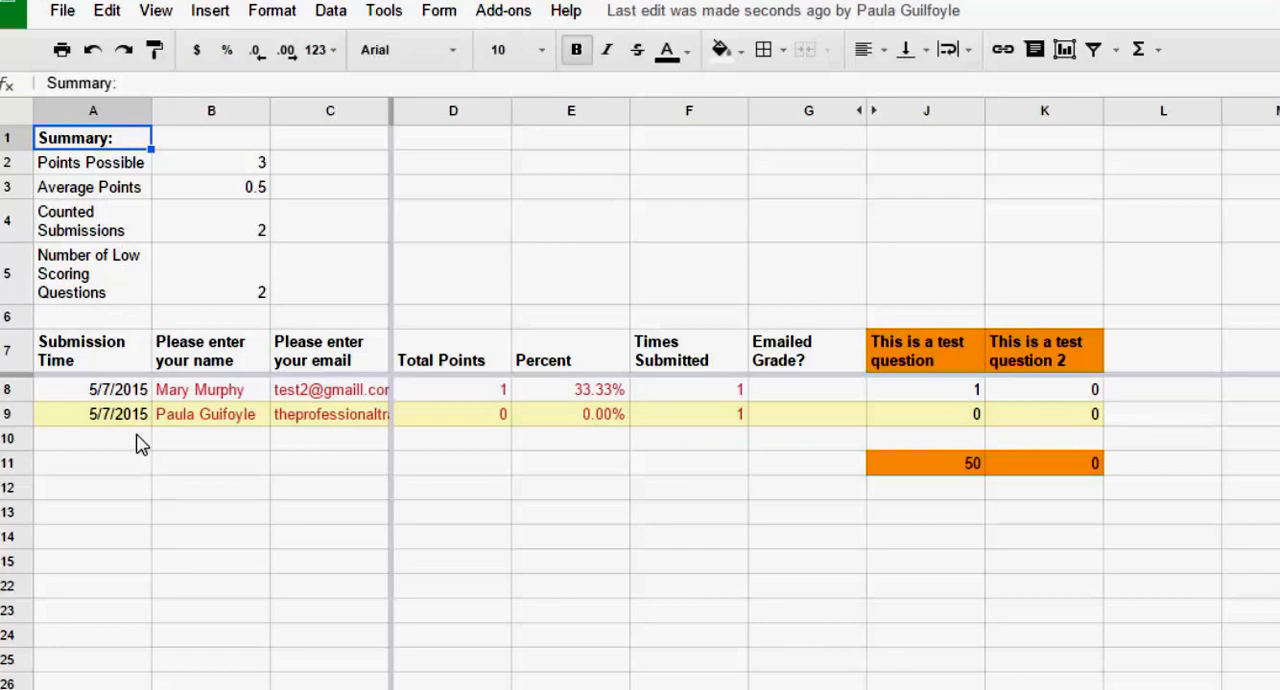
mouse_move(480, 398)
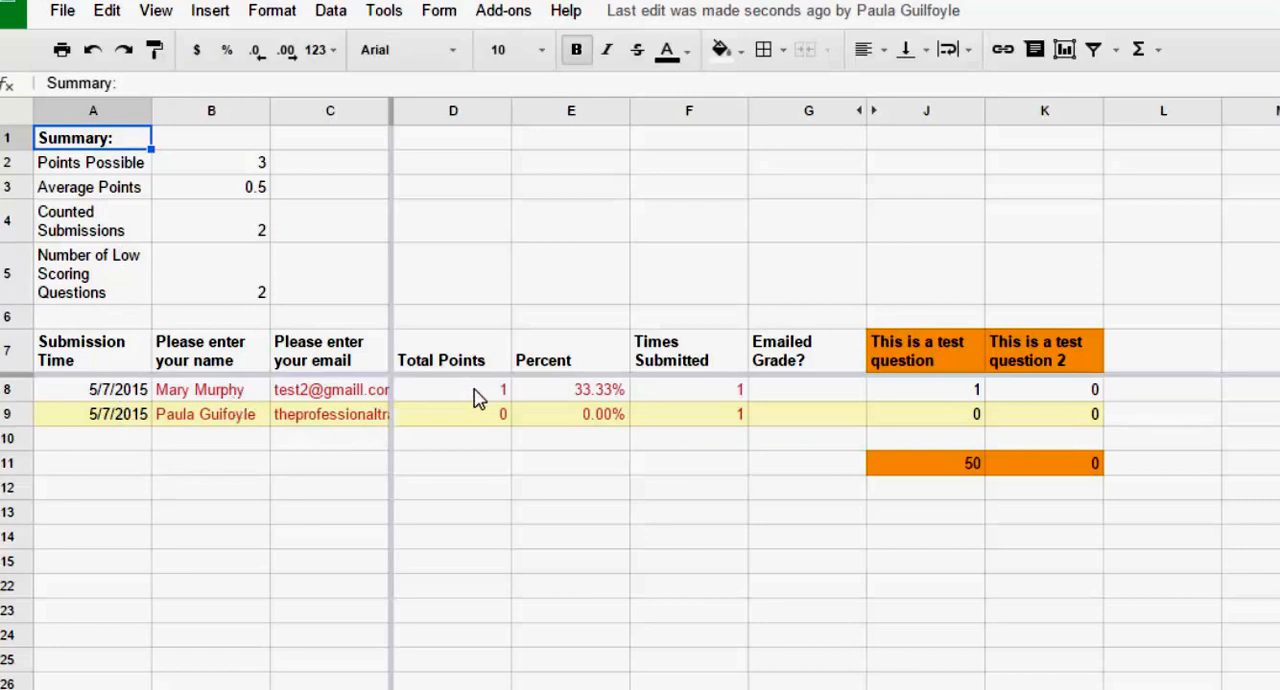
mouse_move(478, 420)
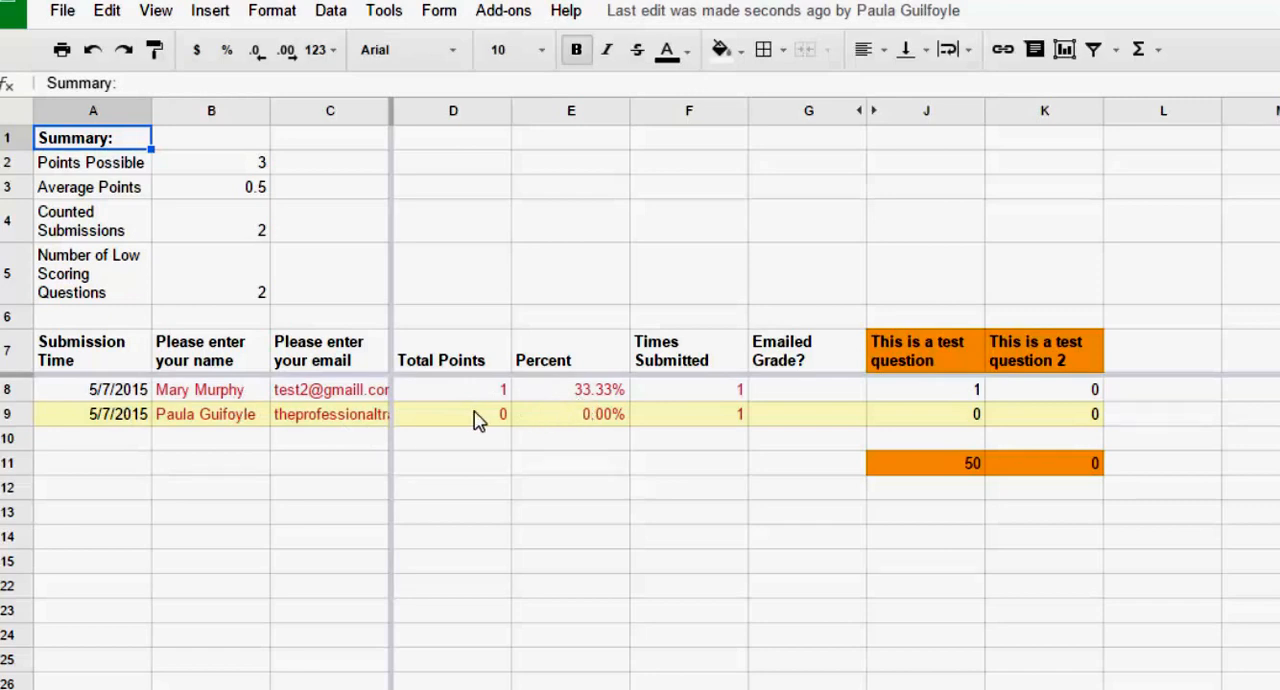
mouse_move(732, 412)
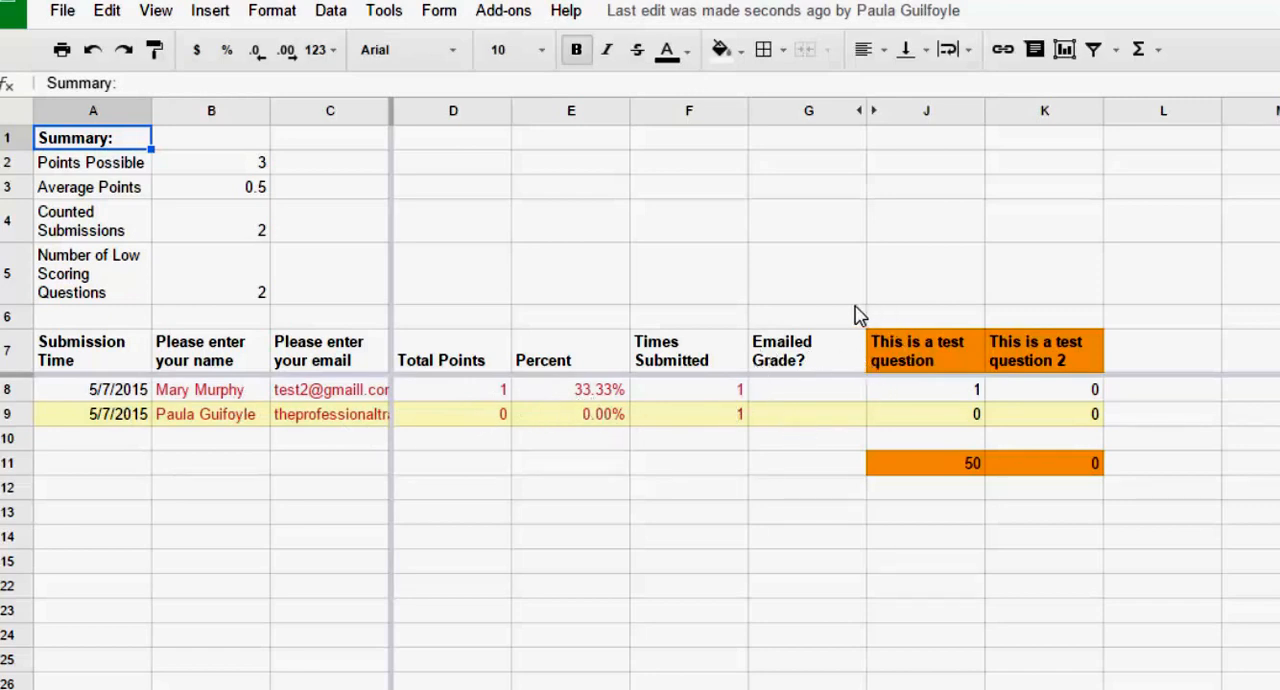
mouse_move(798, 412)
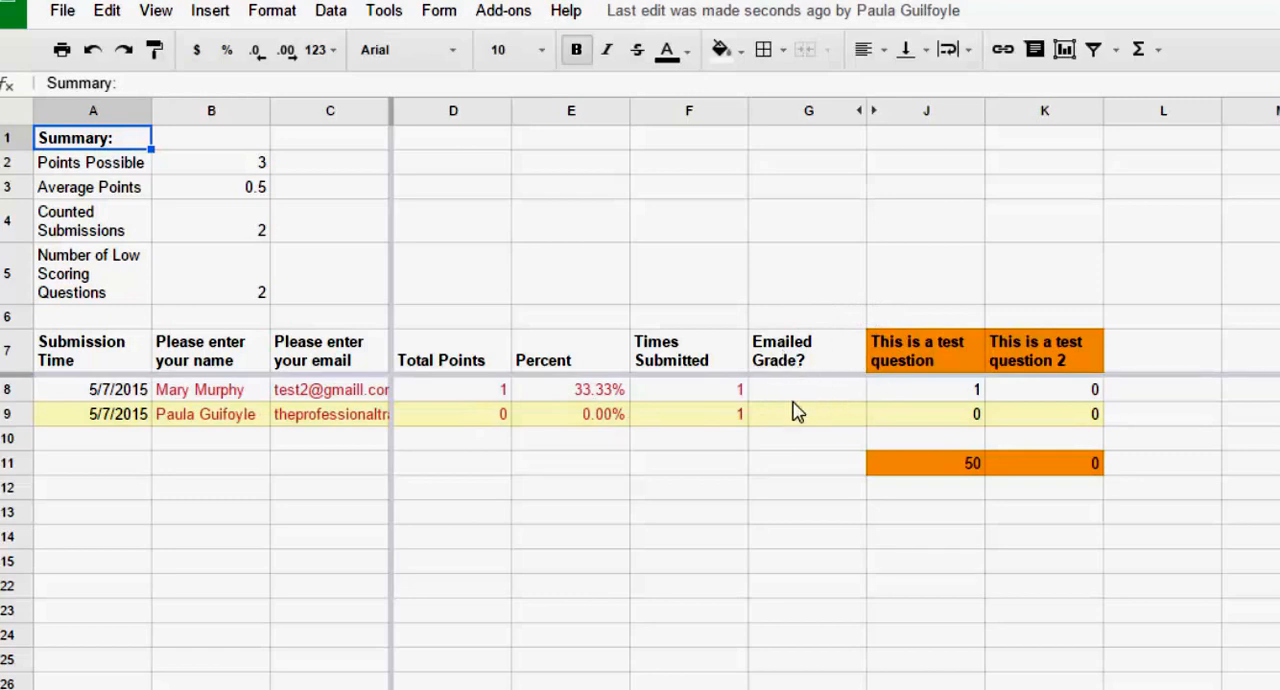
mouse_move(980, 360)
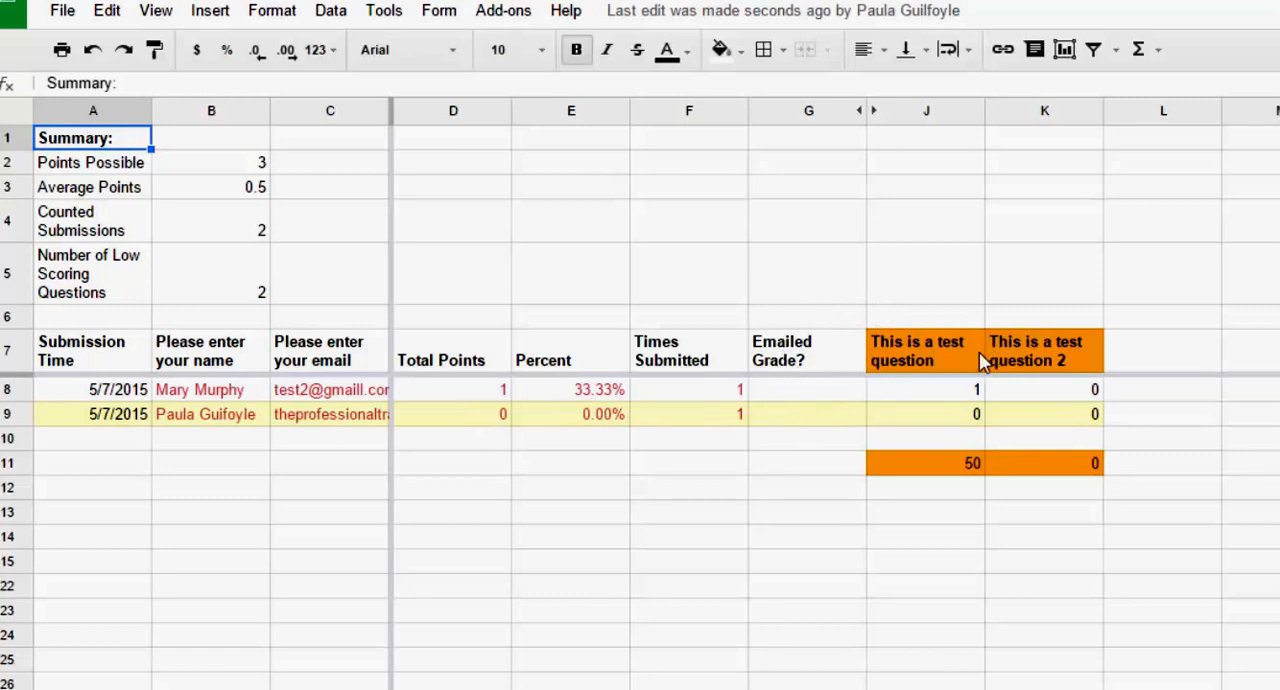
mouse_move(1068, 400)
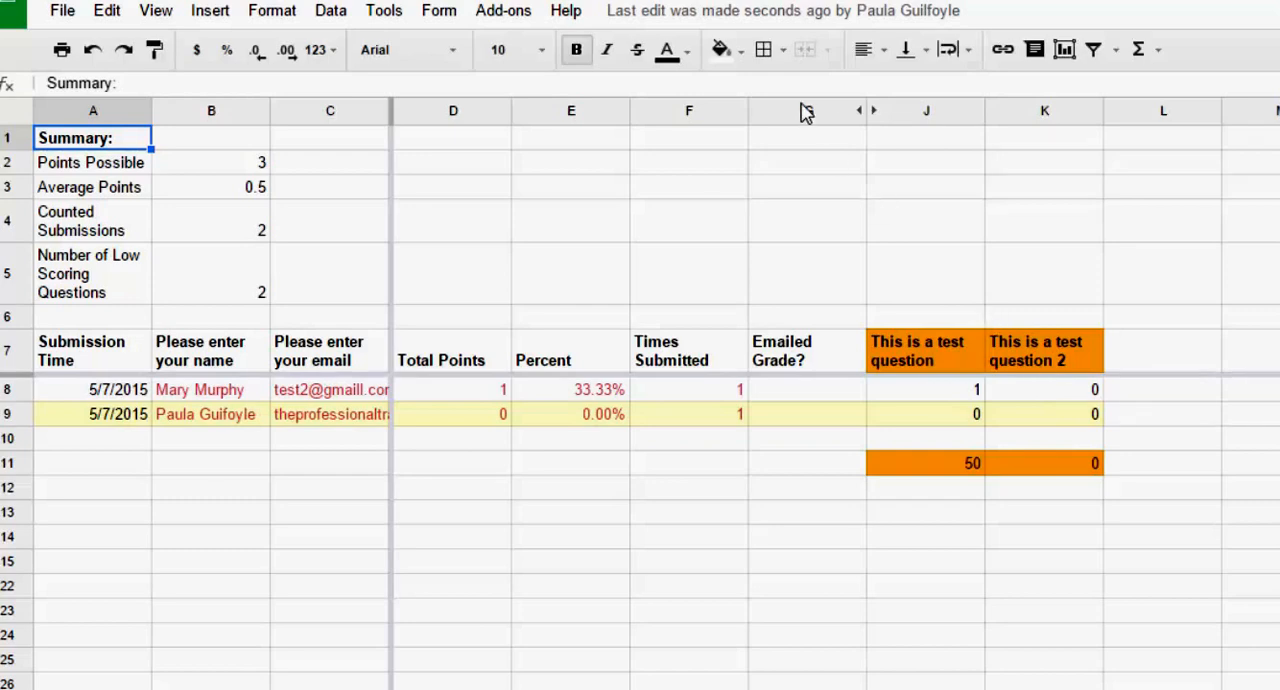
Email grades via Flubaroo to the email question's addresses with a 'not pass, please re...' message.
click(502, 12)
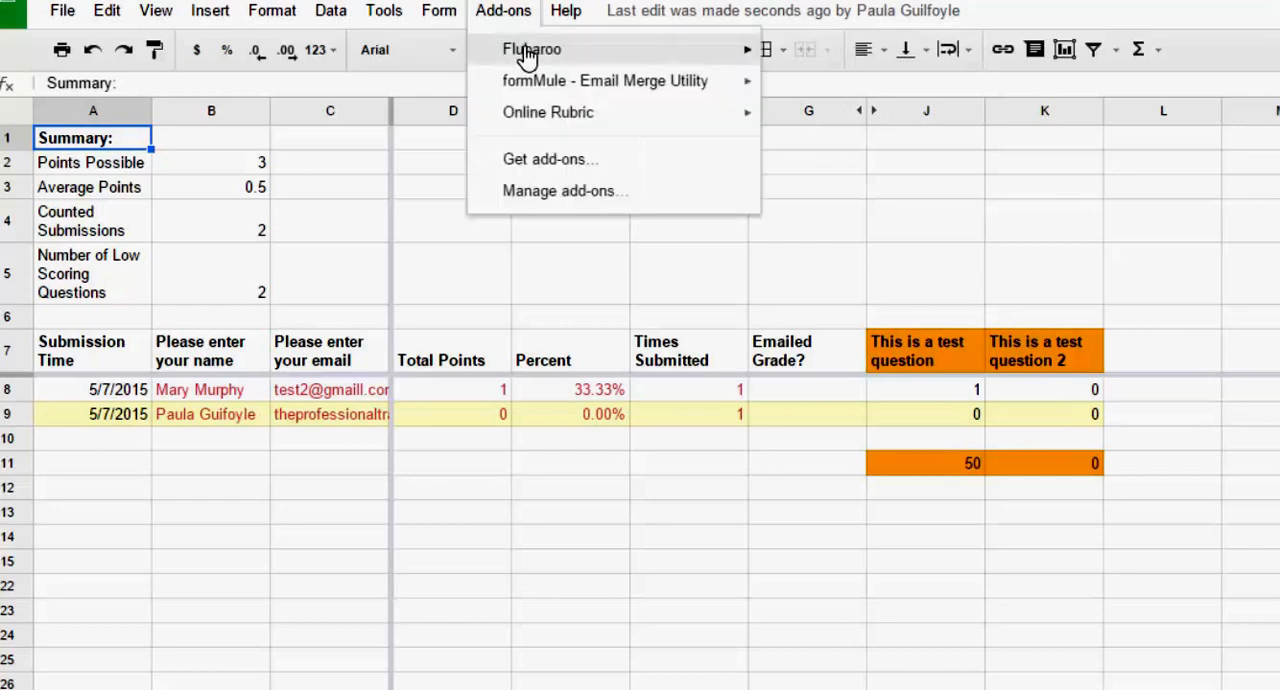
mouse_move(532, 48)
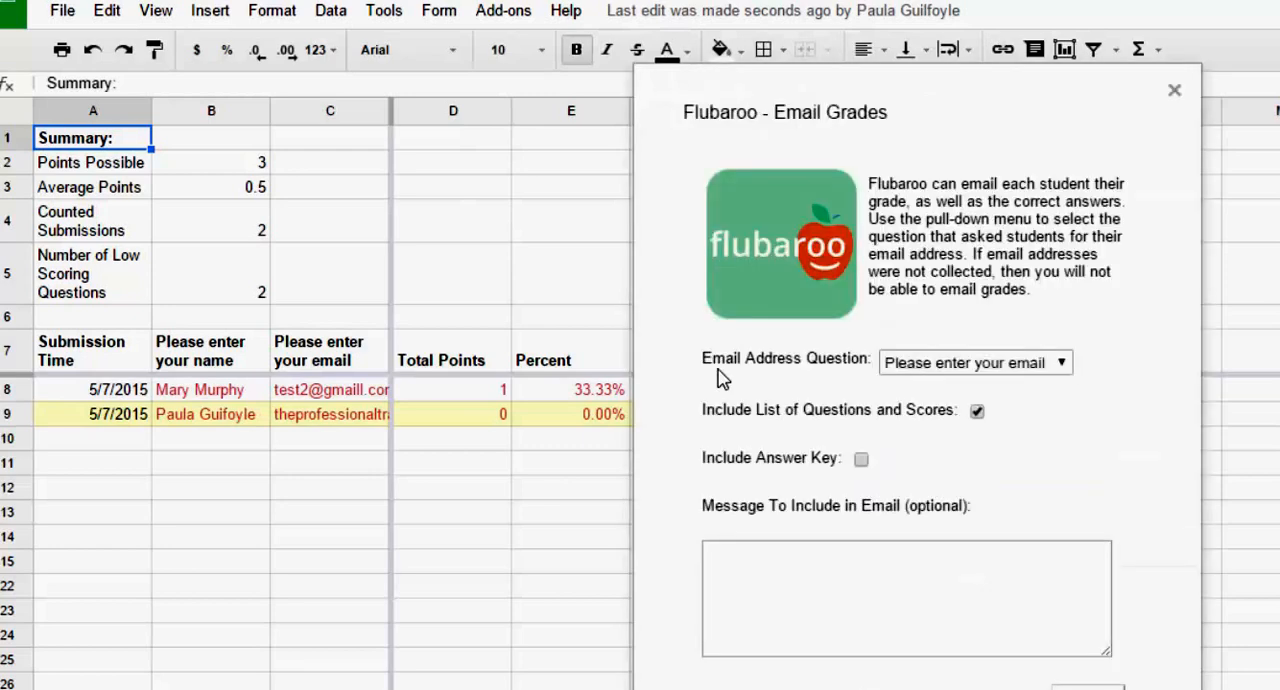
click(974, 362)
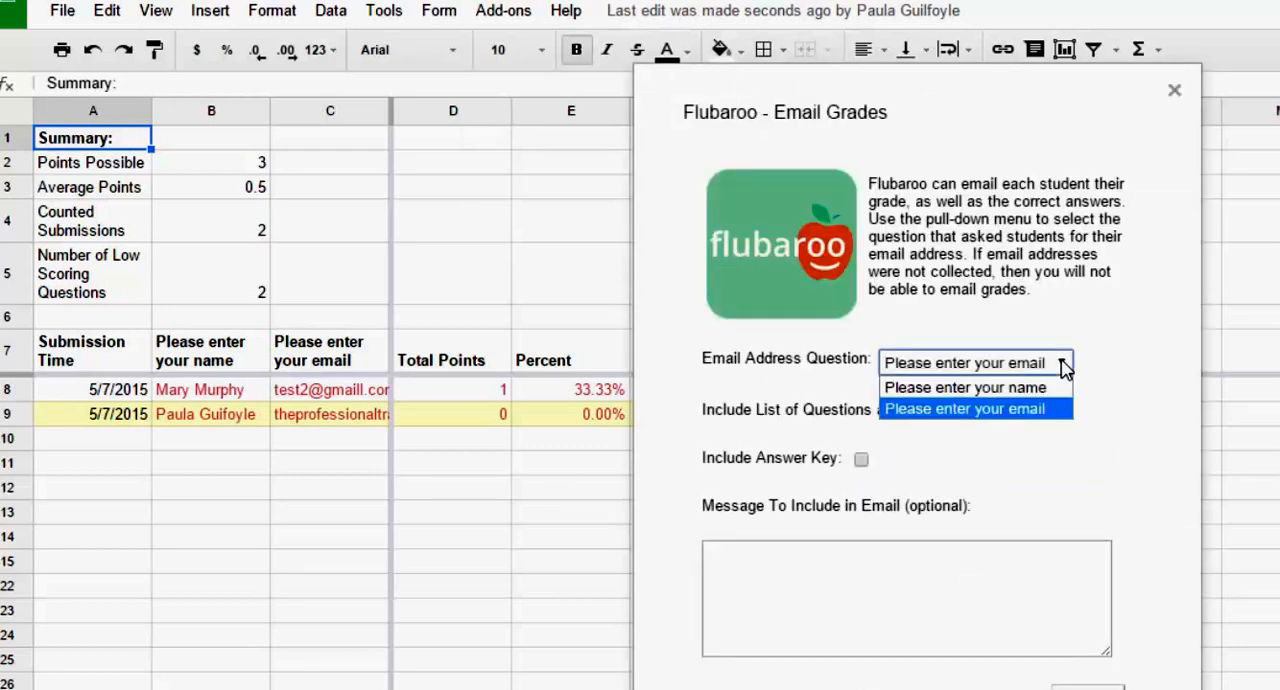
click(976, 408)
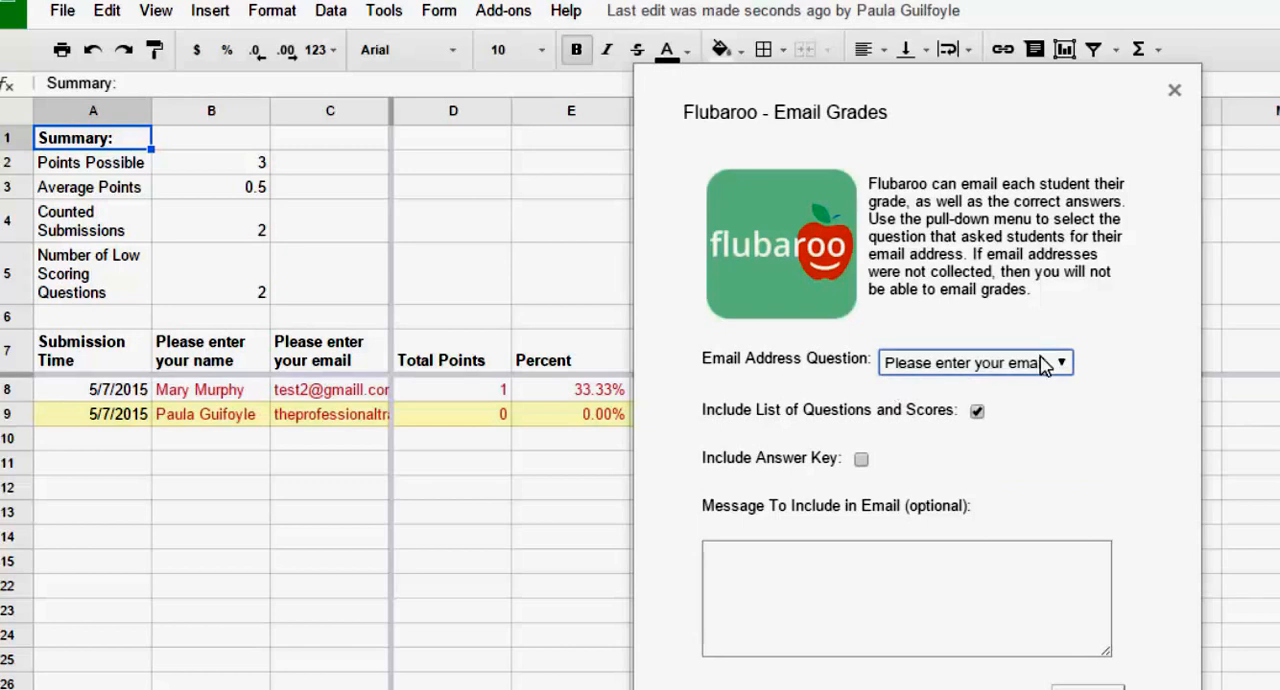
mouse_move(708, 484)
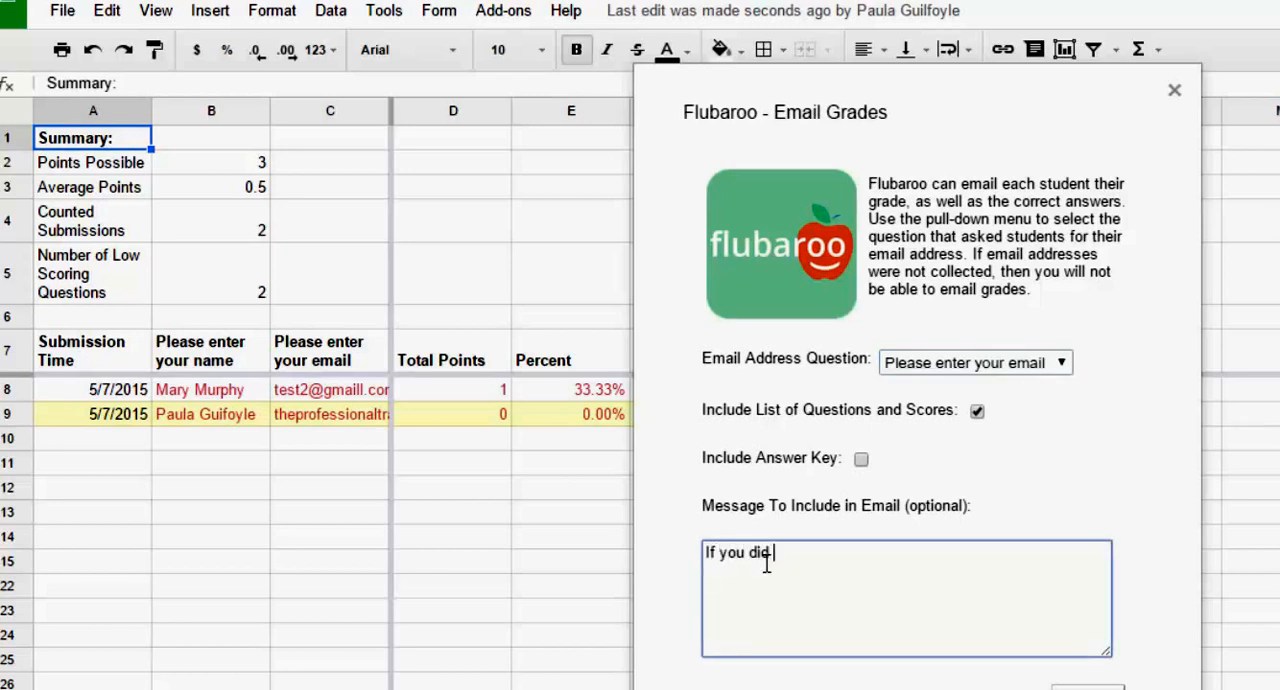
text(not pass,)
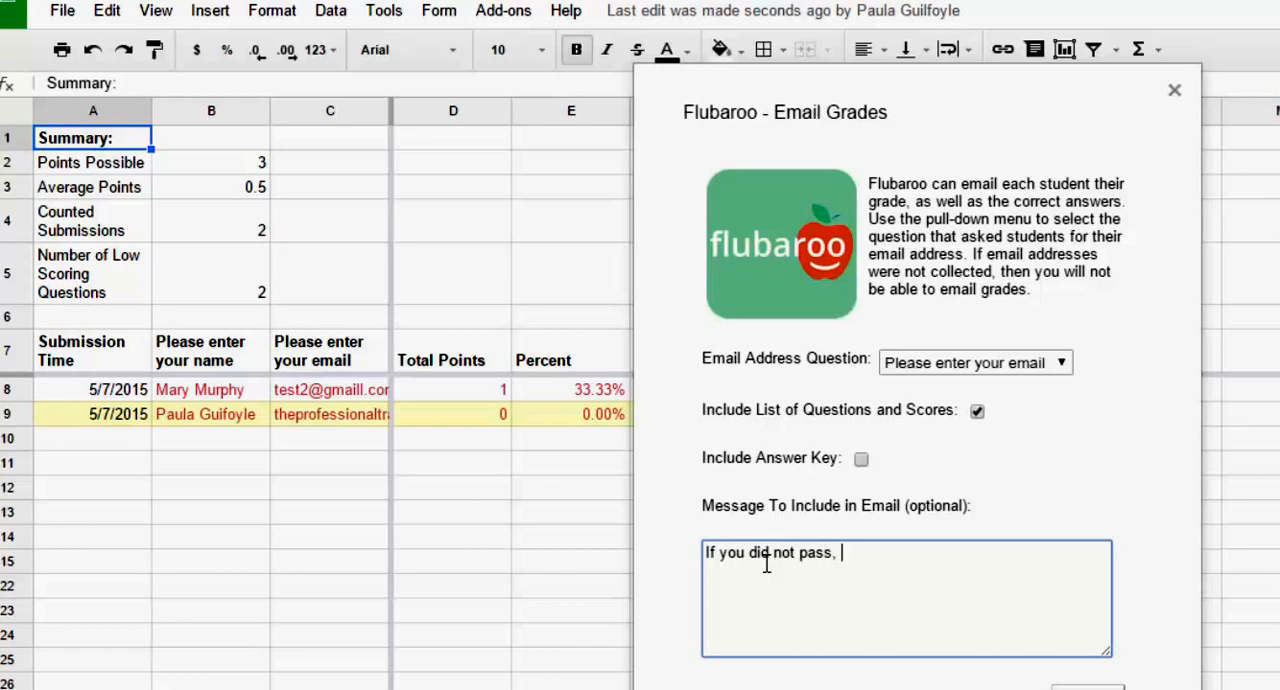
text(please re)
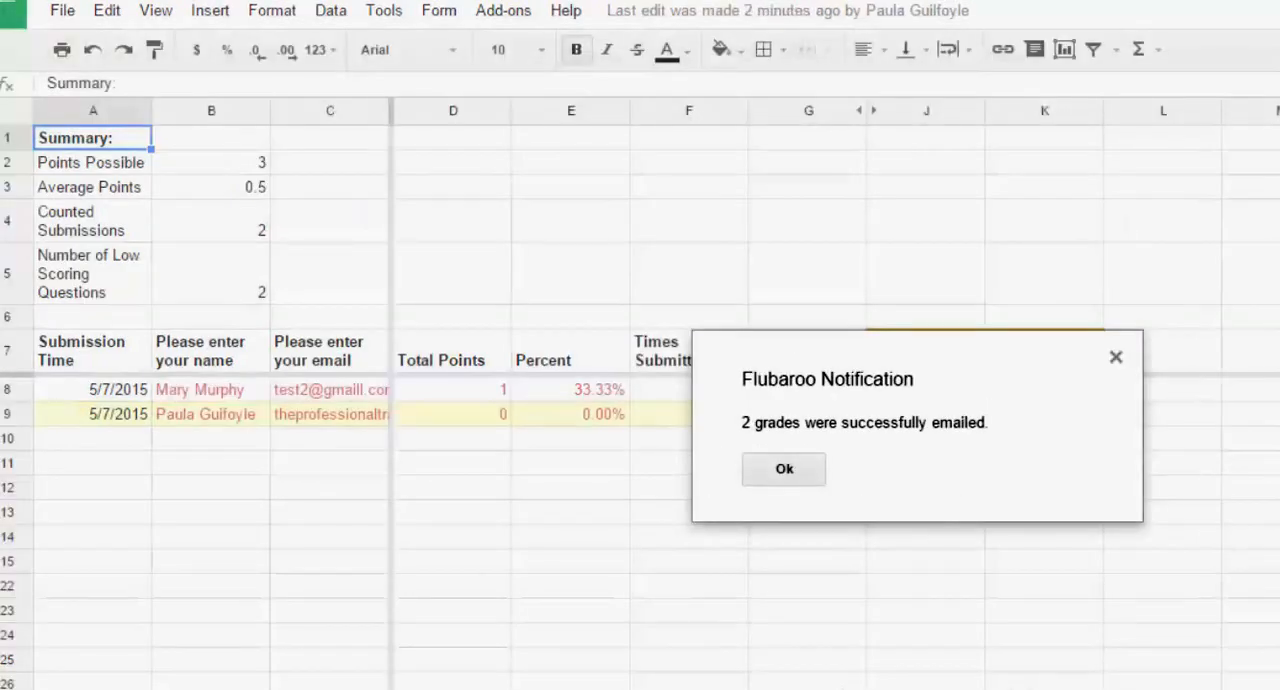
mouse_move(784, 472)
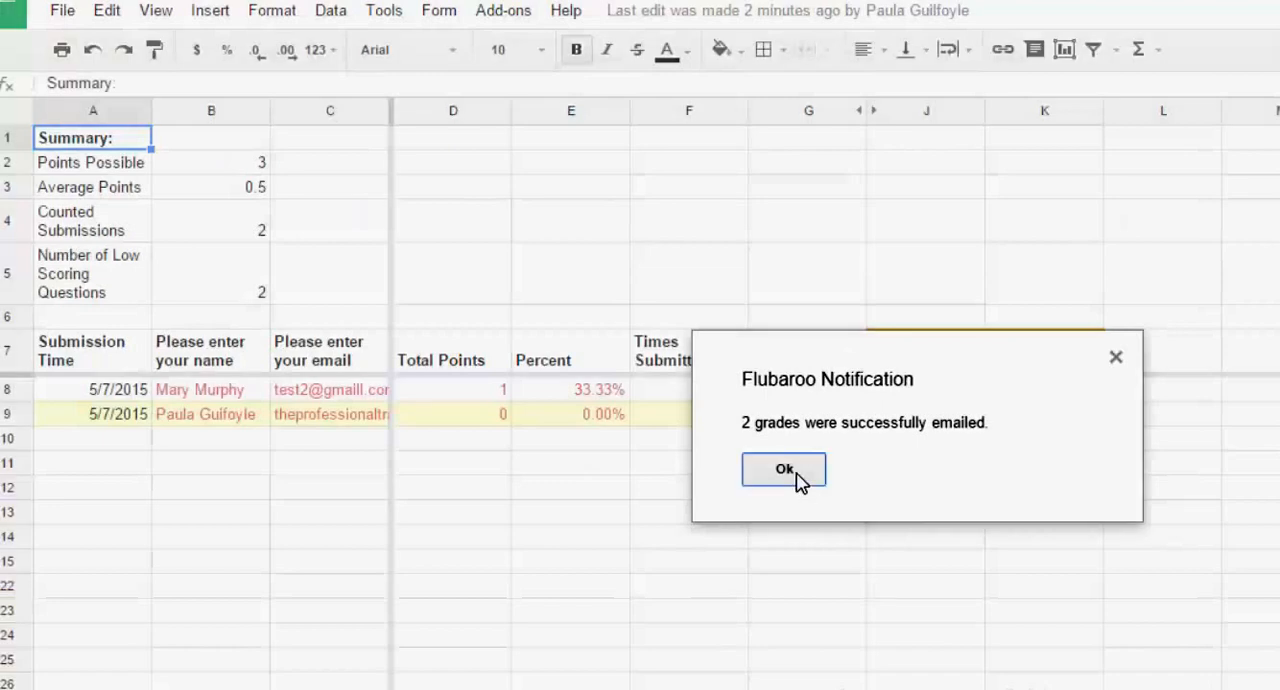
Dismiss the emailing success notice and verify the Emailed Grade? mark in row 9.
click(784, 468)
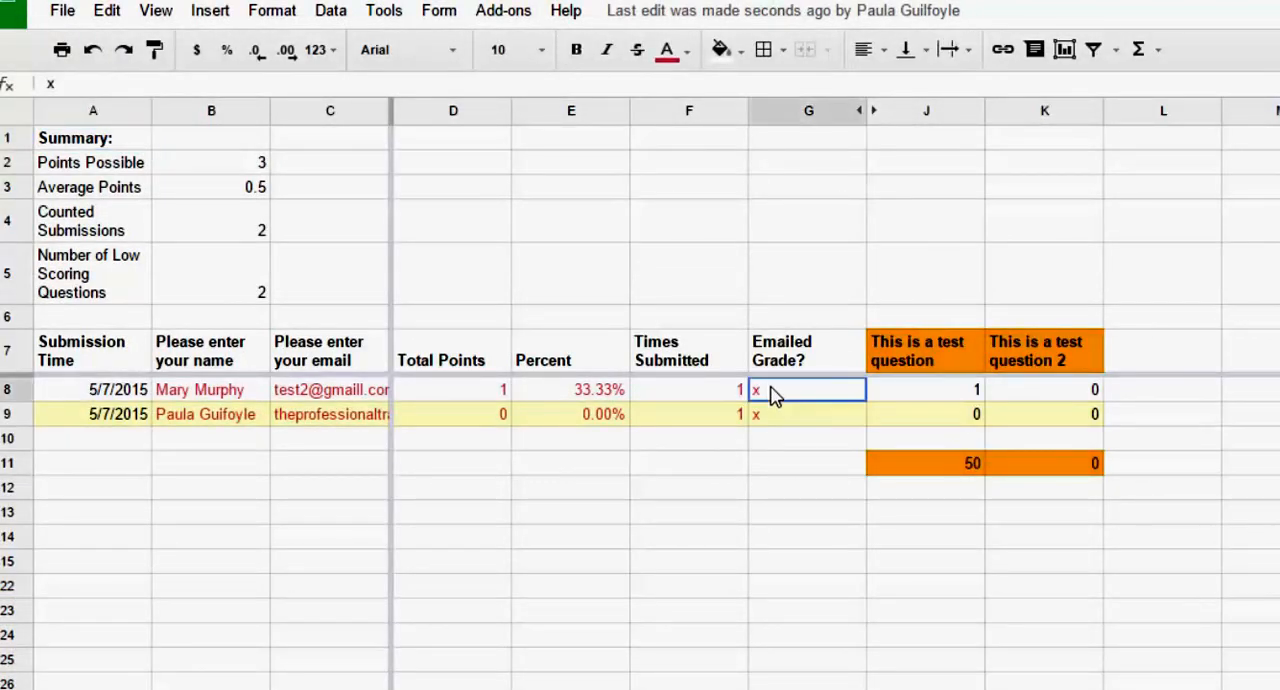
click(808, 414)
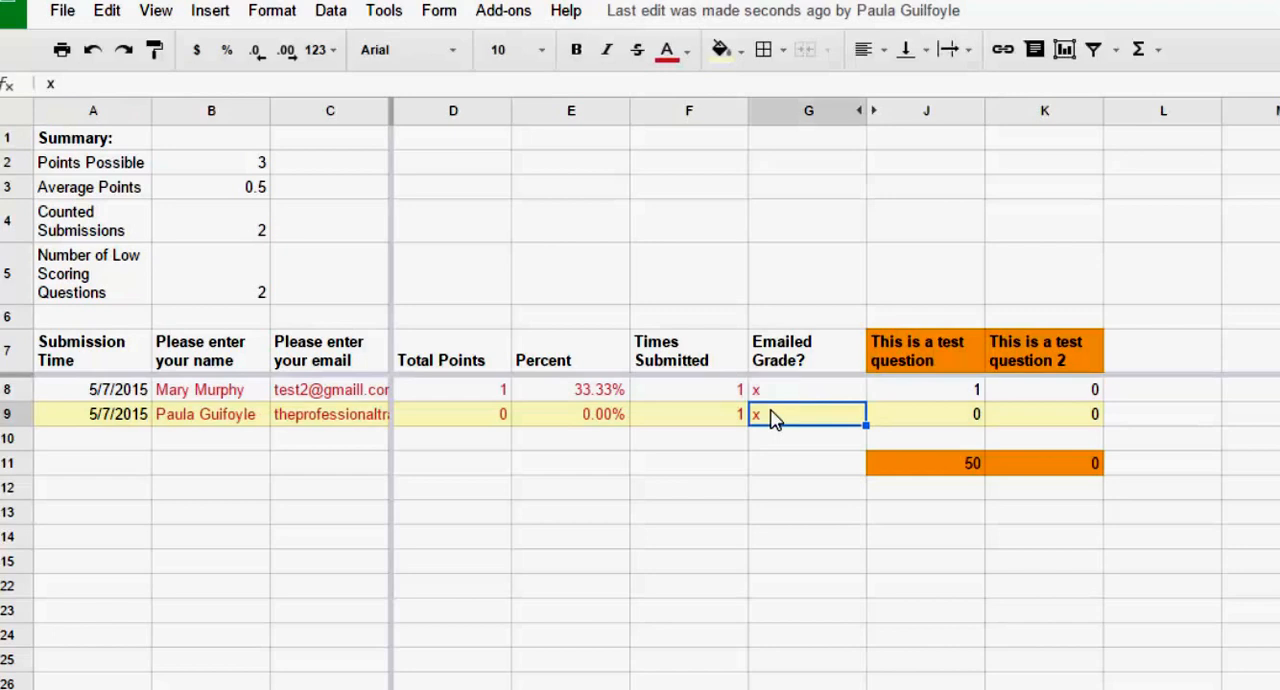